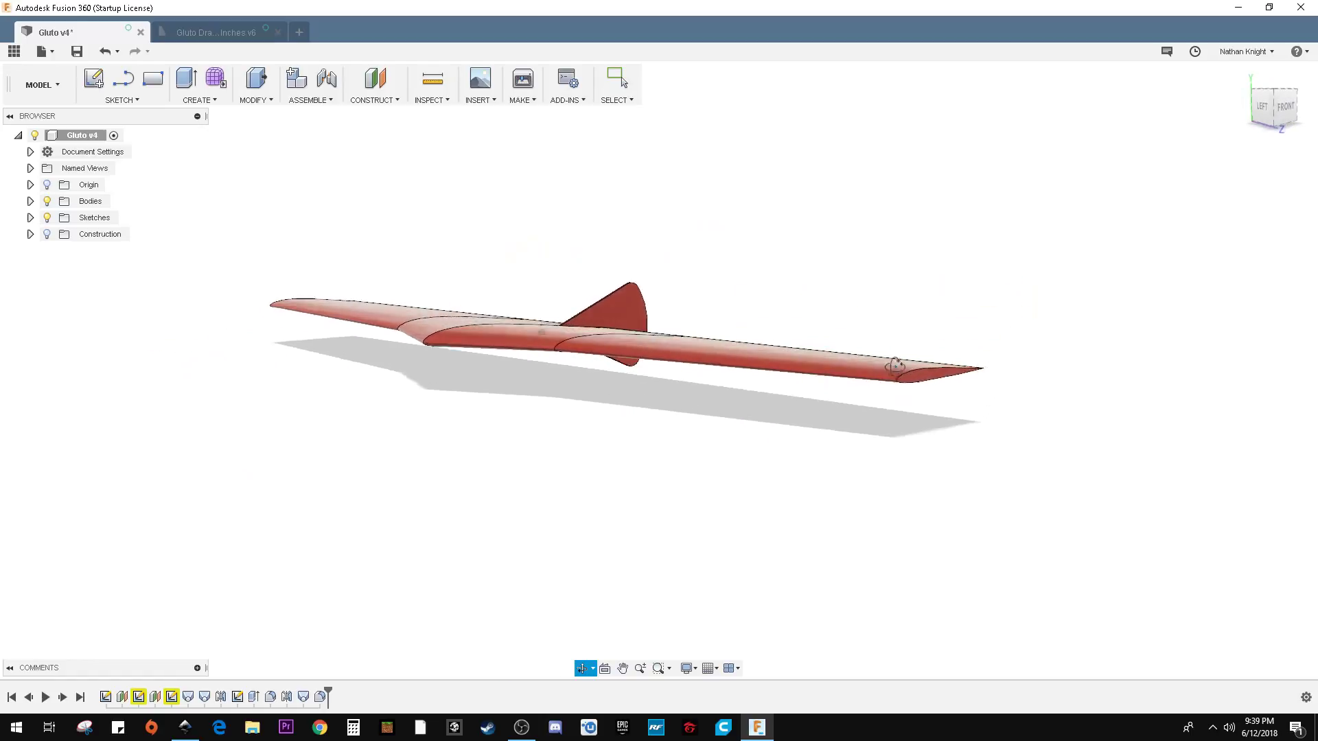
Orbit around the wing to inspect it, then switch to the Gluto drawing sheet.
left_click_drag(895, 364, 794, 359)
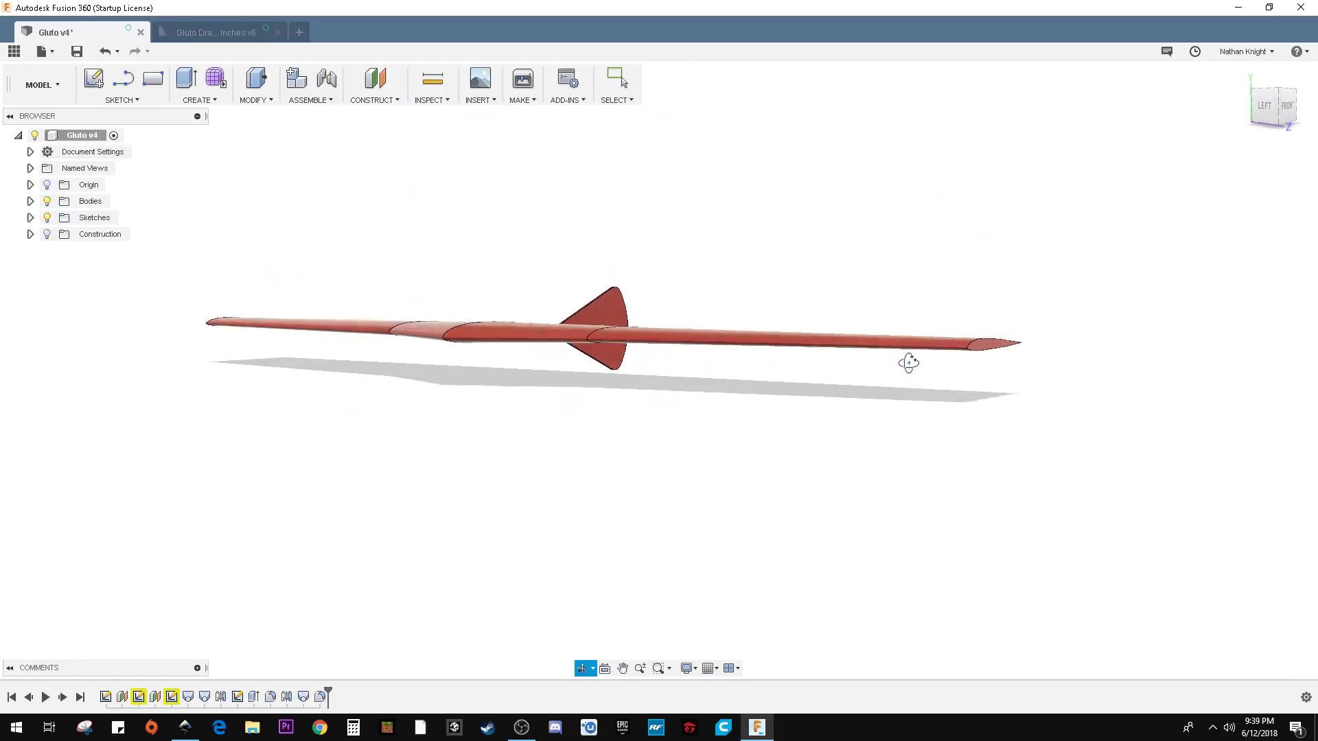
left_click_drag(908, 363, 864, 364)
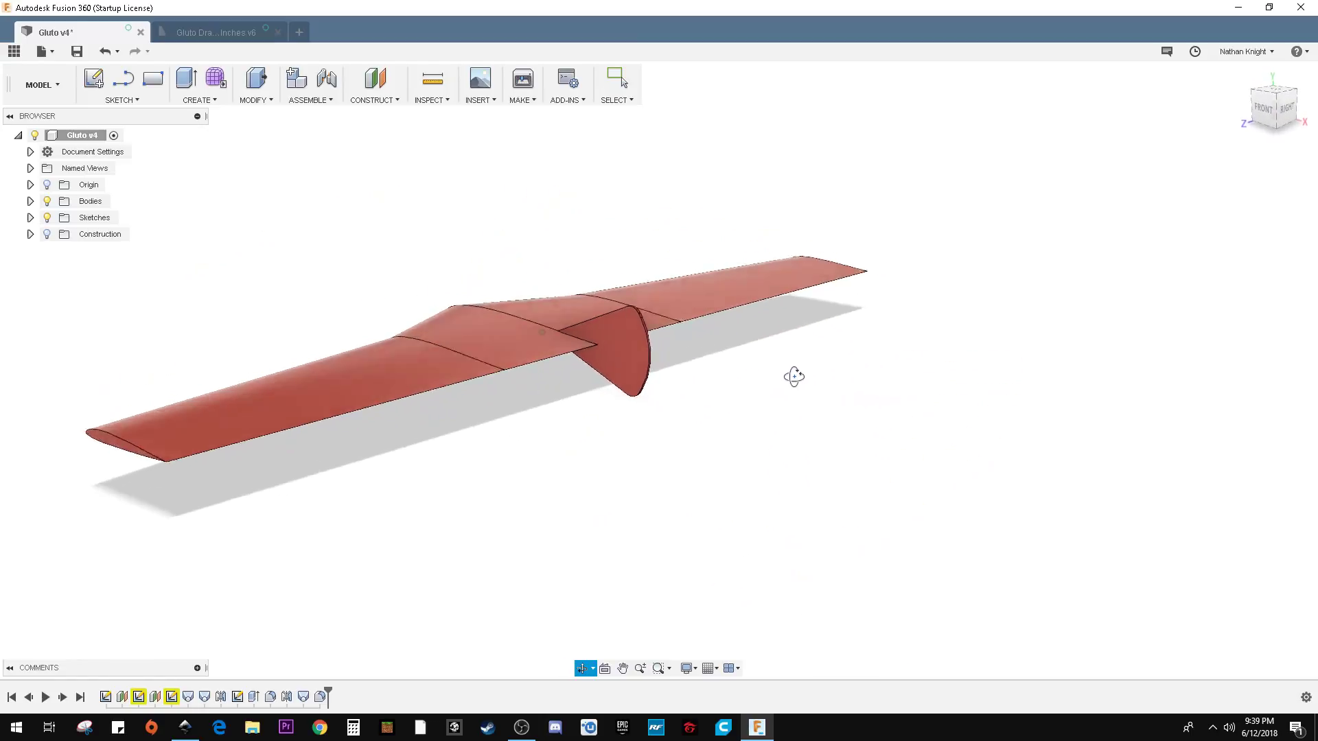
left_click_drag(794, 377, 836, 377)
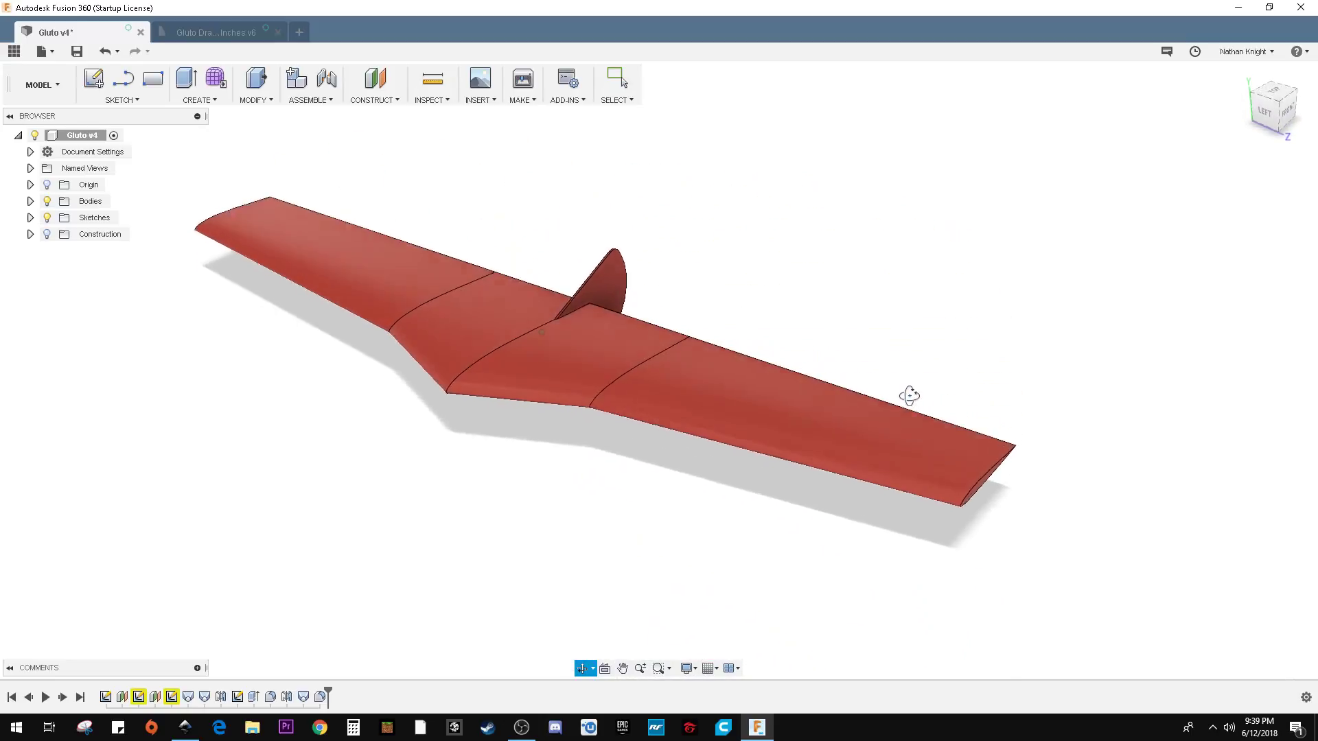
left_click_drag(910, 396, 615, 536)
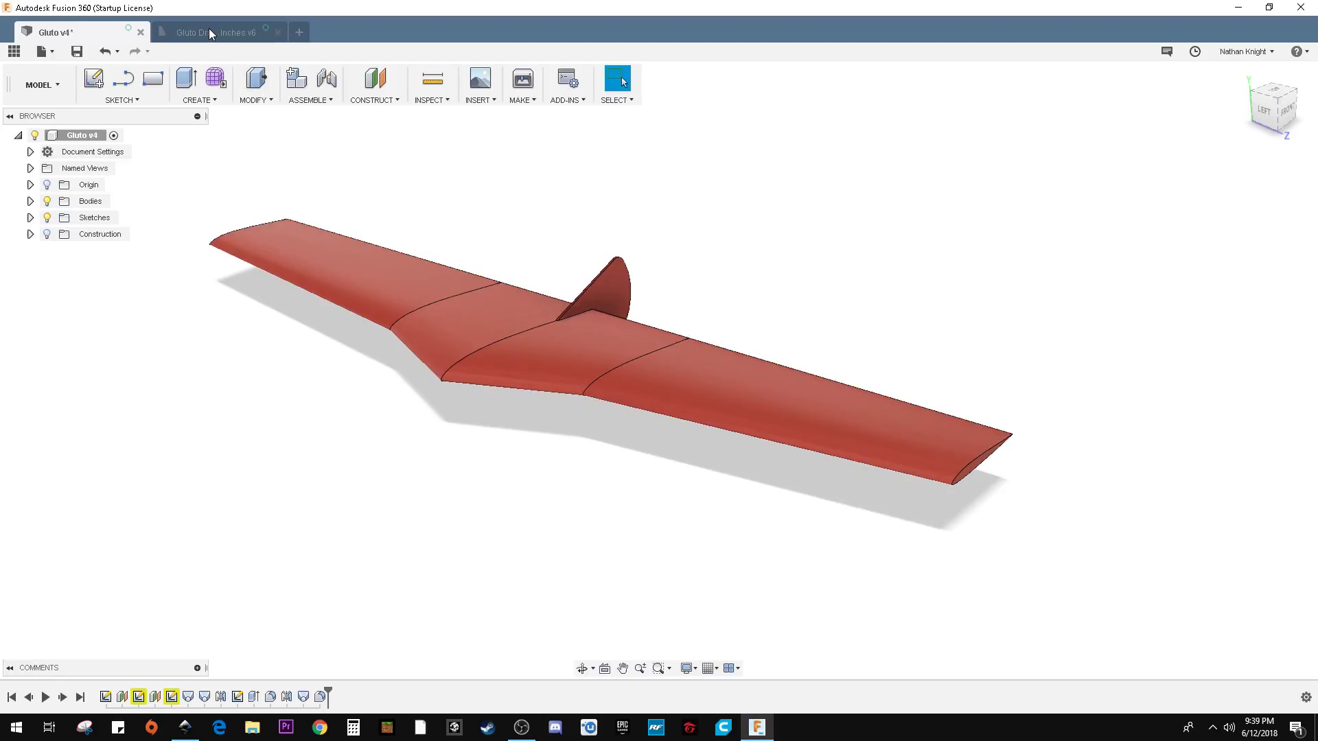
left_click(214, 32)
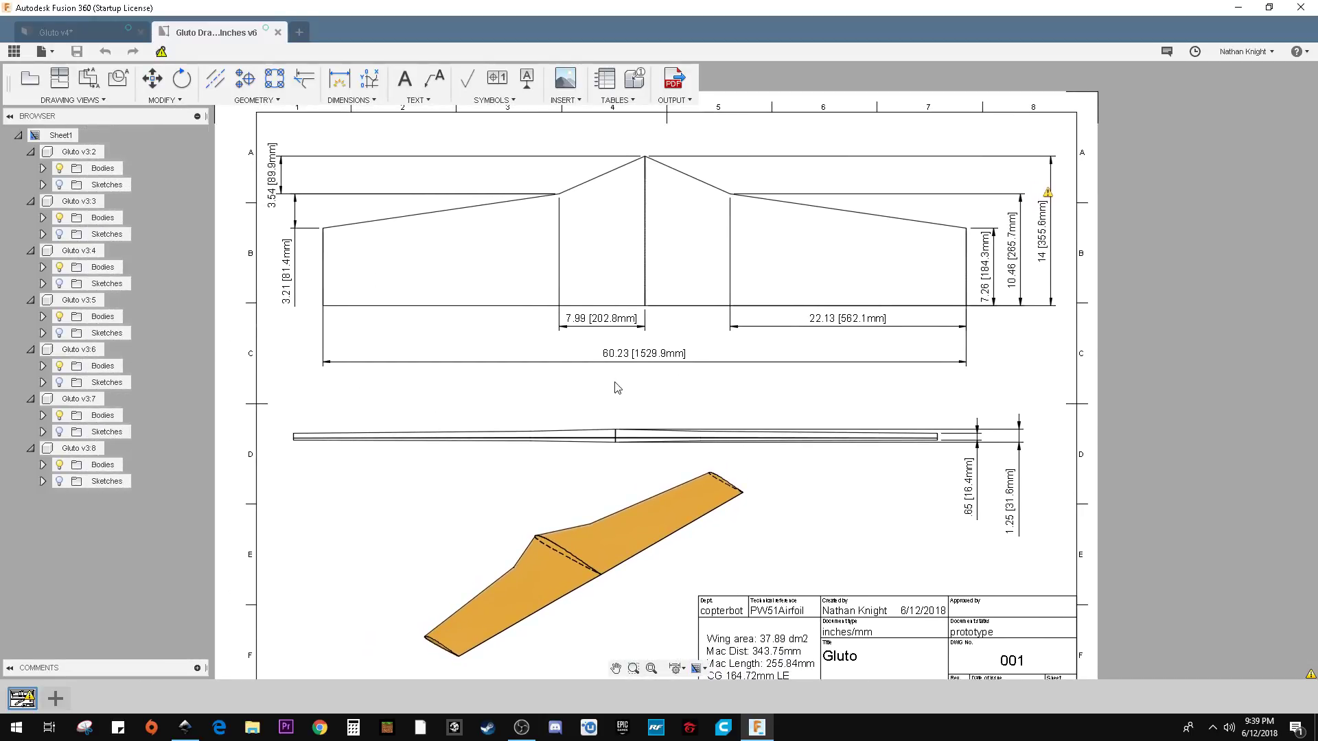
mouse_move(1045, 330)
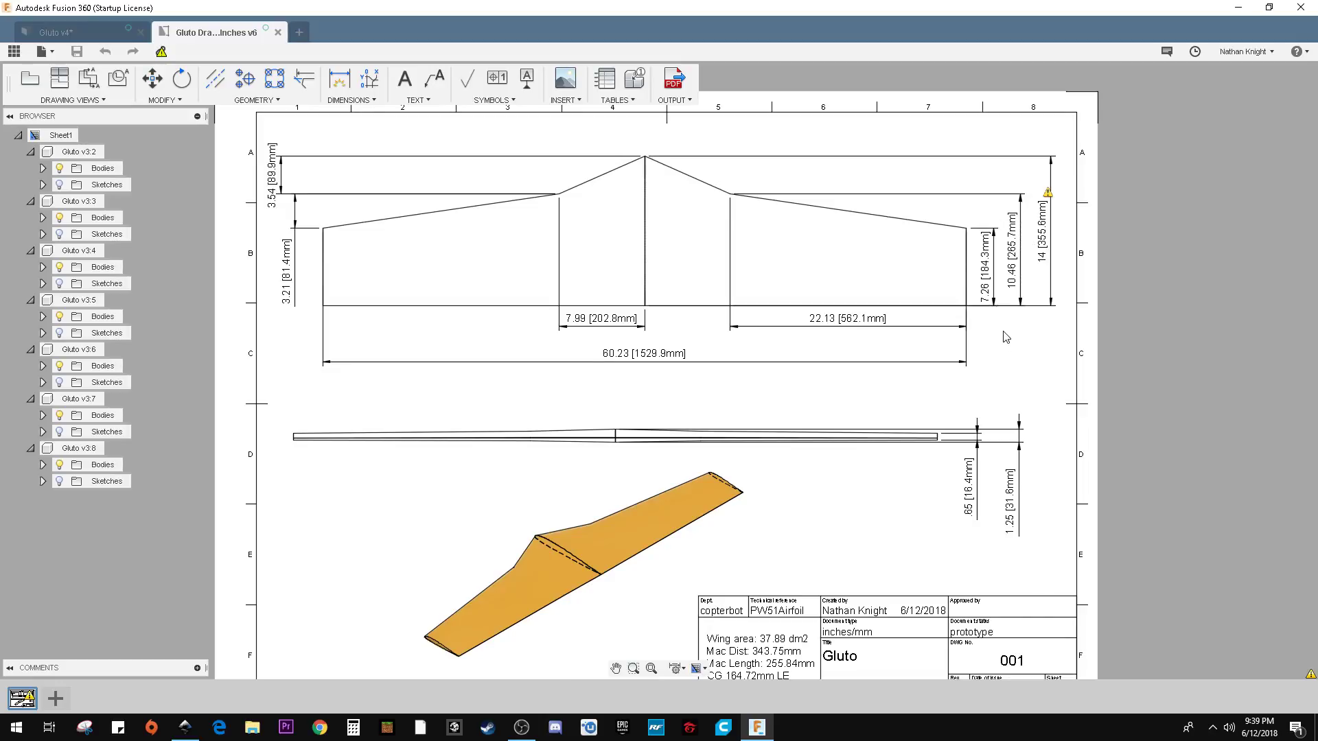
mouse_move(866, 499)
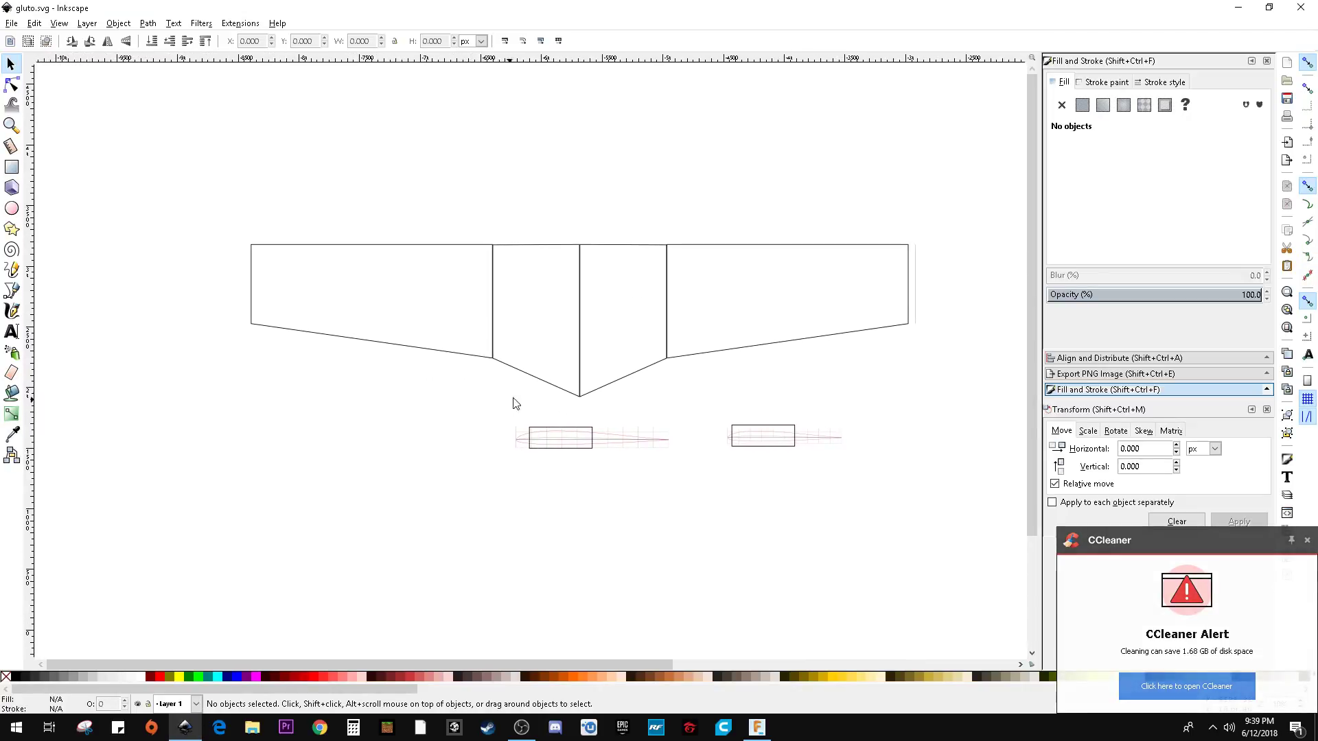
mouse_move(633, 393)
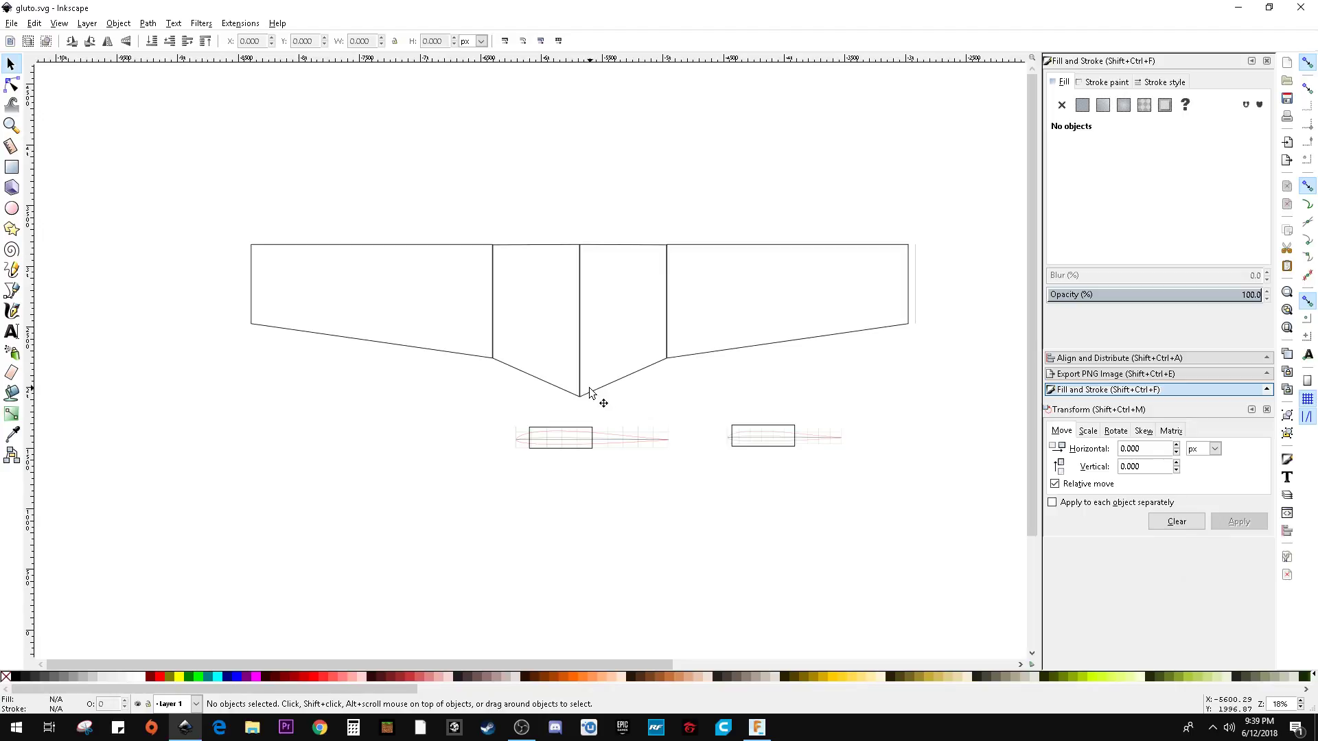
mouse_move(618, 445)
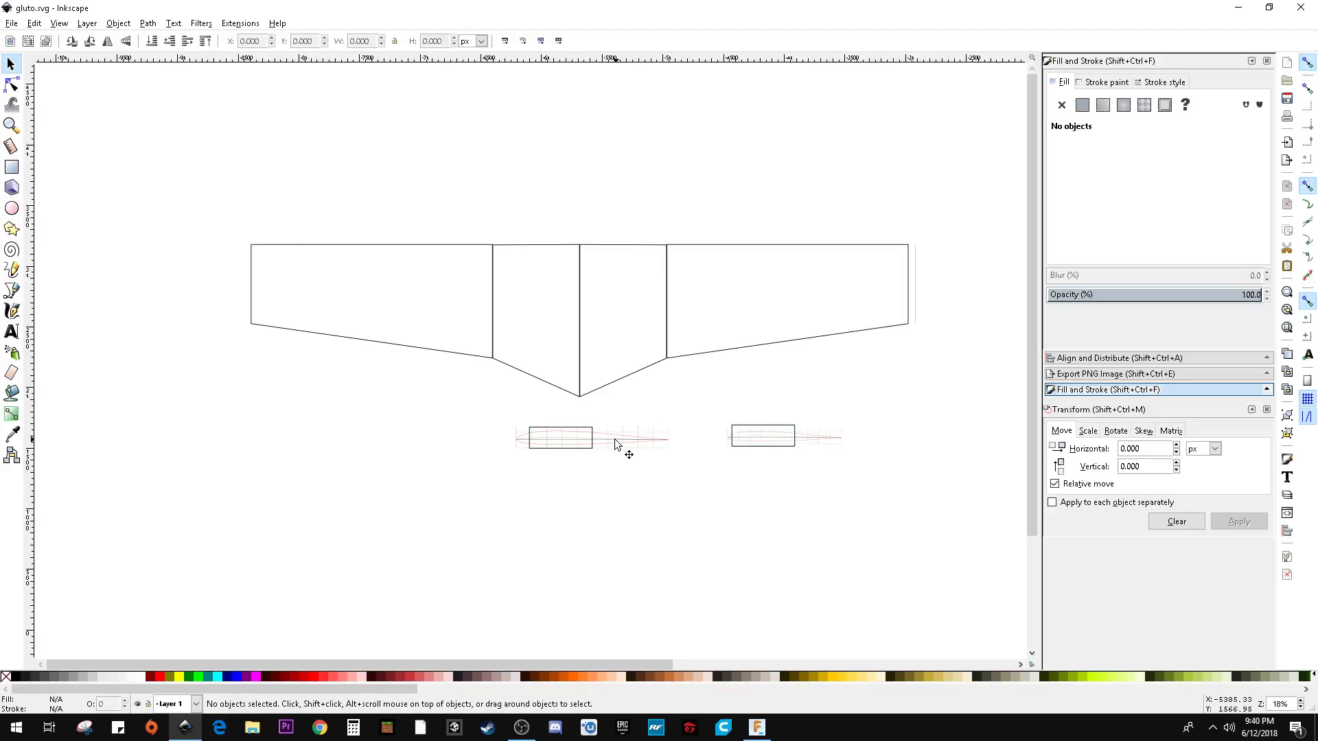
Select the right wingtip edge and change size units from px to inches (7.256).
left_click(555, 438)
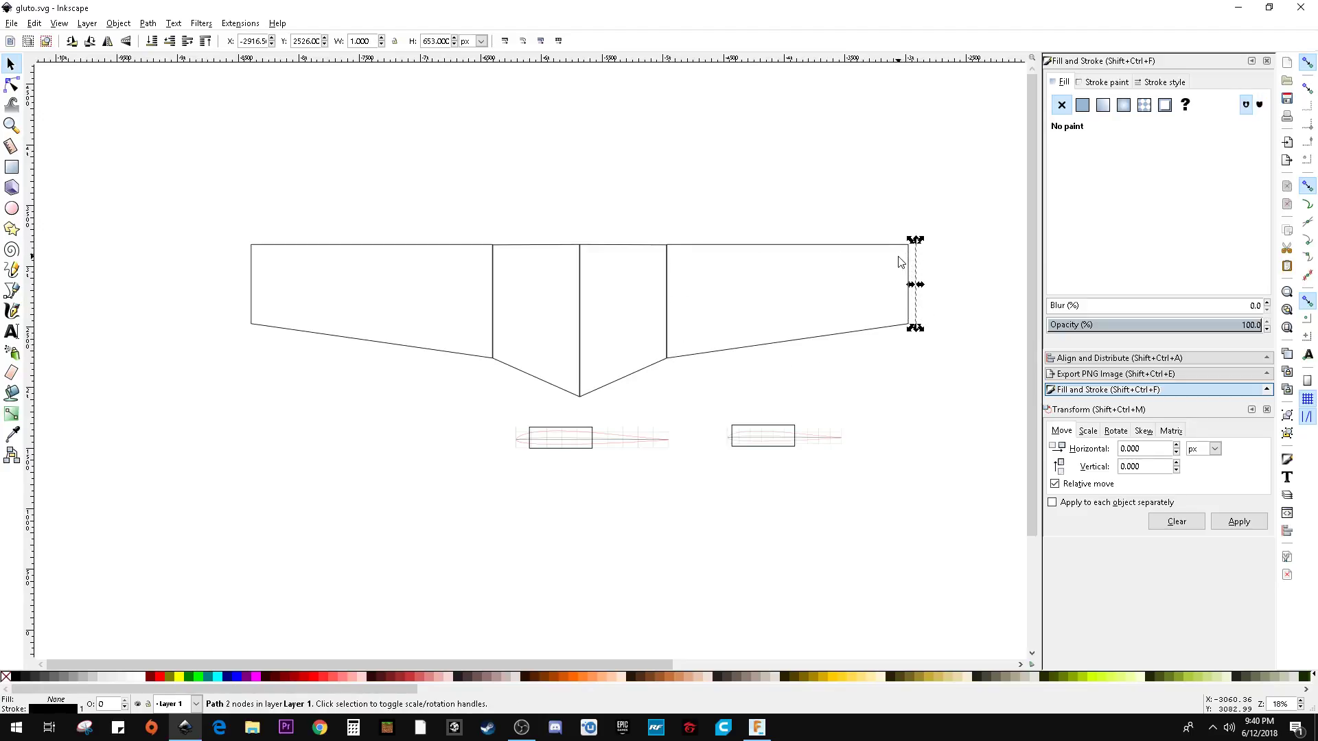
left_click(480, 40)
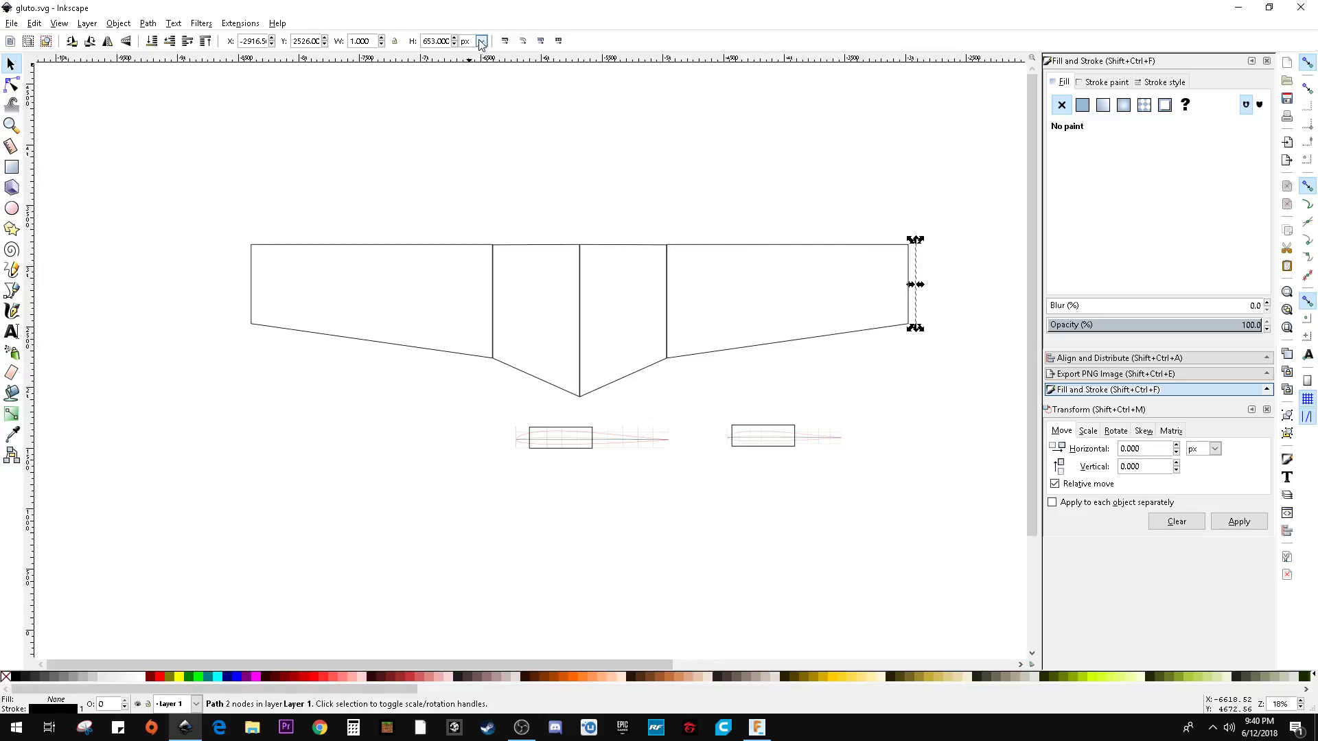
left_click(481, 40)
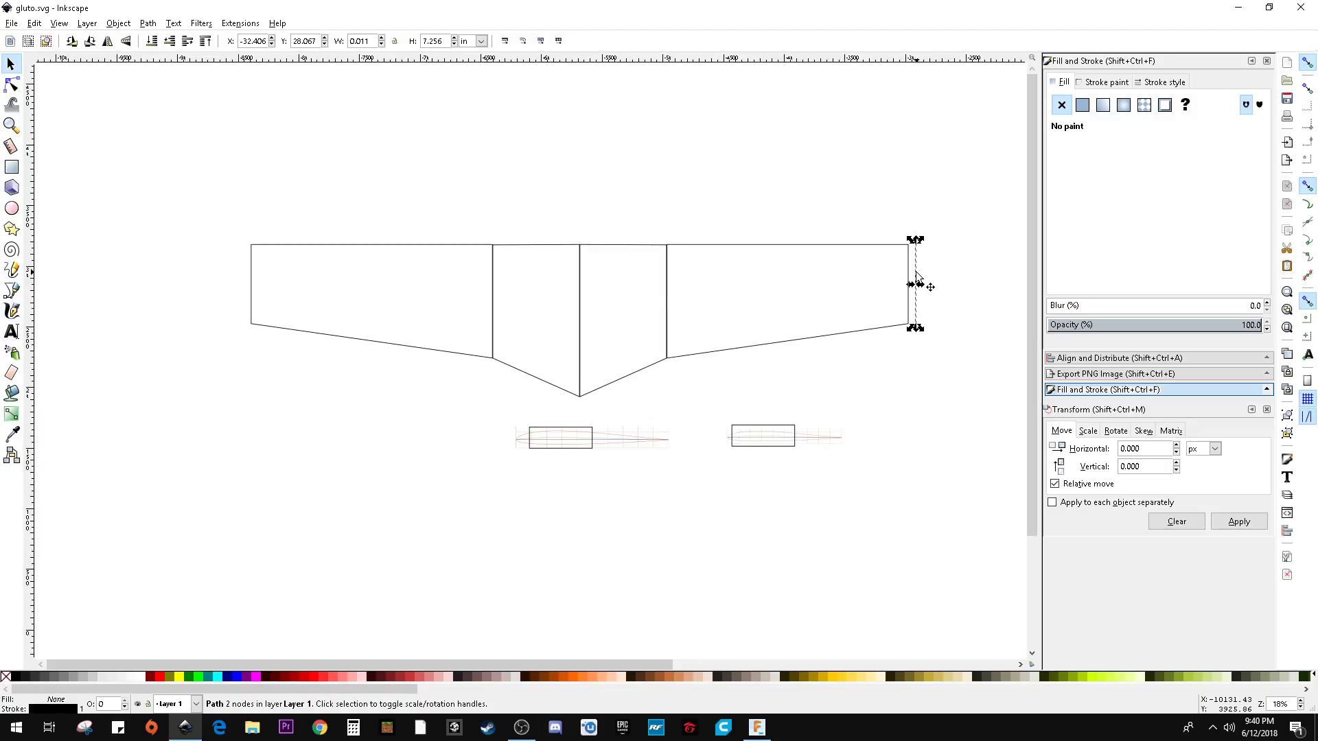
mouse_move(937, 273)
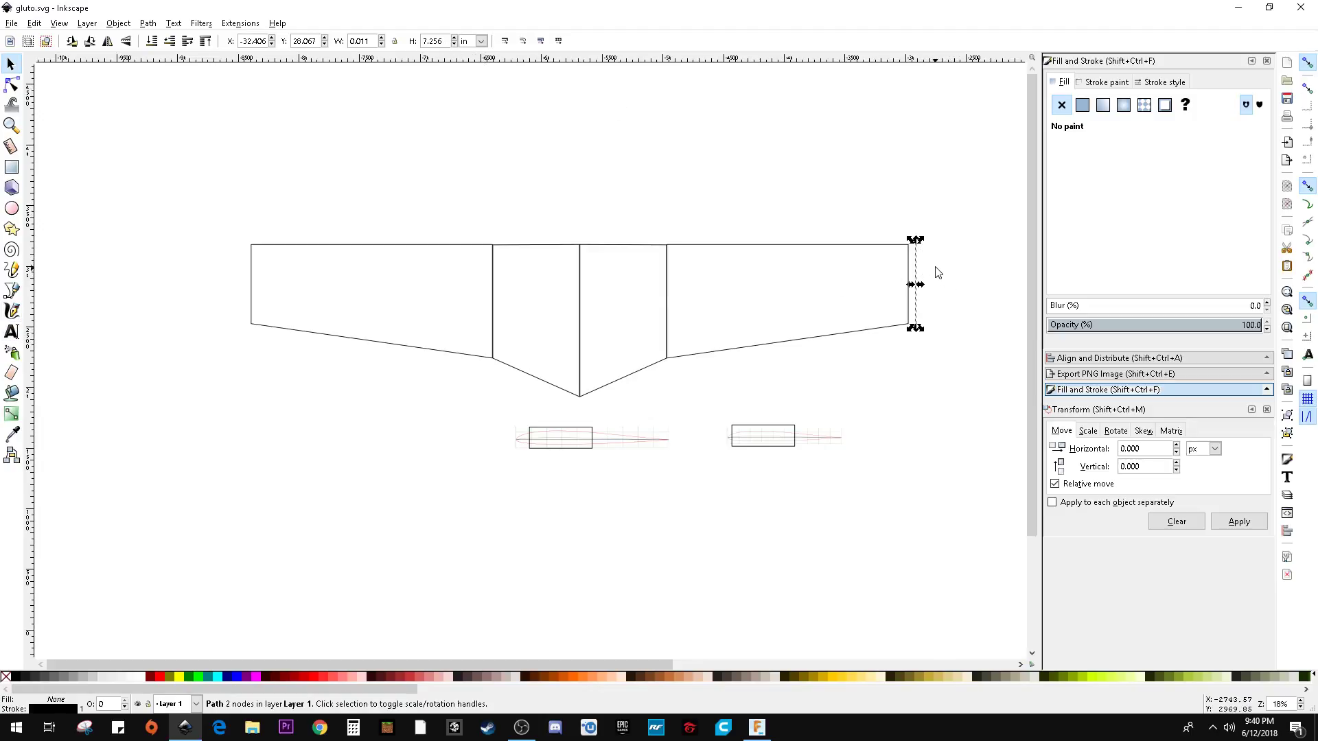
left_click(950, 306)
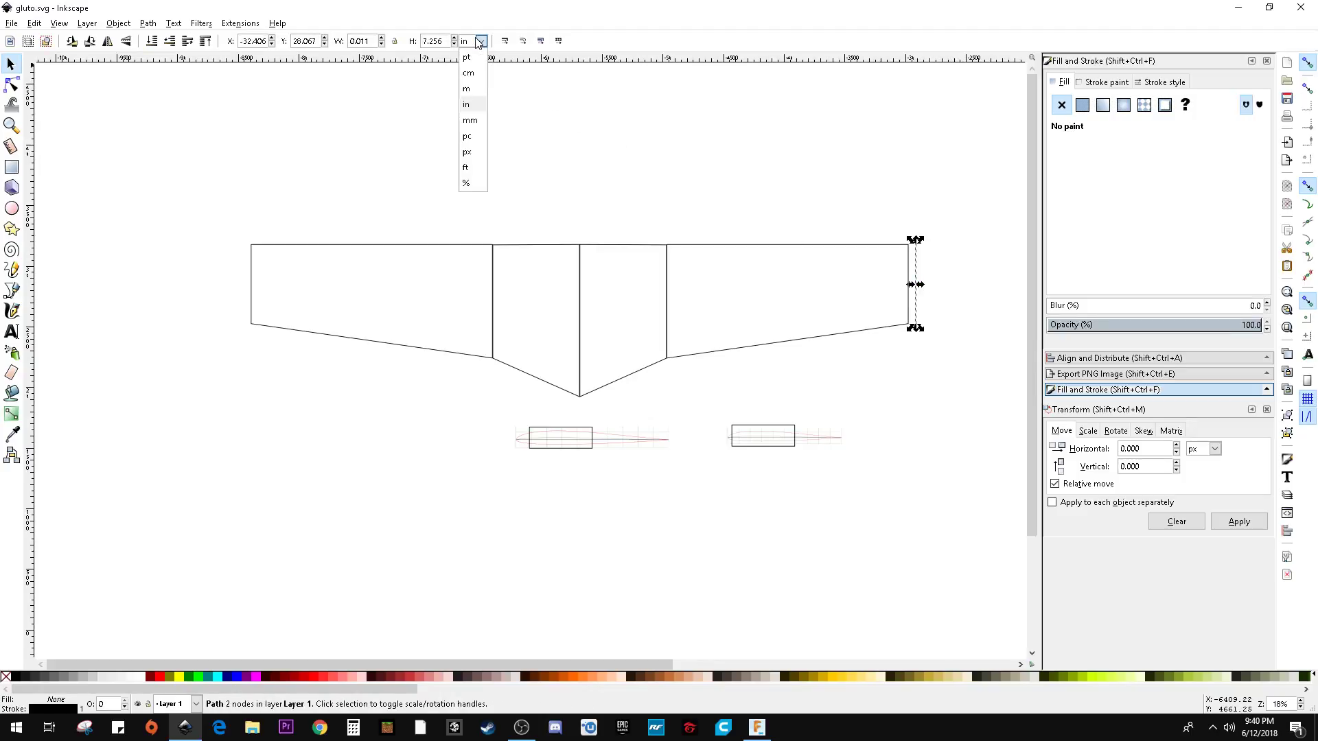
left_click(469, 119)
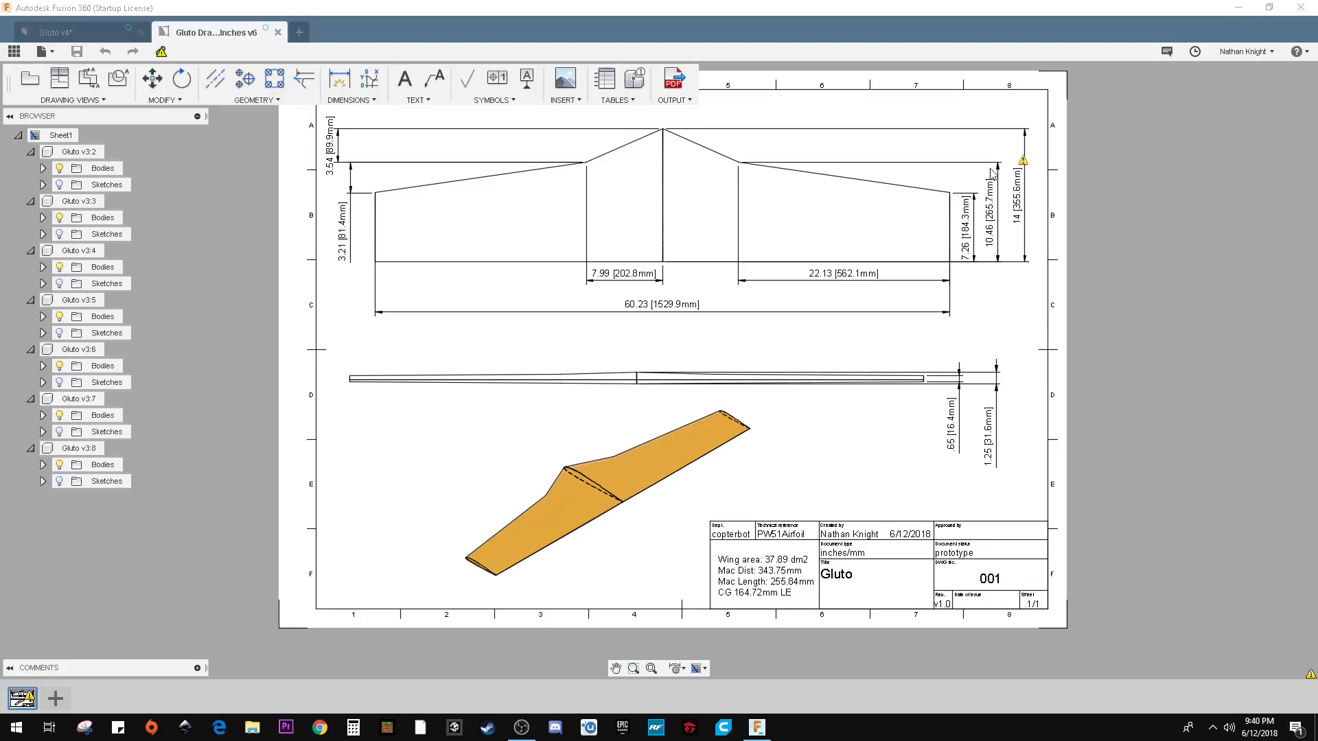
mouse_move(872, 373)
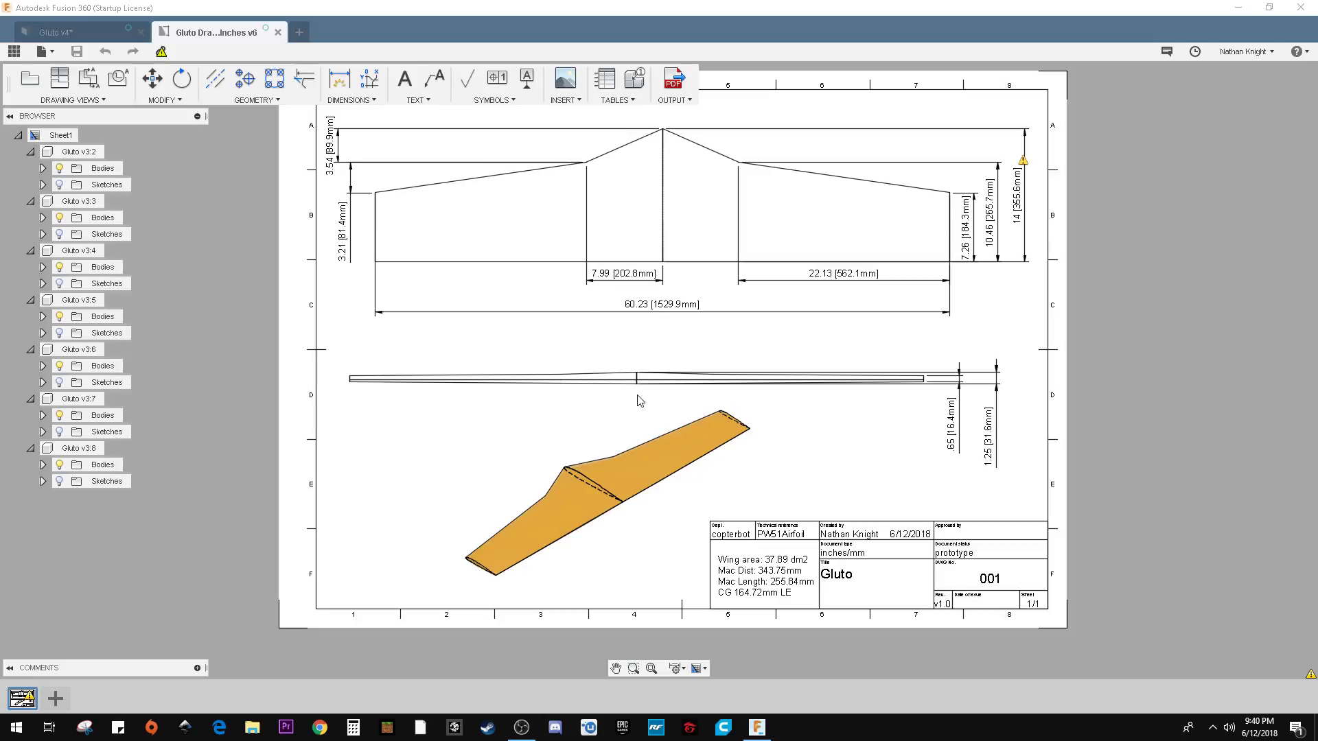
mouse_move(384, 180)
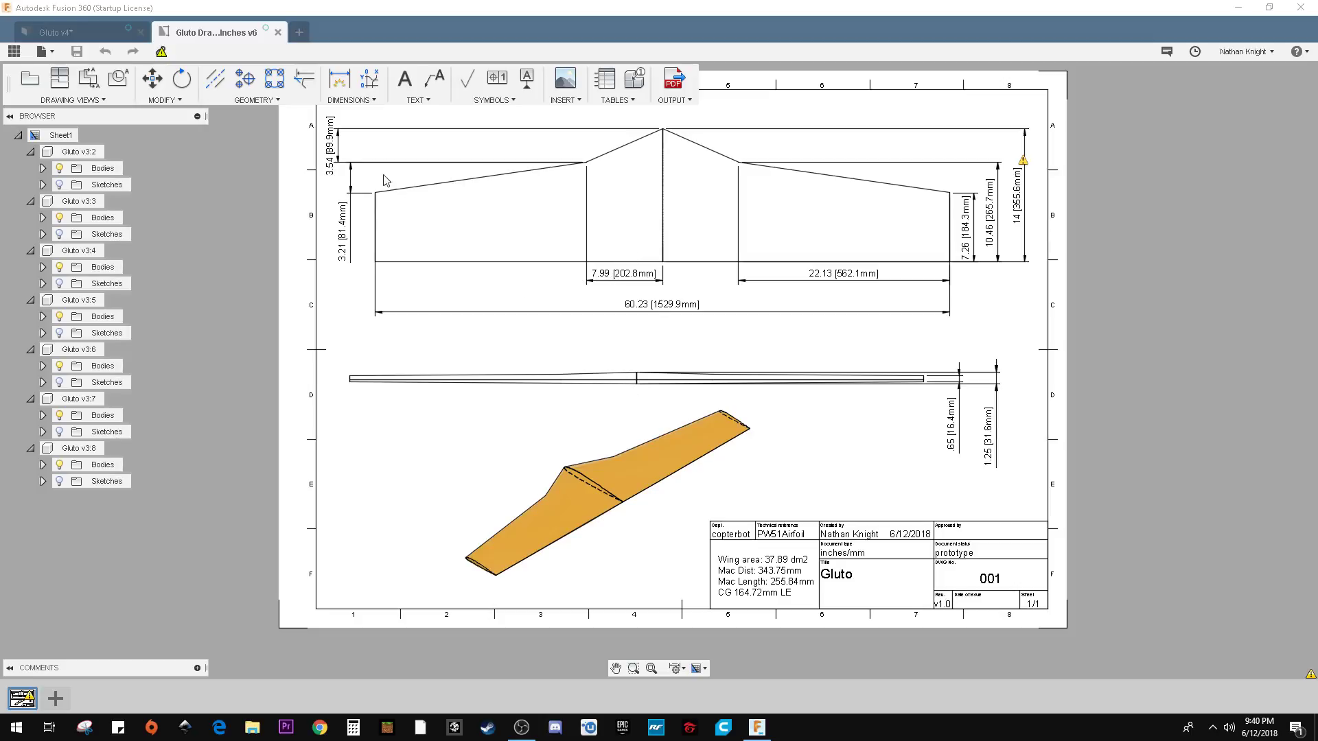
mouse_move(277, 32)
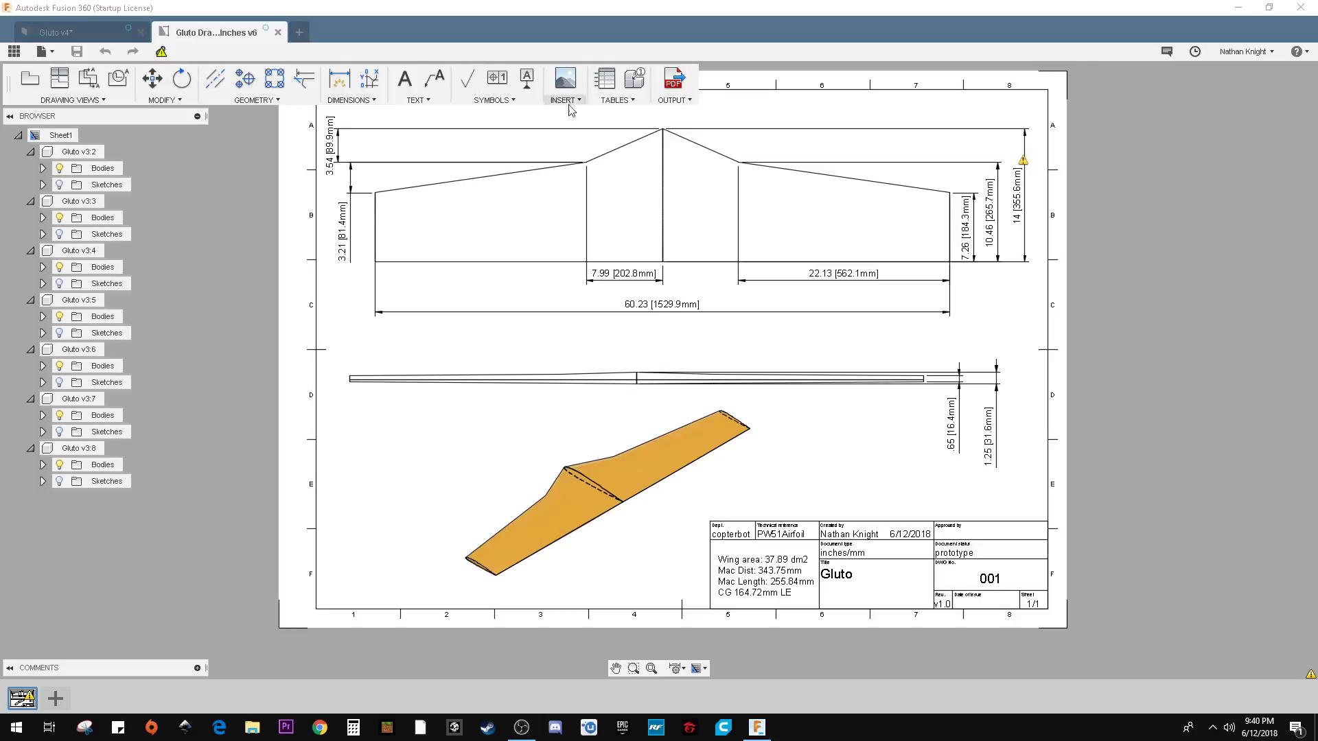
mouse_move(218, 32)
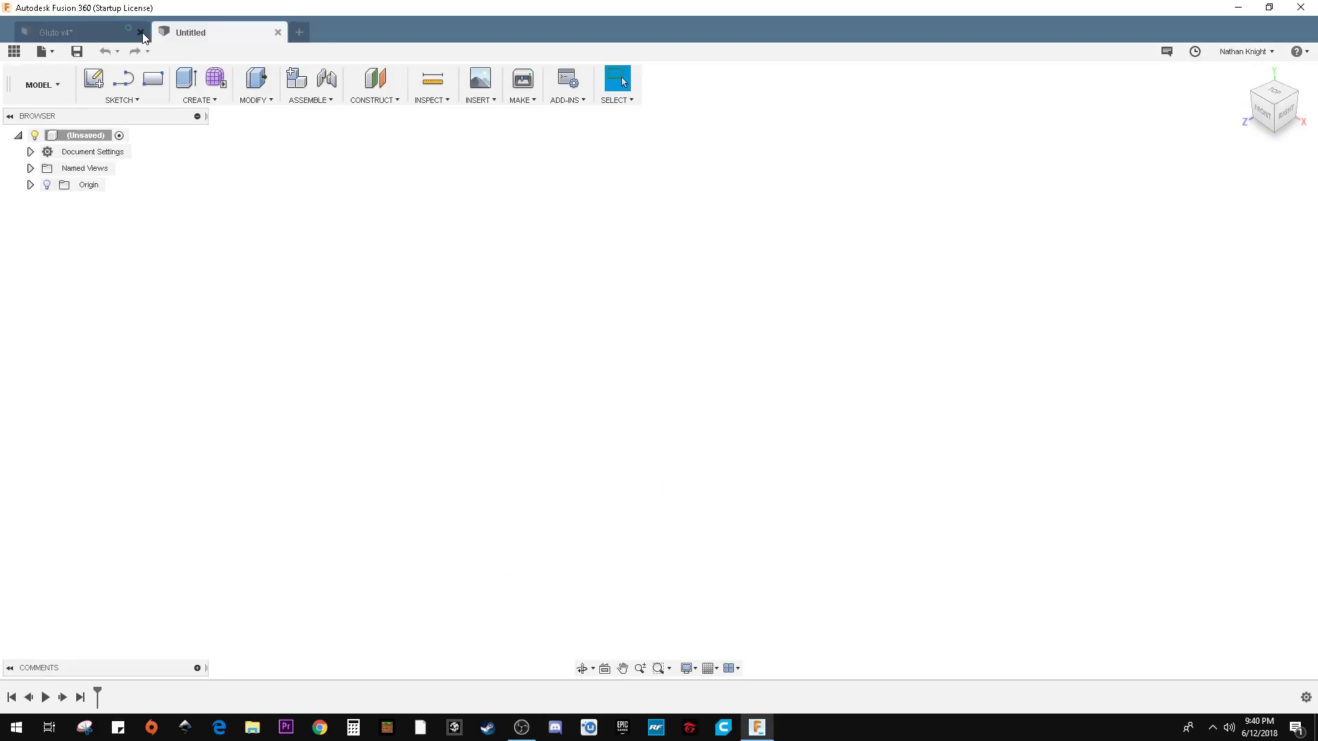
Close the Gluto wing documents and launch the Fusion 360 App Store from ADD-INS.
left_click(139, 32)
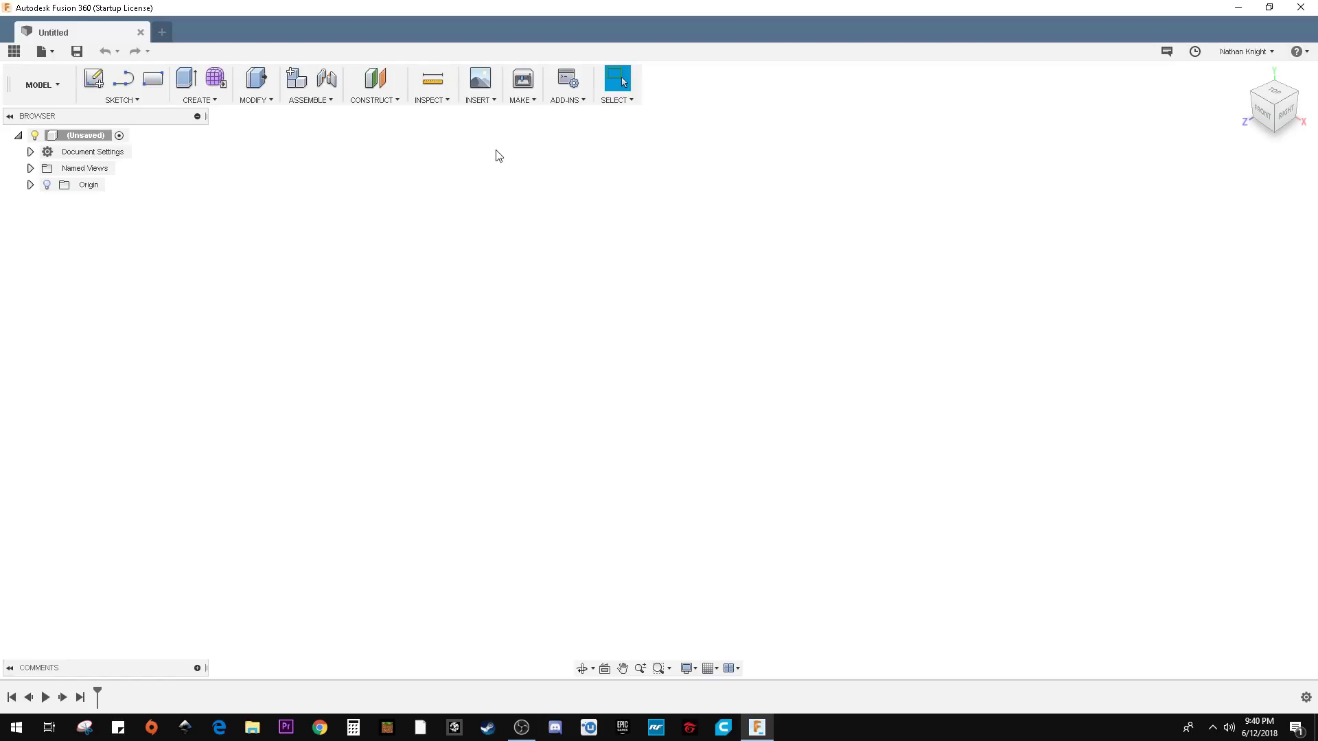
left_click(565, 100)
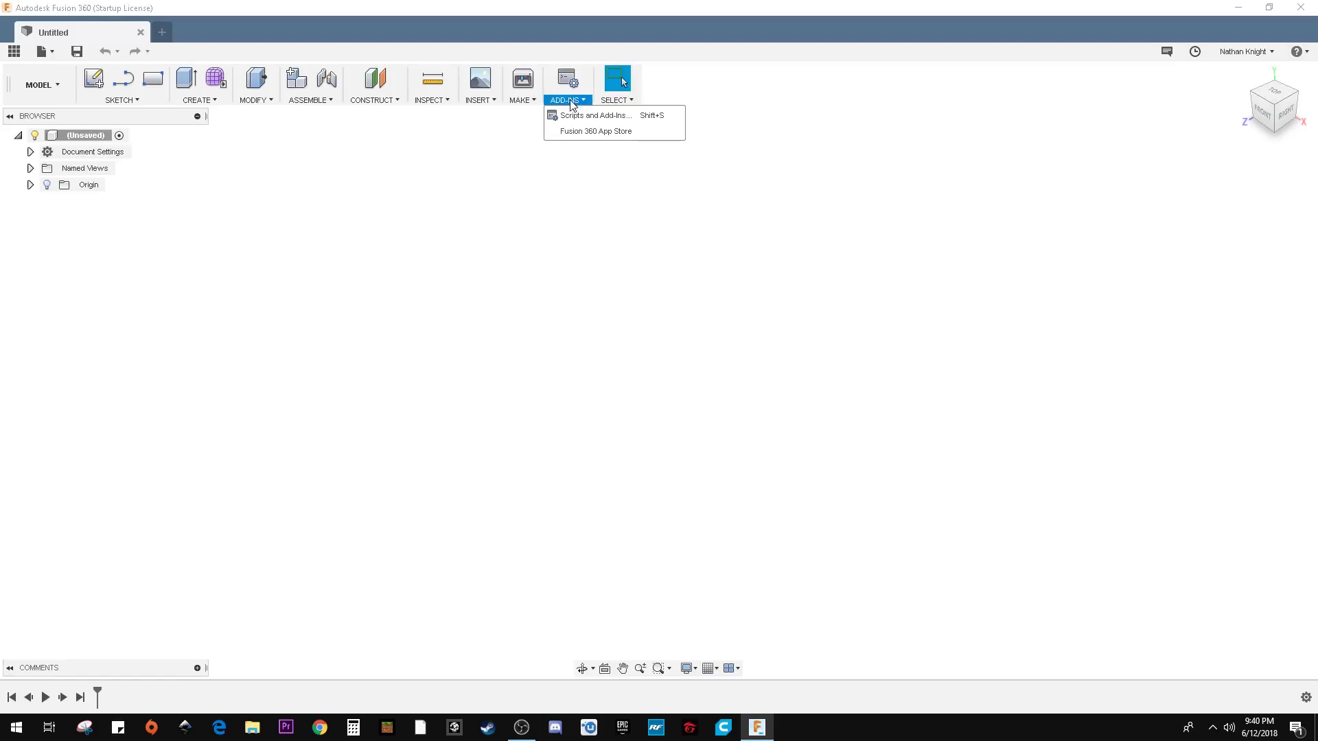
mouse_move(618, 131)
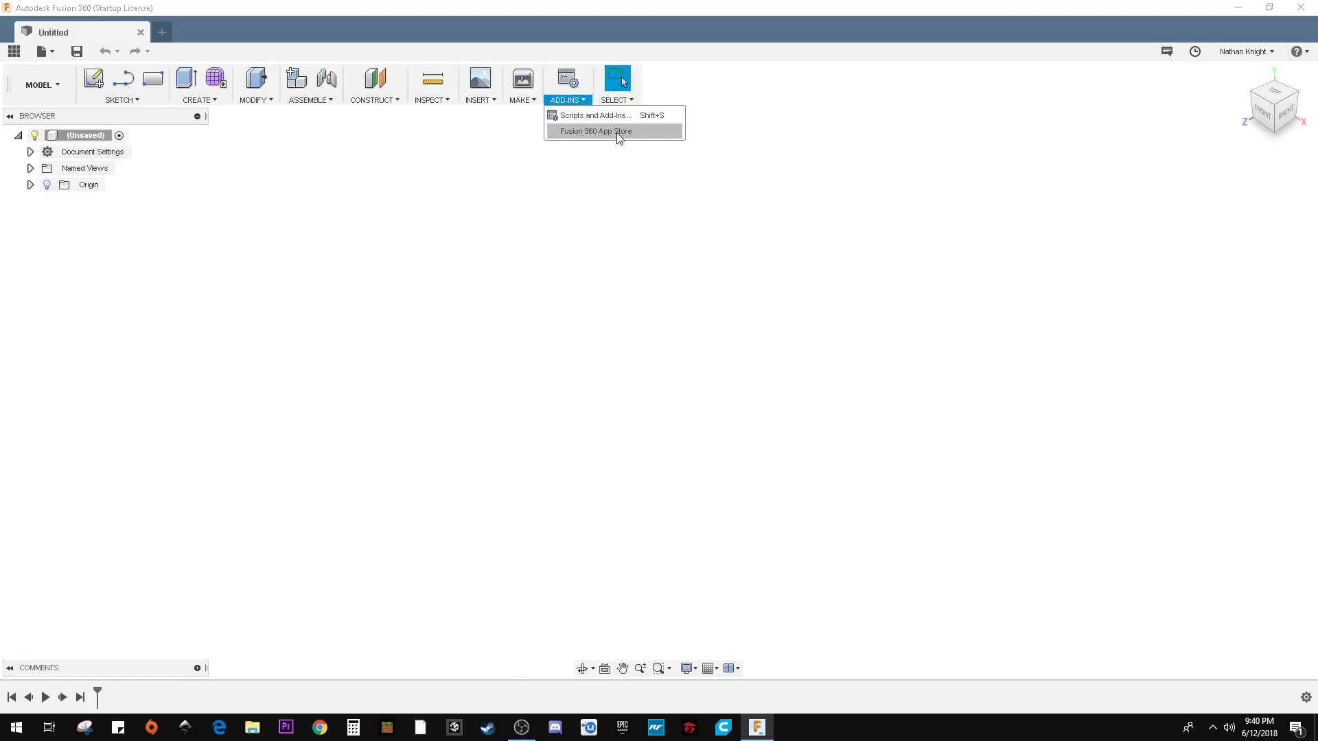
left_click(593, 131)
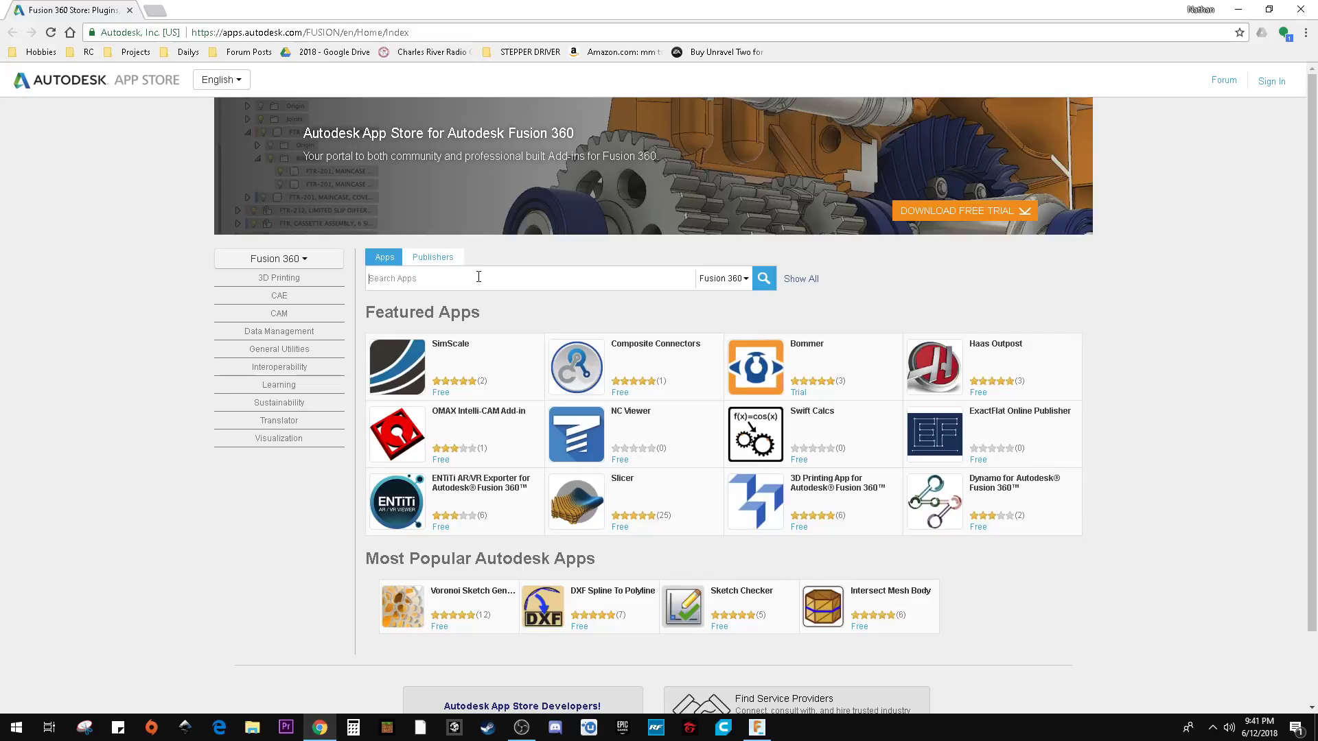
Search 'airfoil', open Airfoil Sketch from File, then load the PW51 Airfoil Tools page.
type("airfoil")
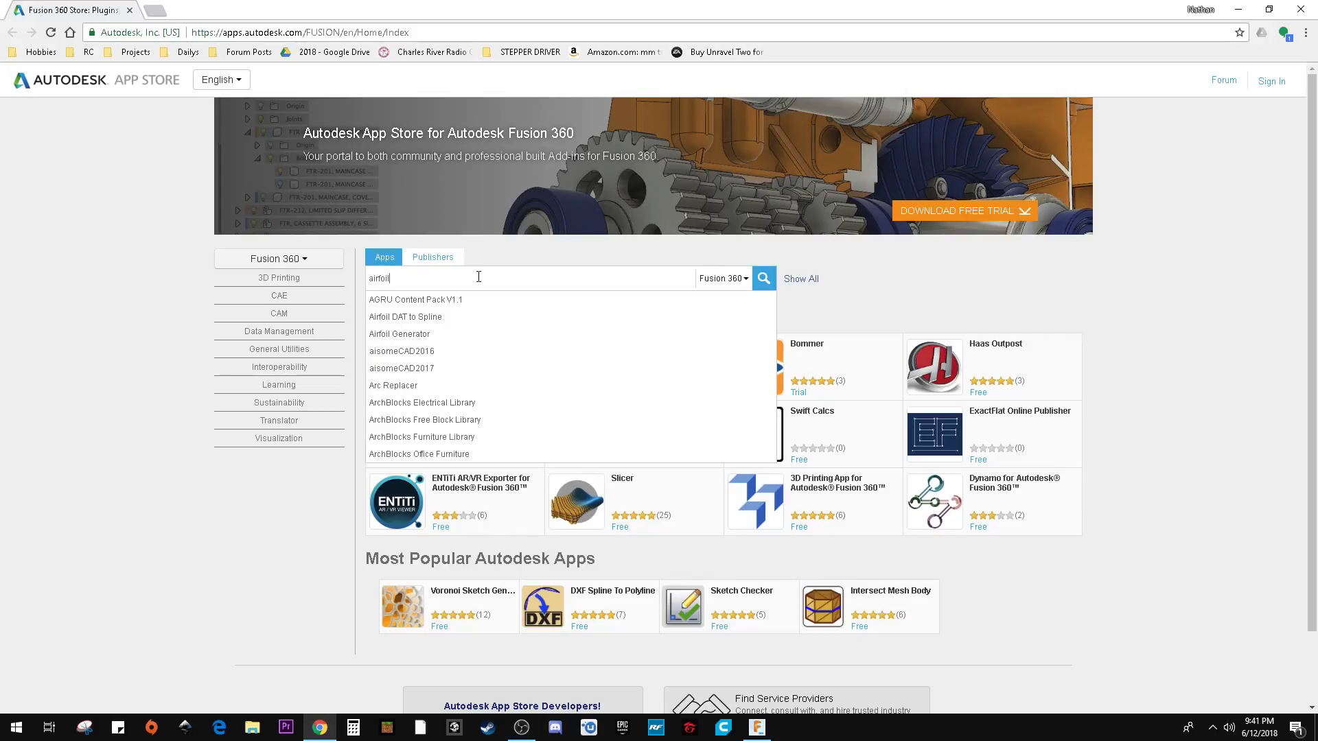
left_click(762, 278)
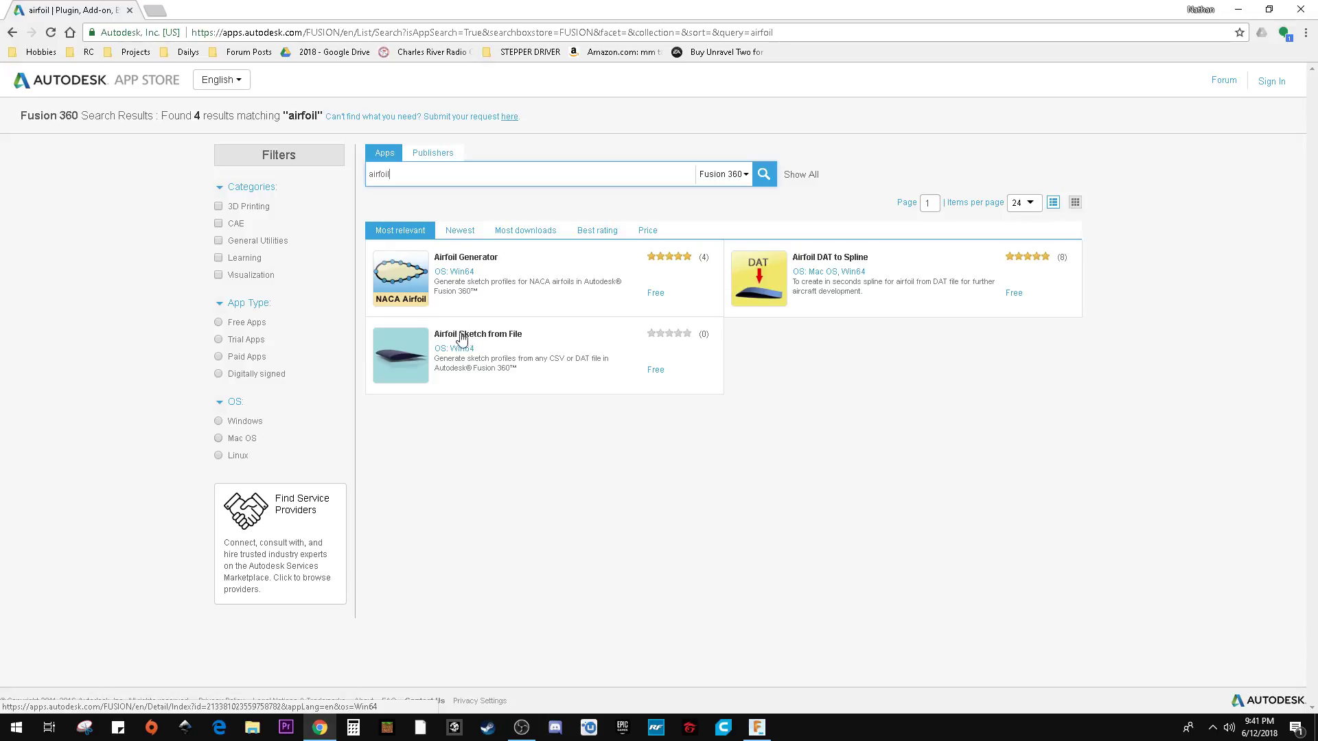
left_click(478, 333)
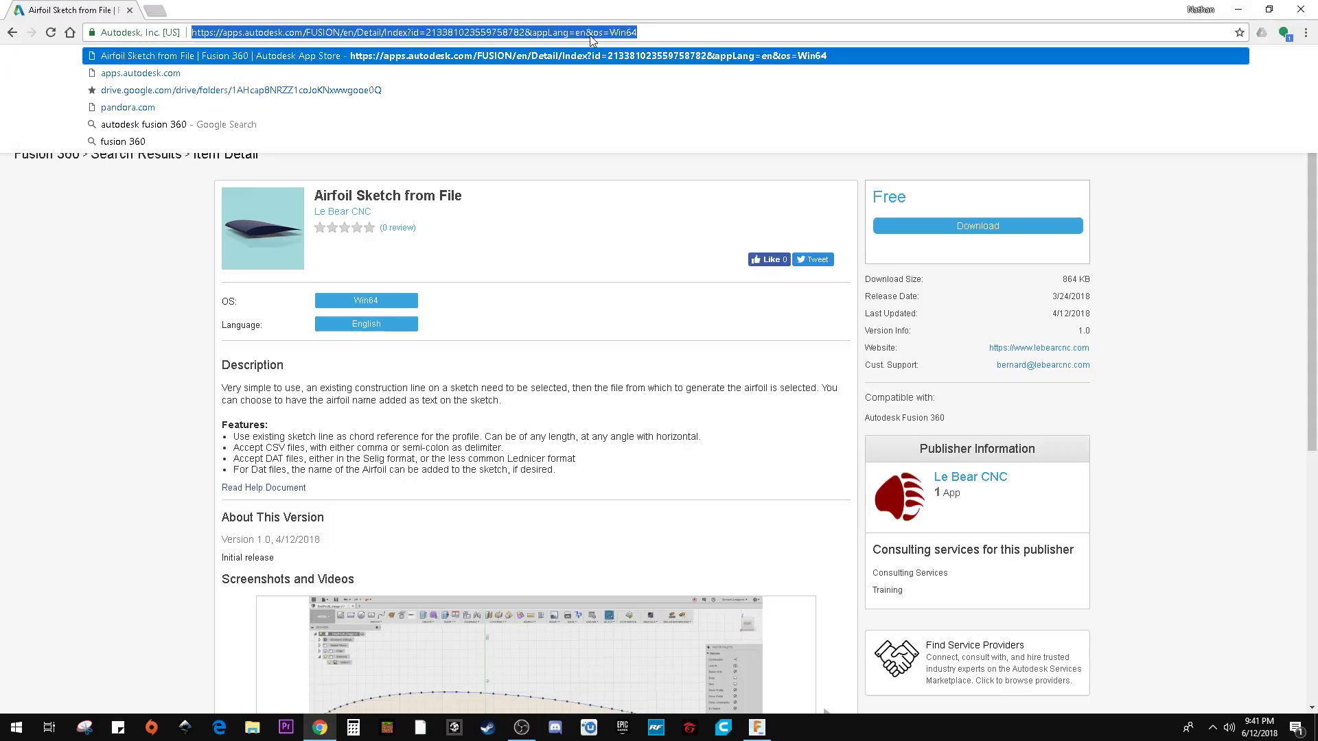
type("airfoiltools.com/airfoil/details?airfoil=pw51-pw")
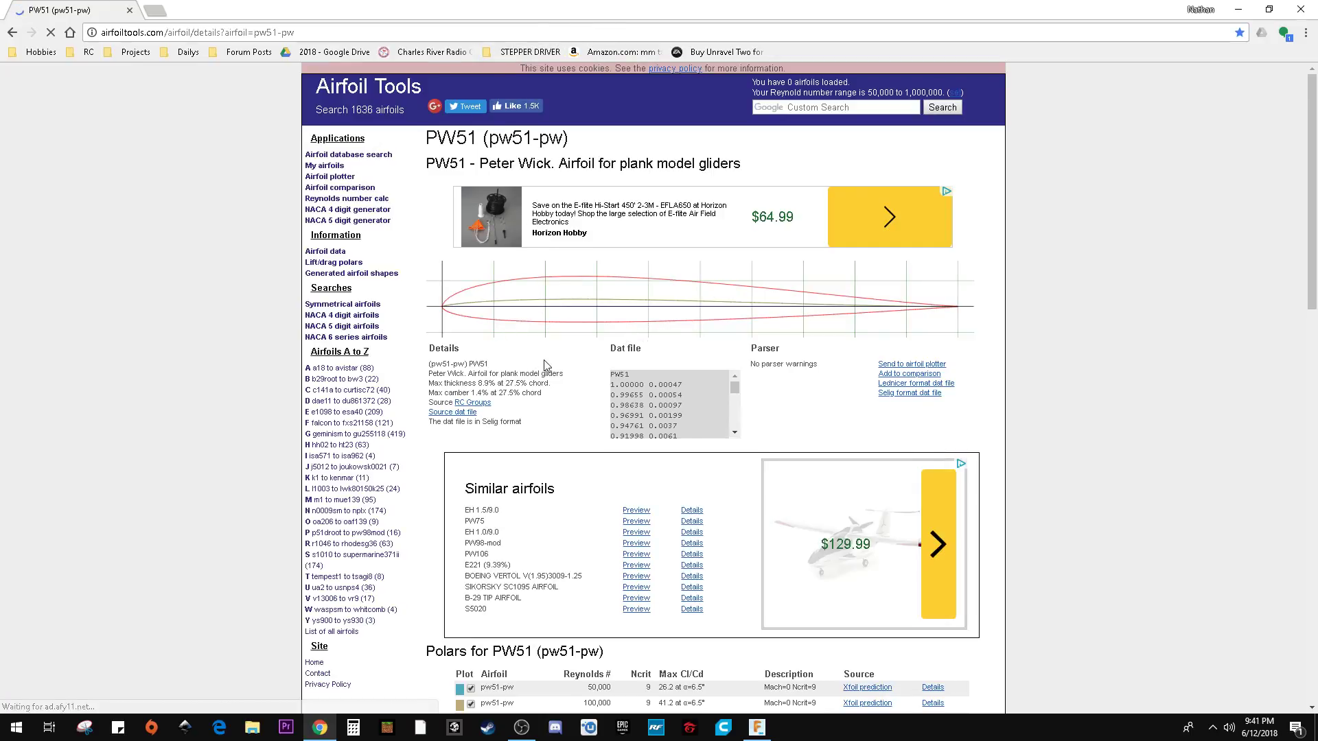
Scroll down to the PW51 dat file coordinates and copy them.
scroll("down", 3)
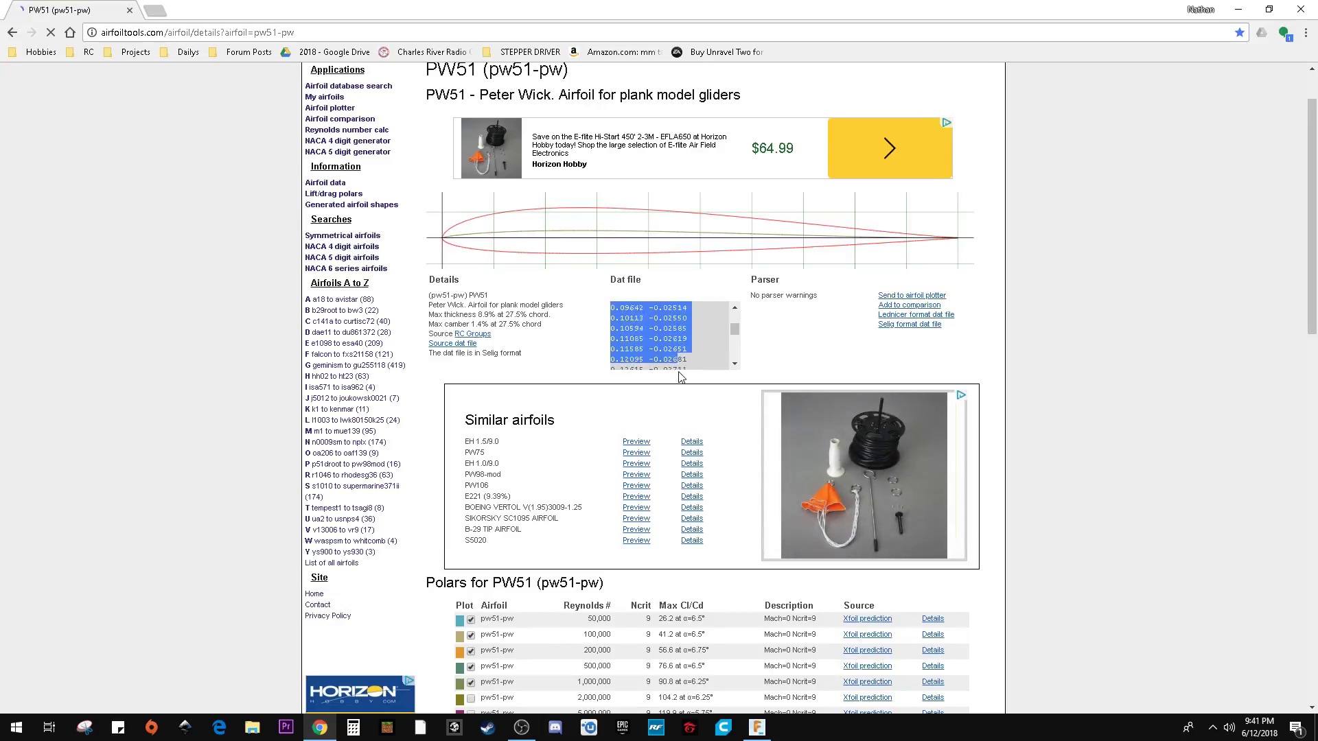
scroll("down", 3)
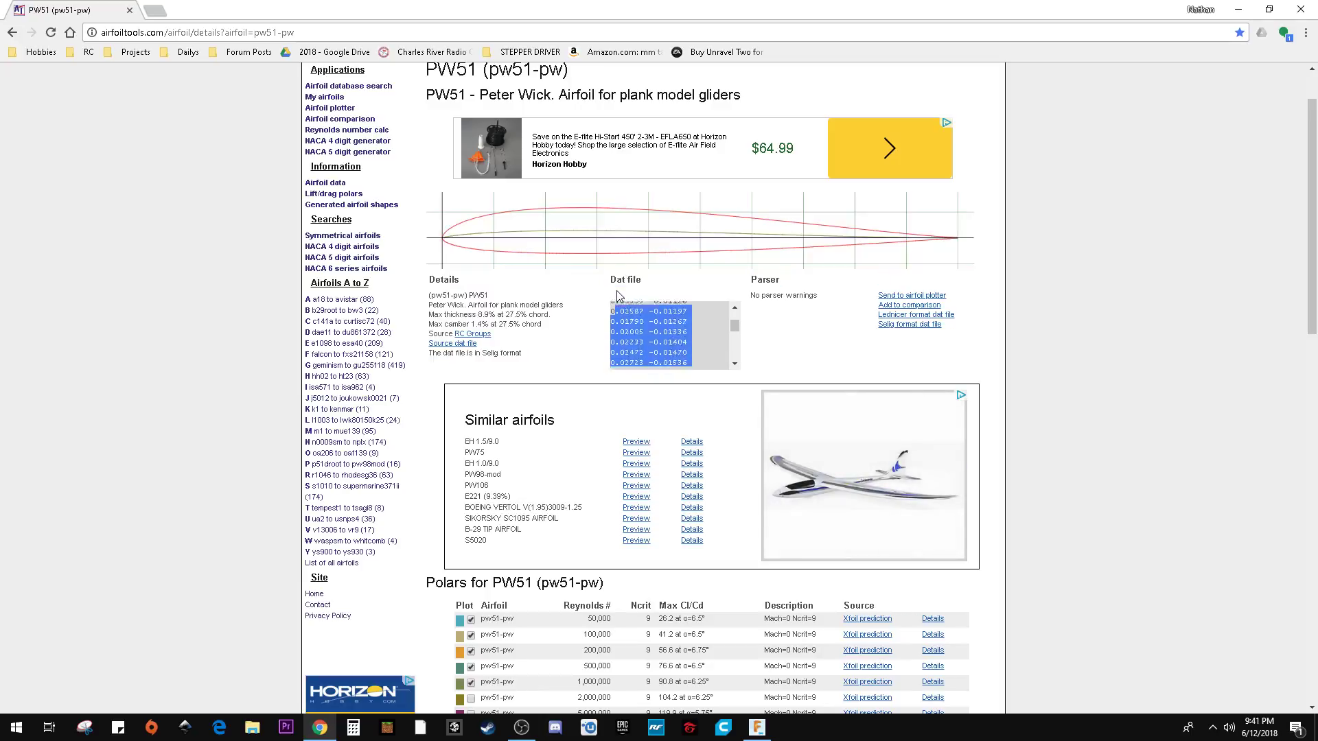
right_click(663, 337)
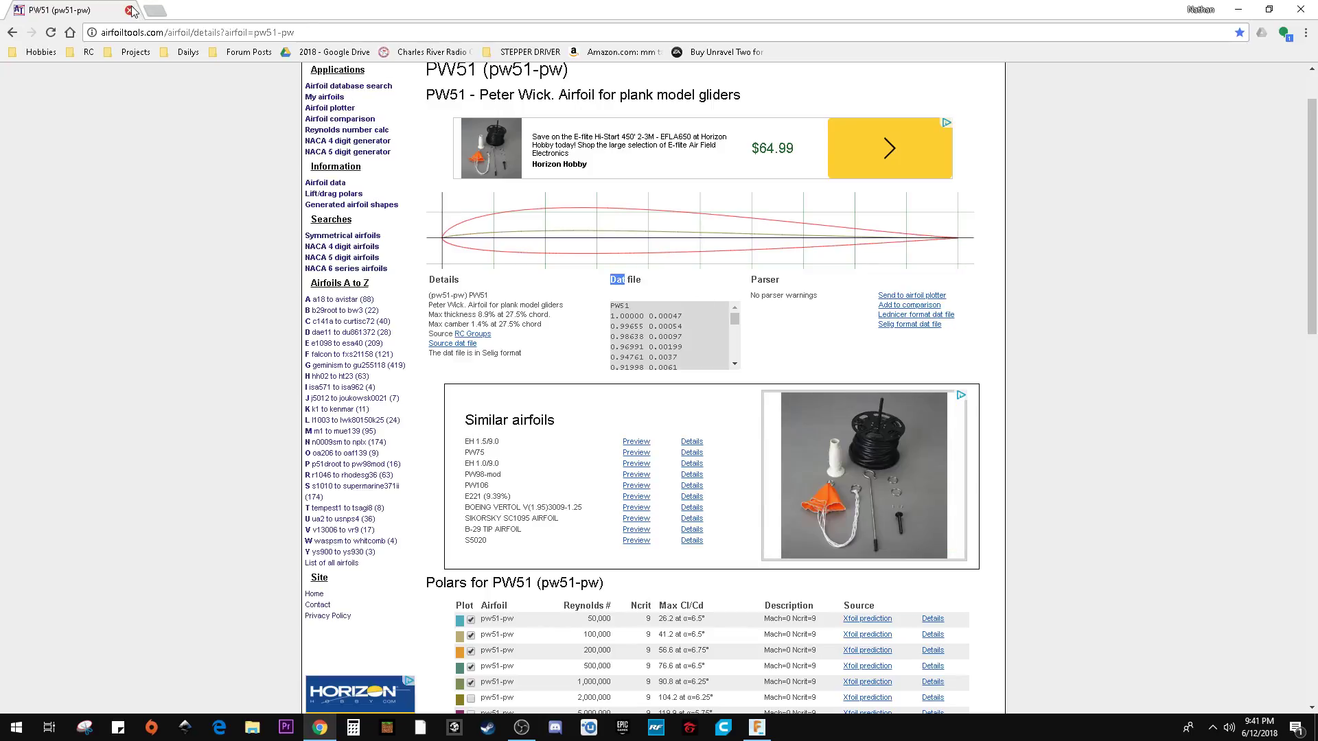
Return to Fusion 360, create a sketch on the XY plane, and begin the chord line.
left_click(755, 728)
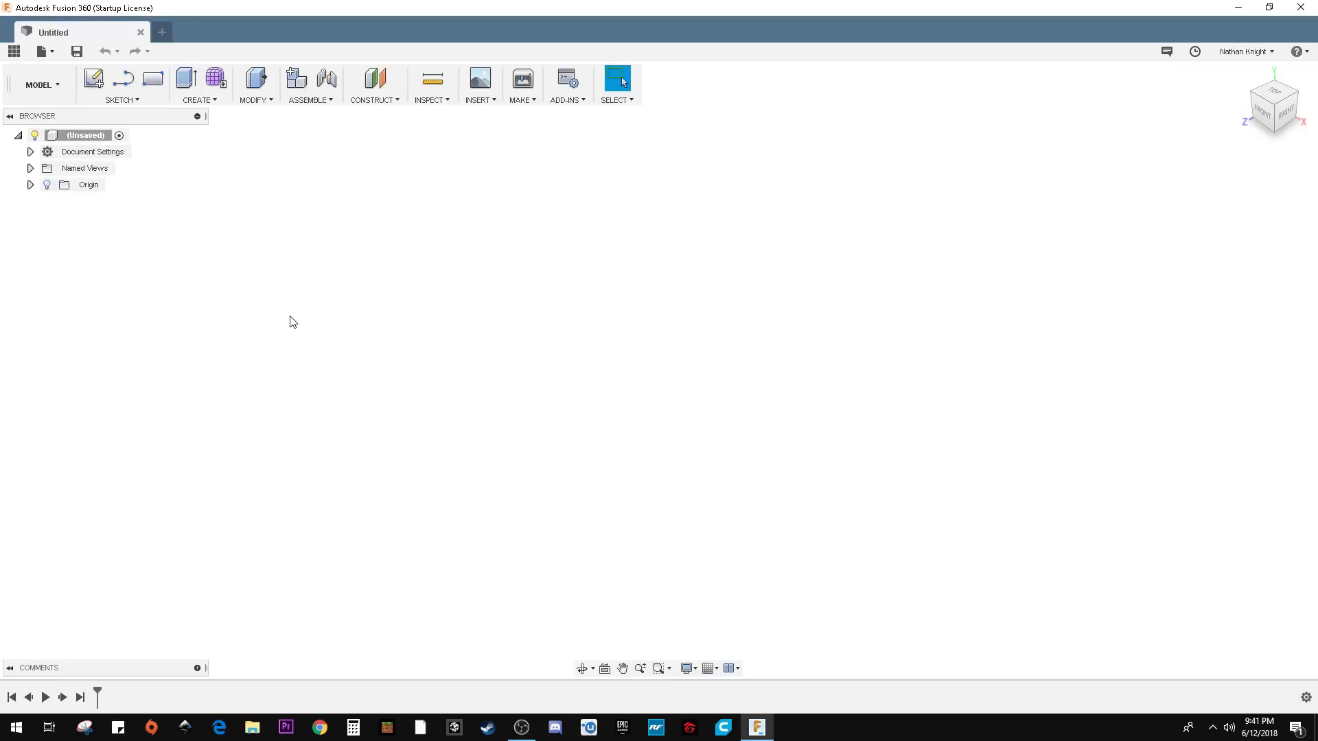
mouse_move(90, 239)
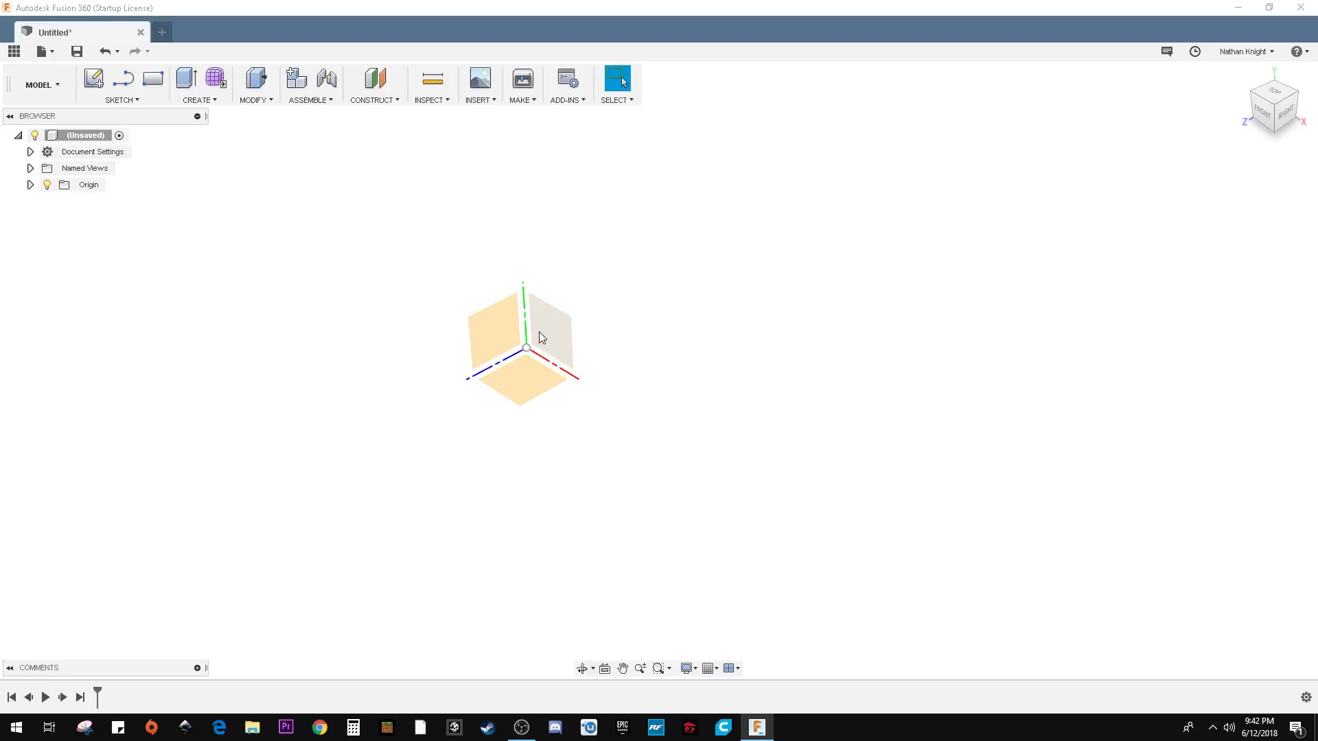
right_click(525, 336)
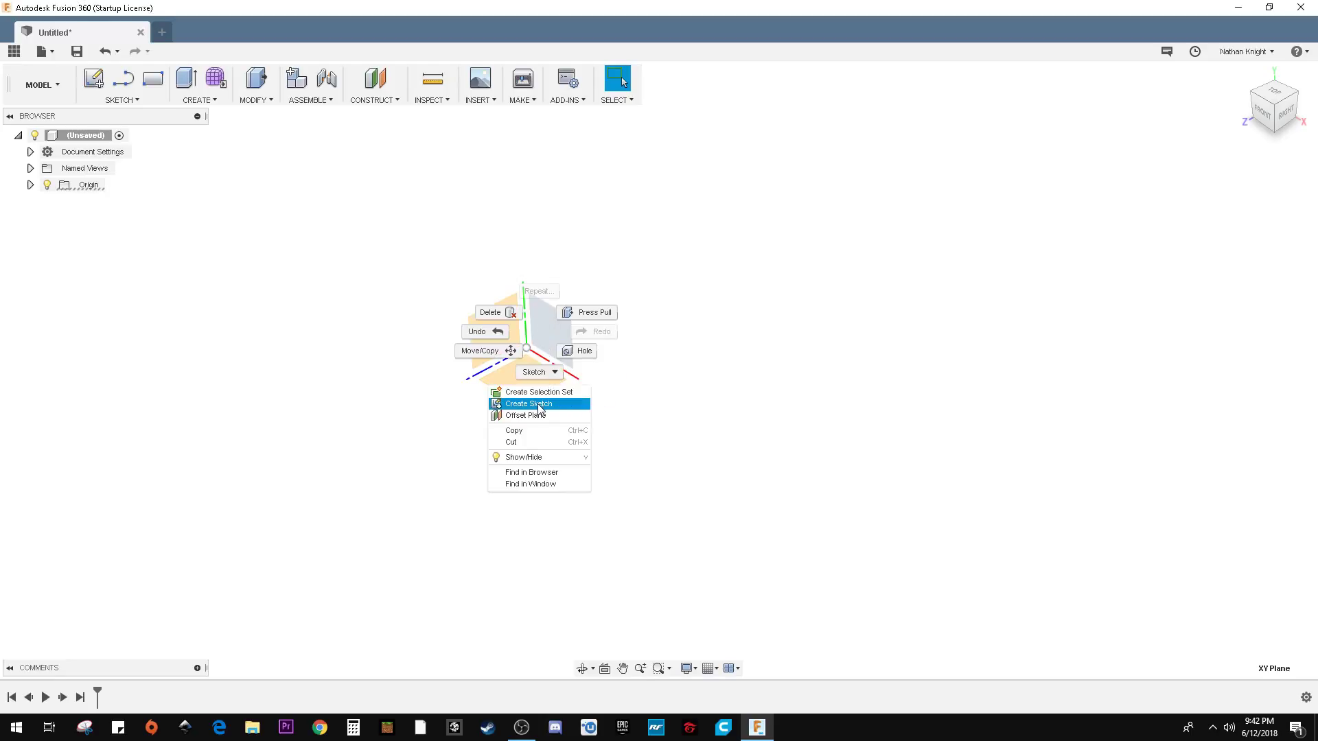
left_click(529, 403)
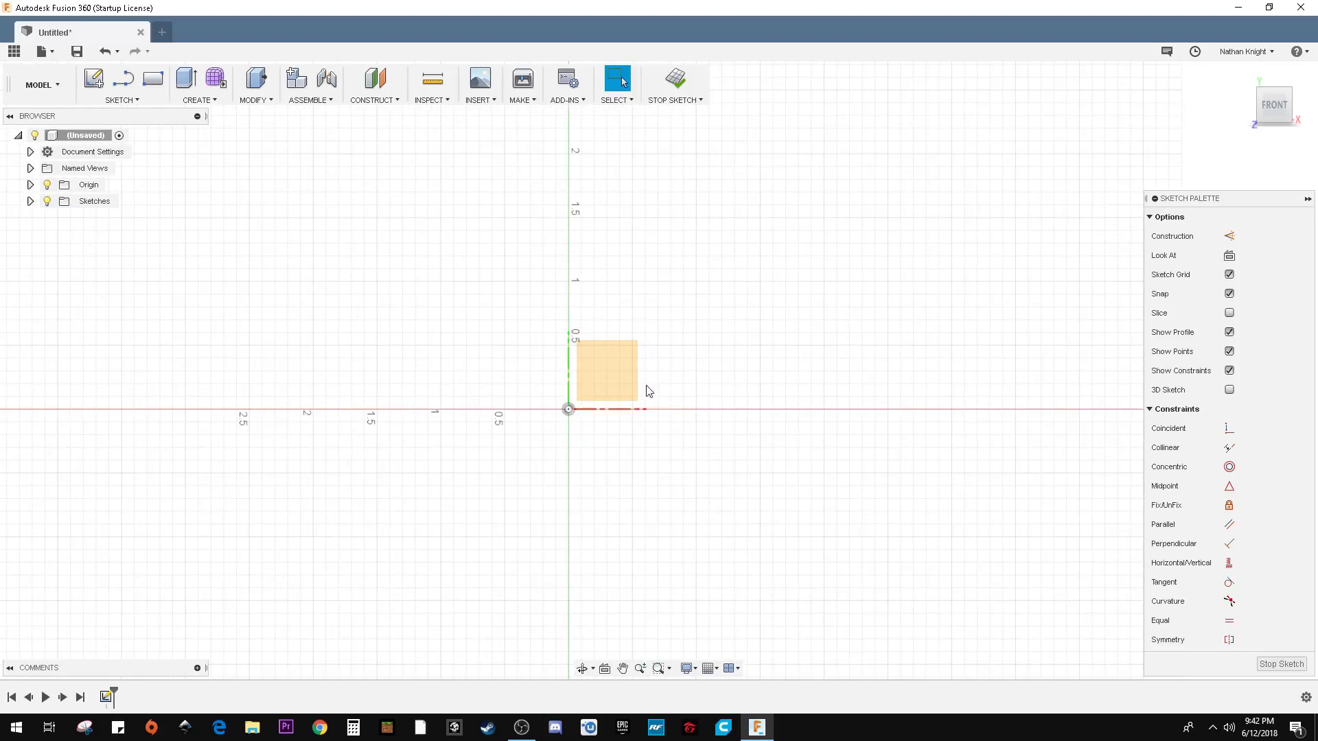
left_click_drag(649, 391, 529, 357)
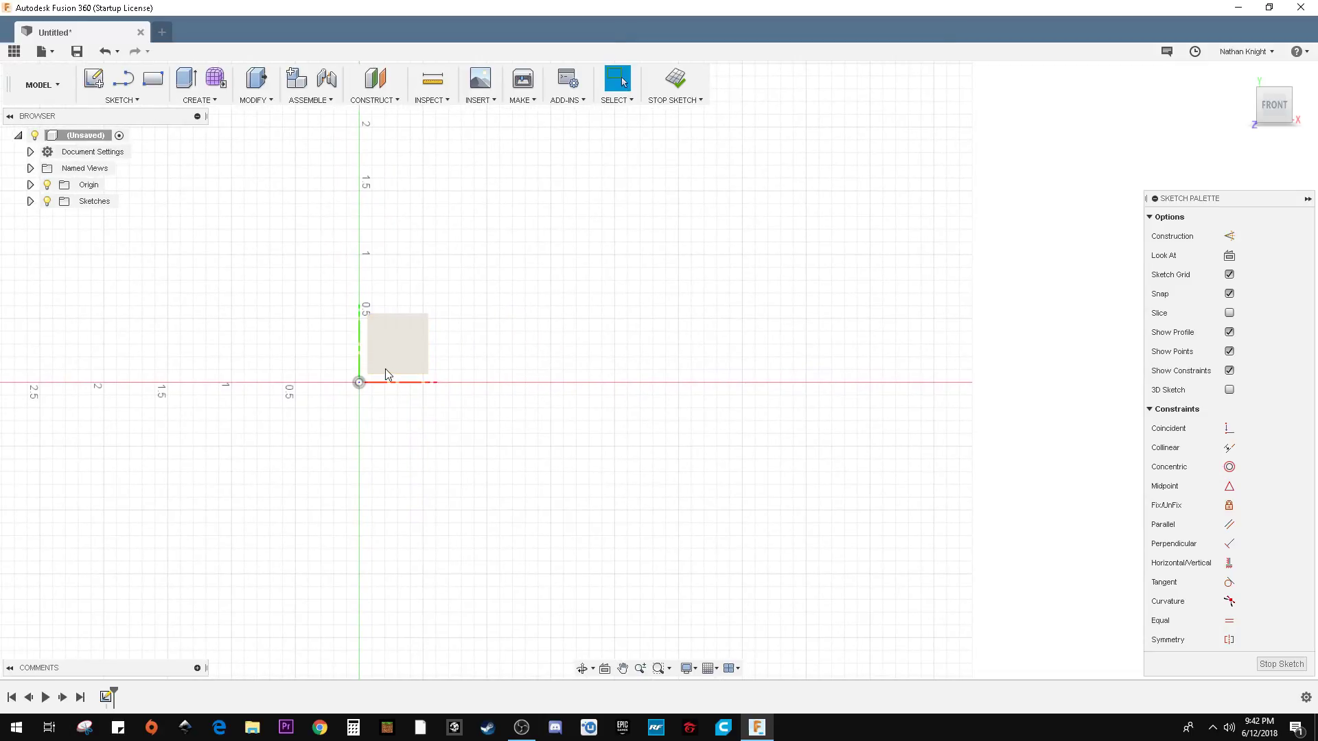
left_click(395, 343)
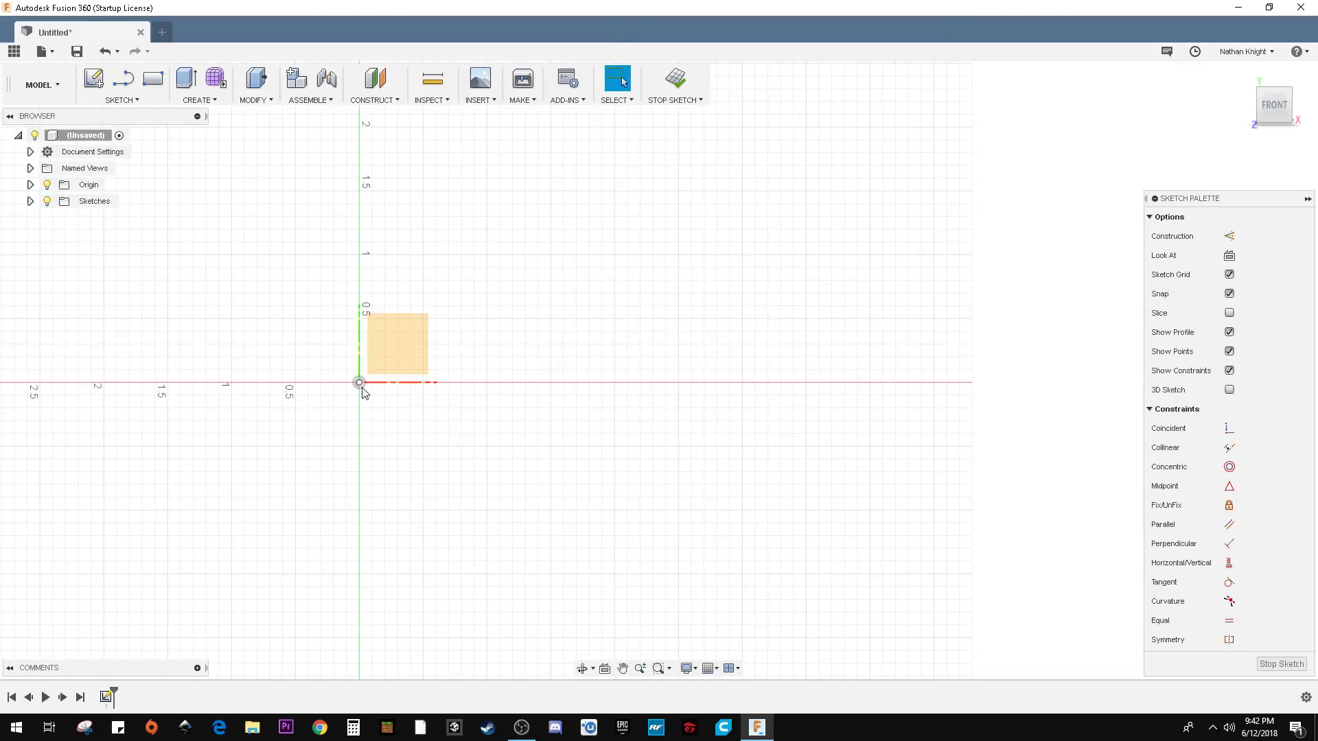
mouse_move(334, 374)
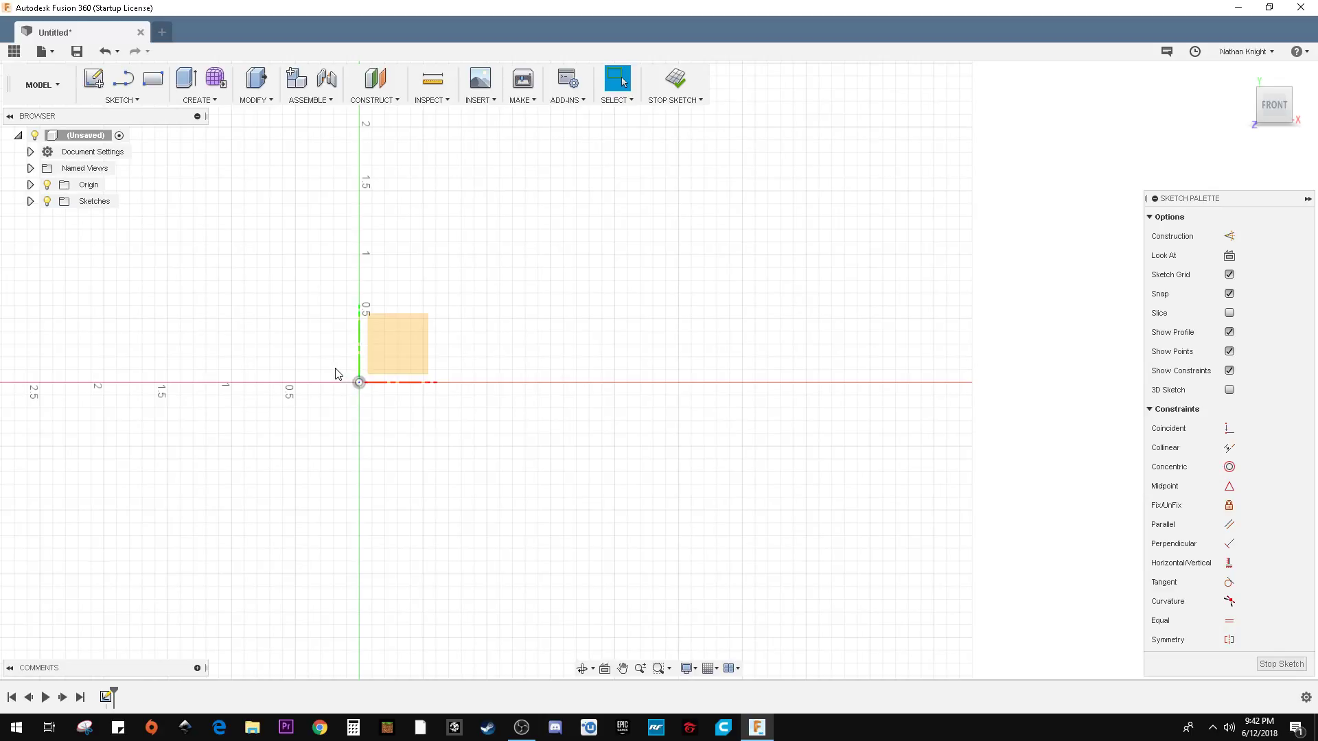
mouse_move(348, 394)
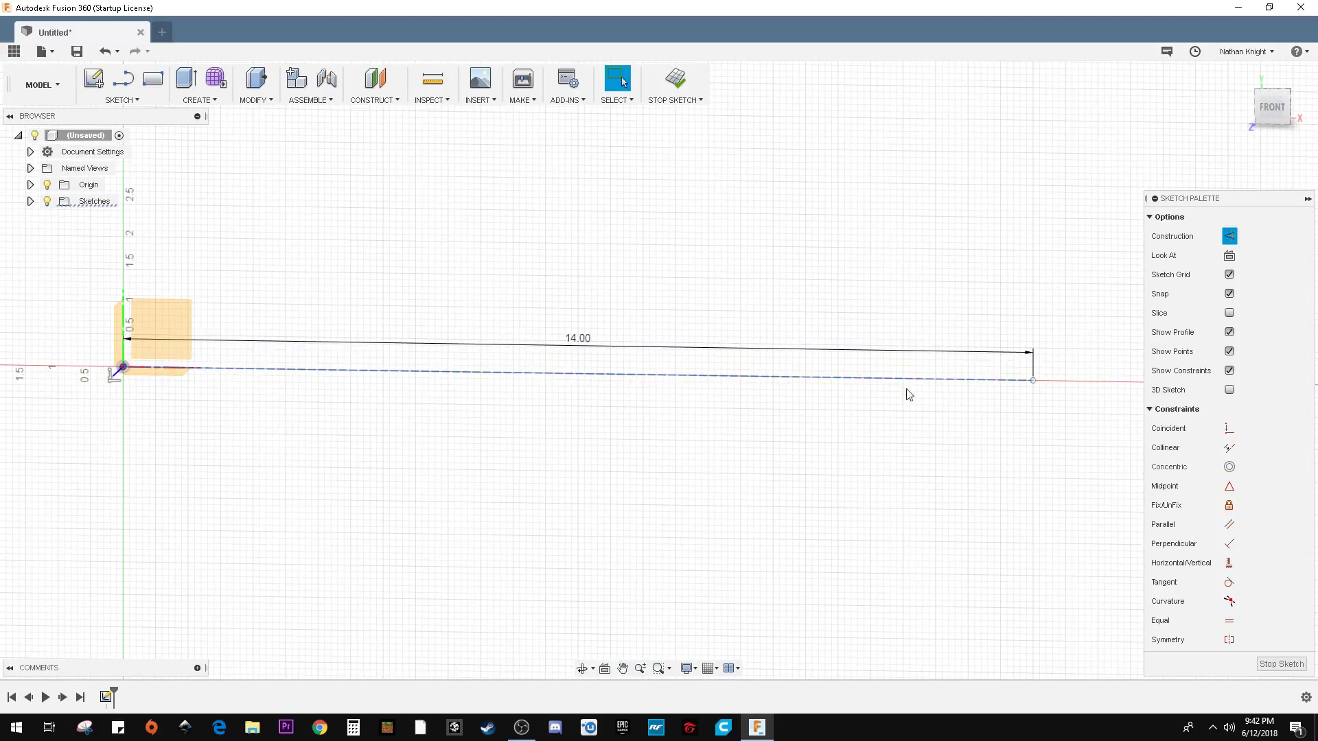
mouse_move(294, 293)
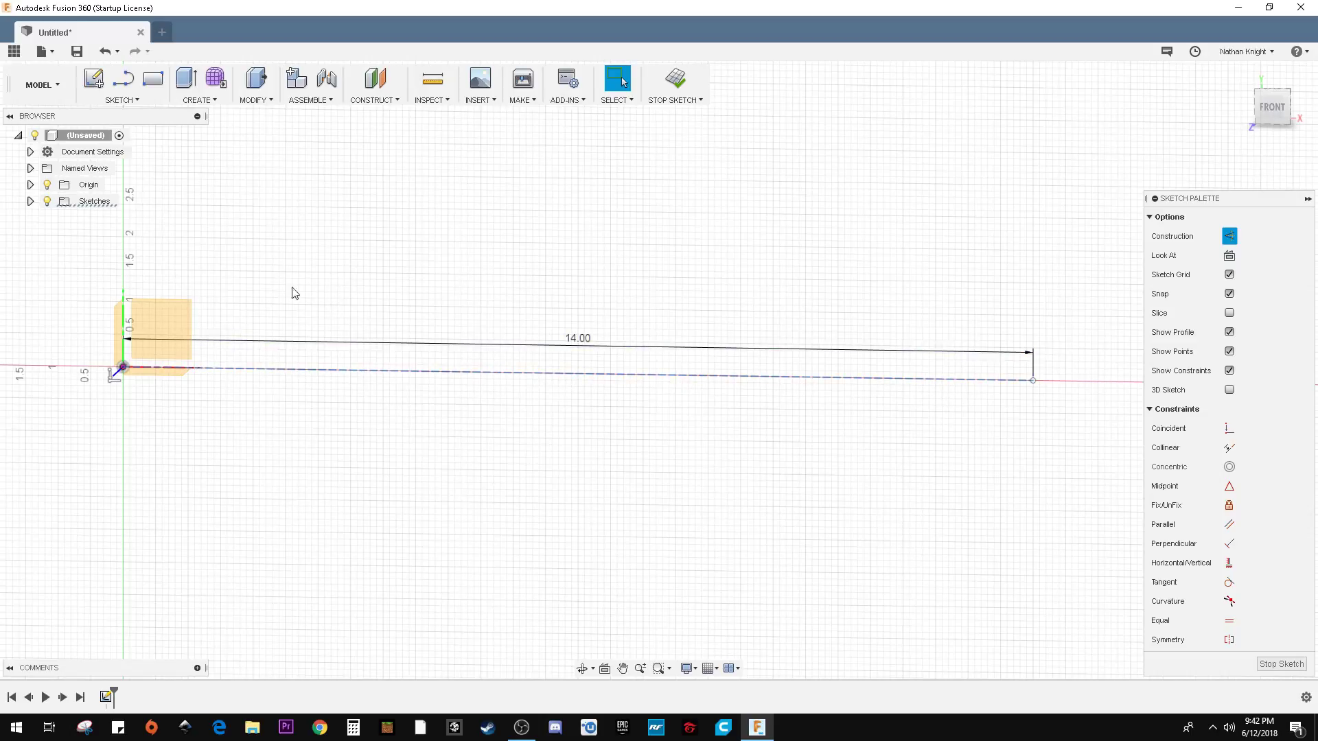
Launch Airfoil Sketch from File from the Sketch menu.
left_click(120, 83)
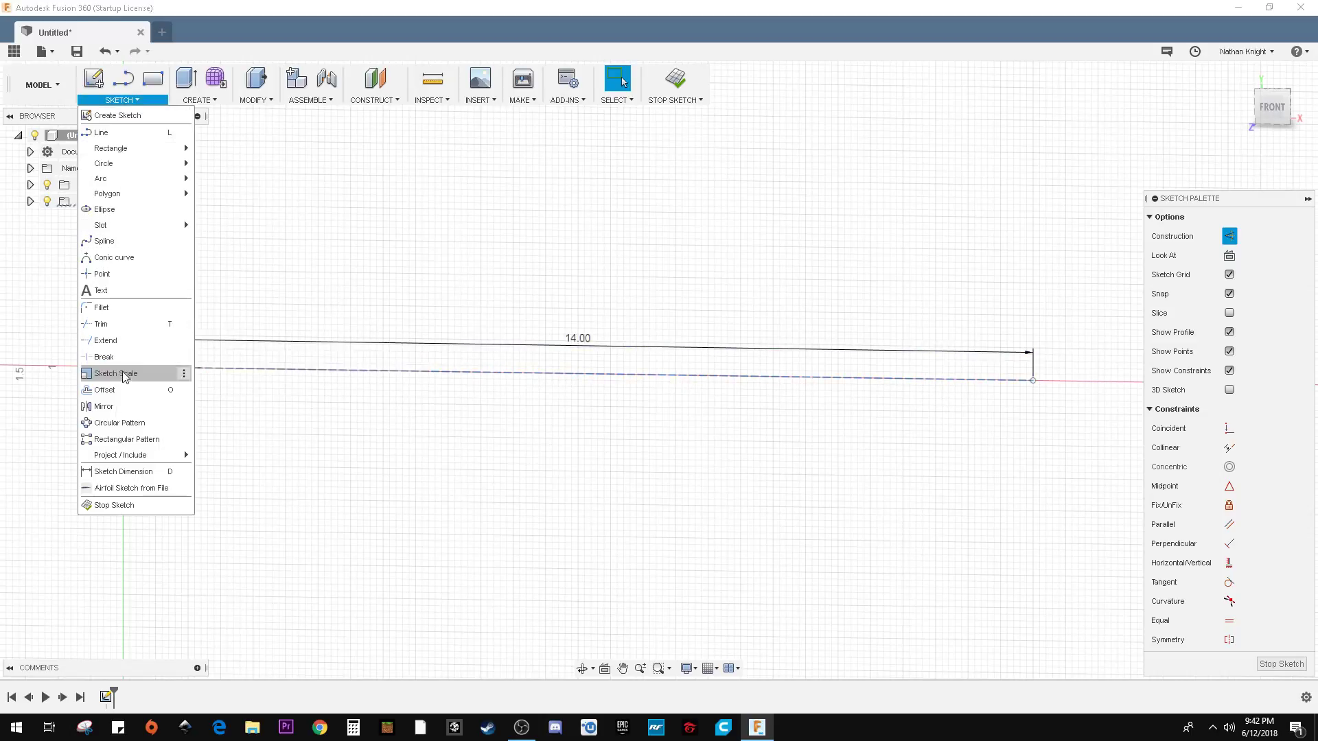
mouse_move(131, 487)
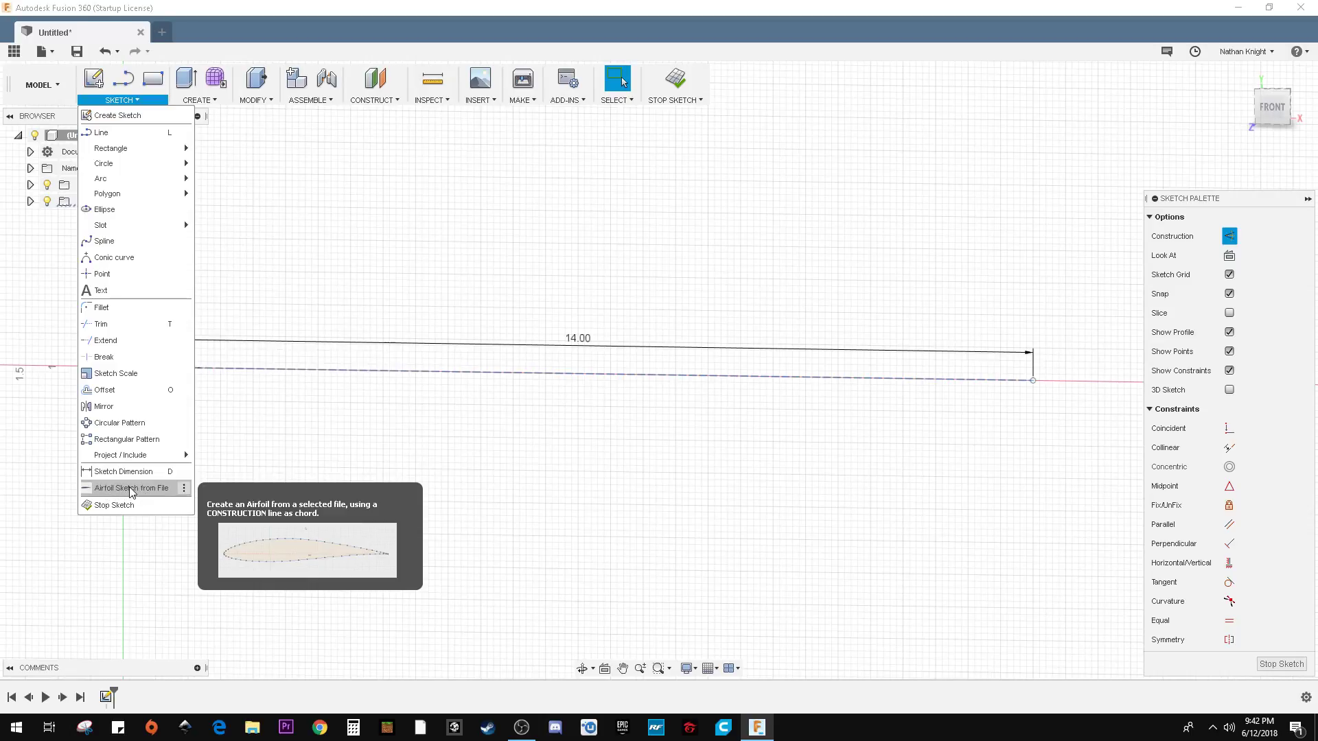
left_click(130, 488)
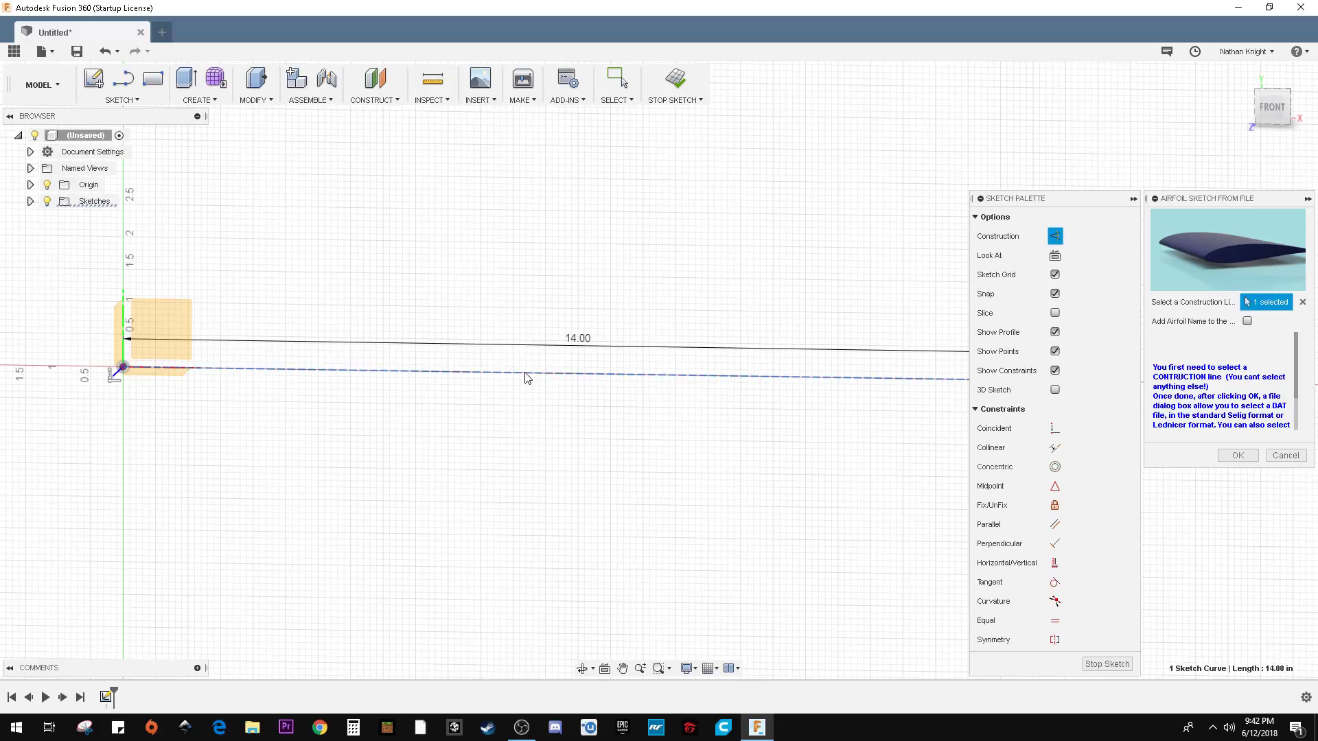
mouse_move(553, 379)
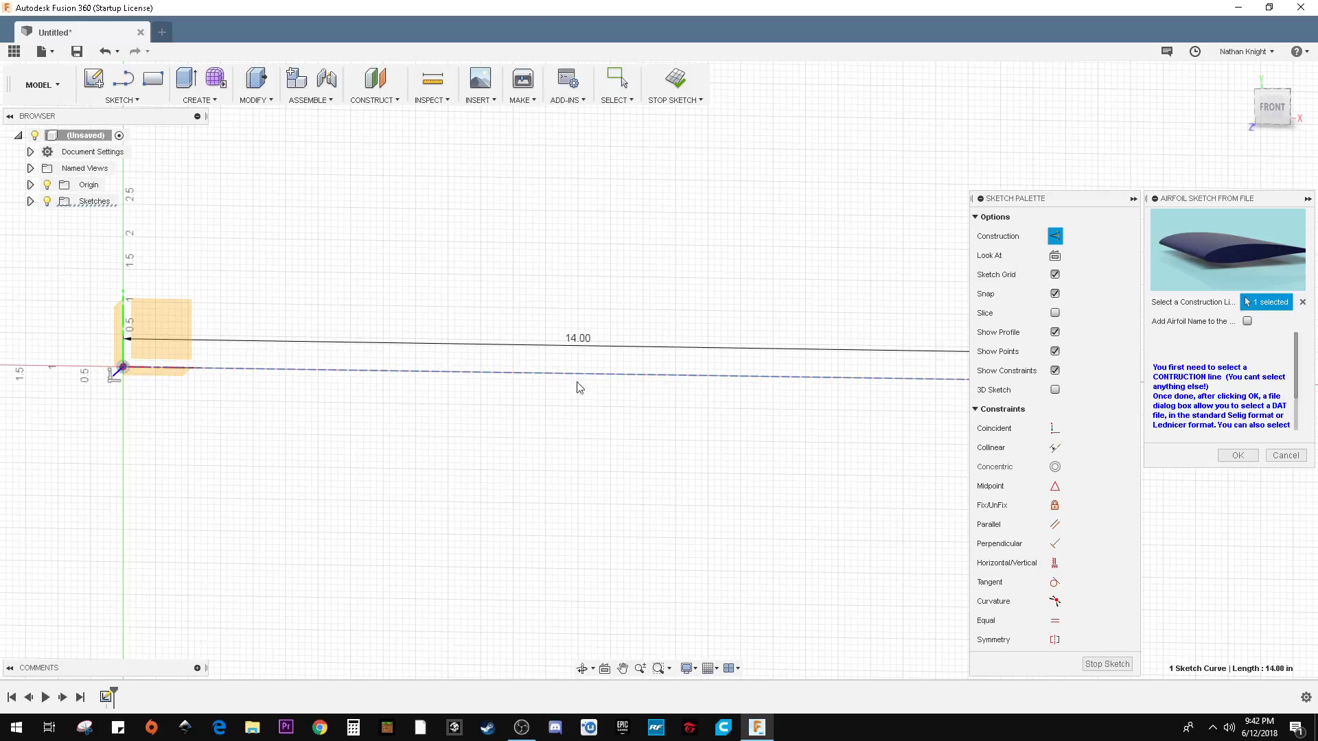
mouse_move(1035, 412)
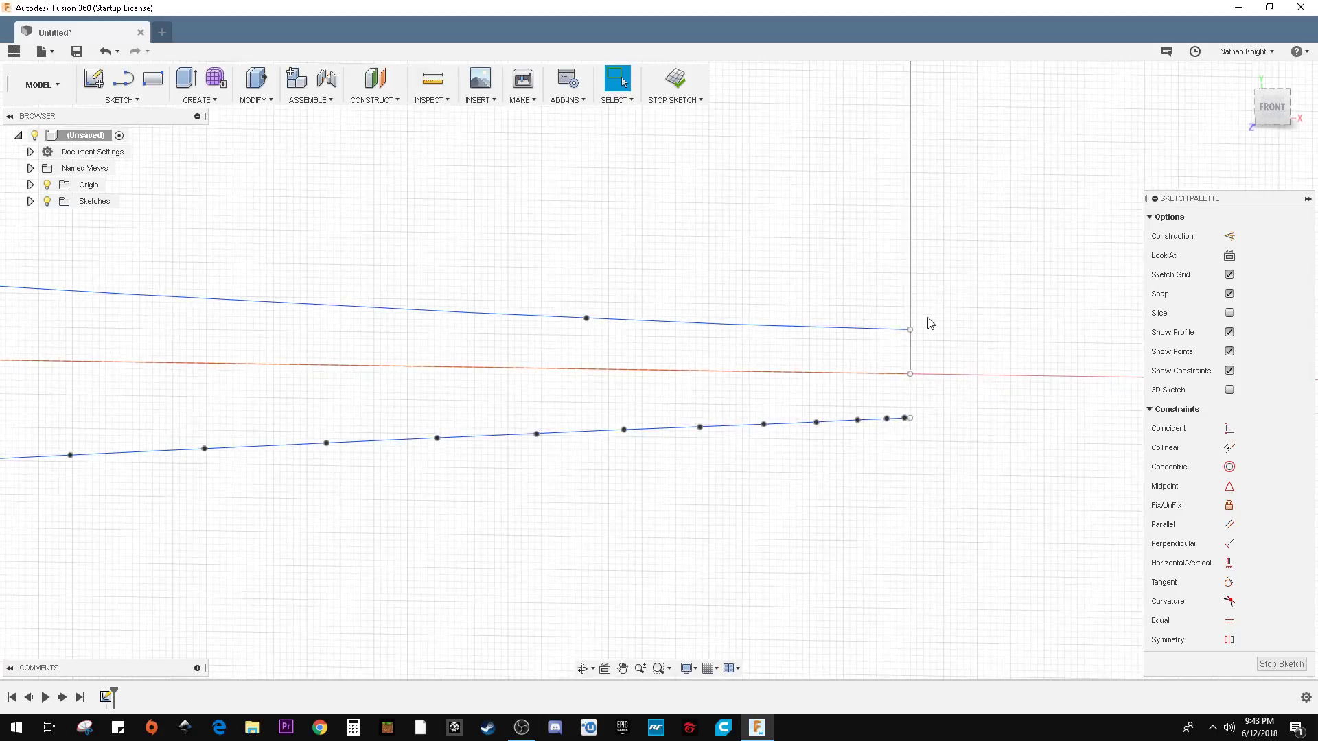
mouse_move(924, 296)
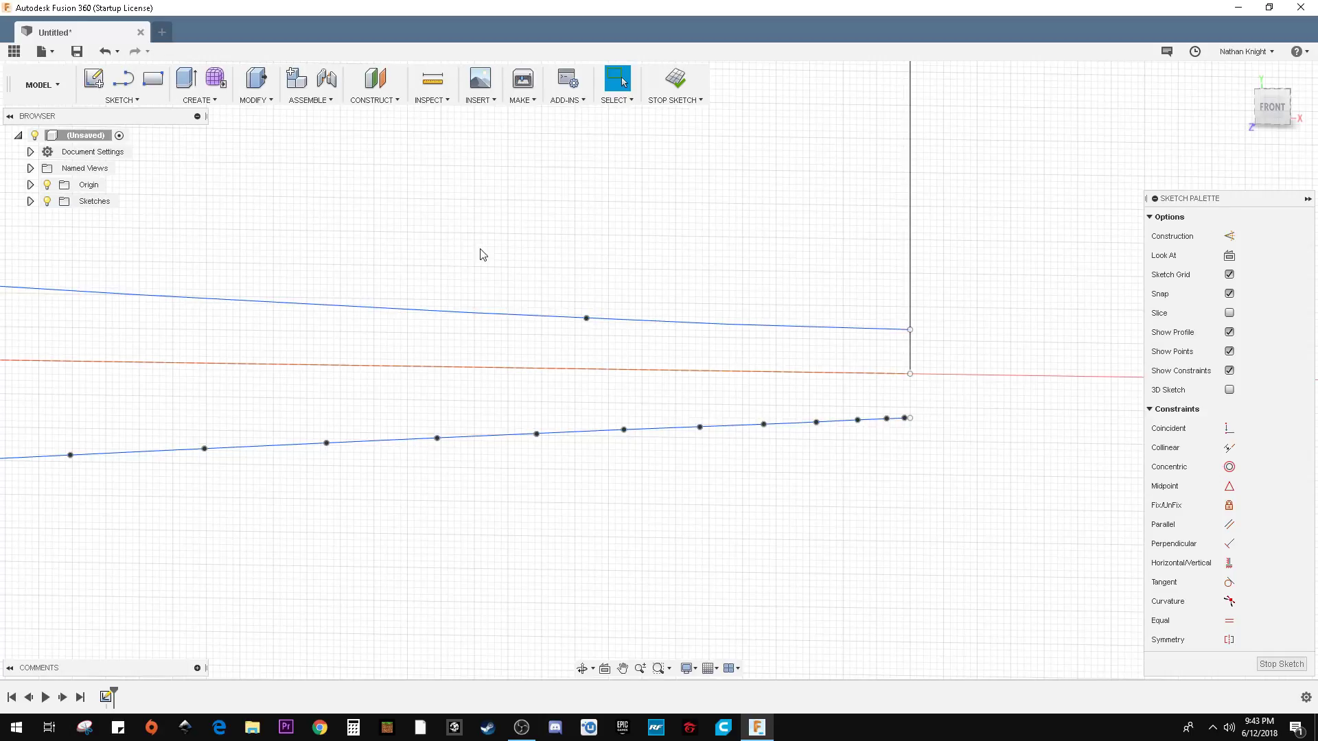
mouse_move(873, 352)
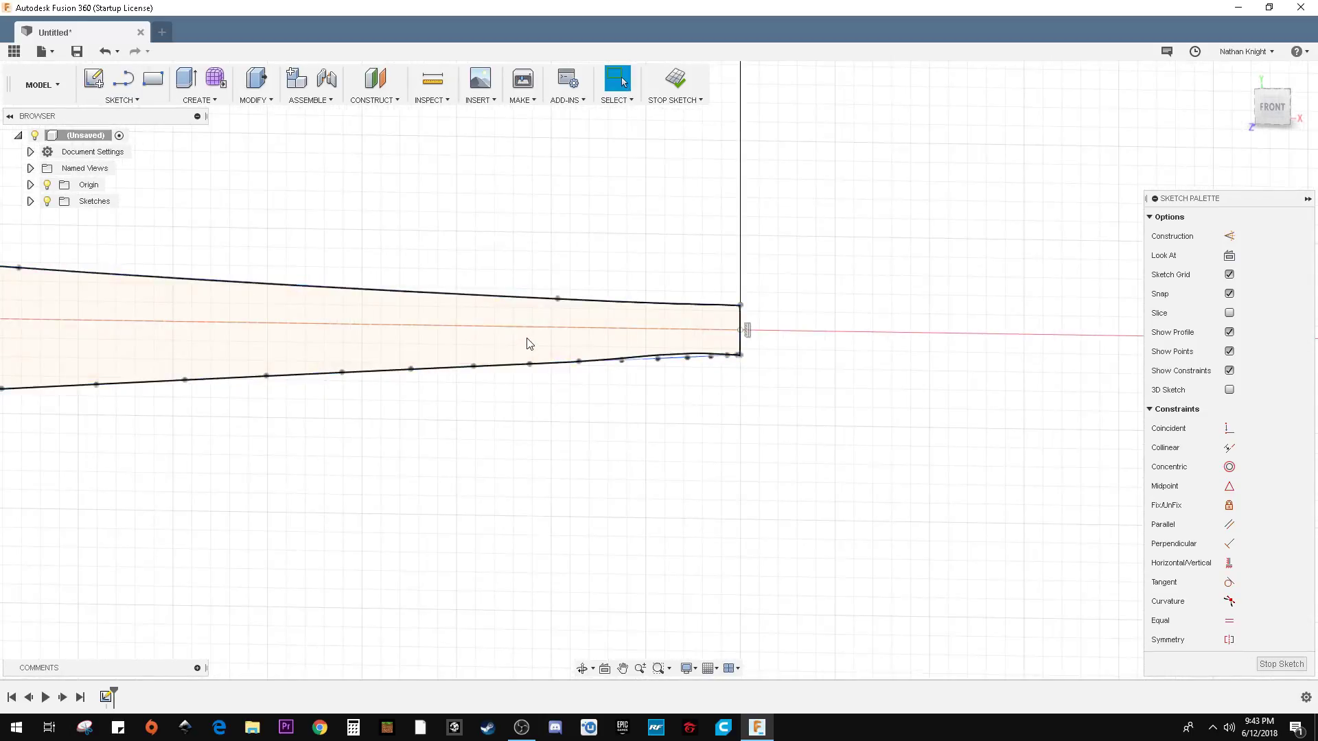
Generate the airfoil profile on the 14.00 chord and orbit to view it angled.
left_click(622, 668)
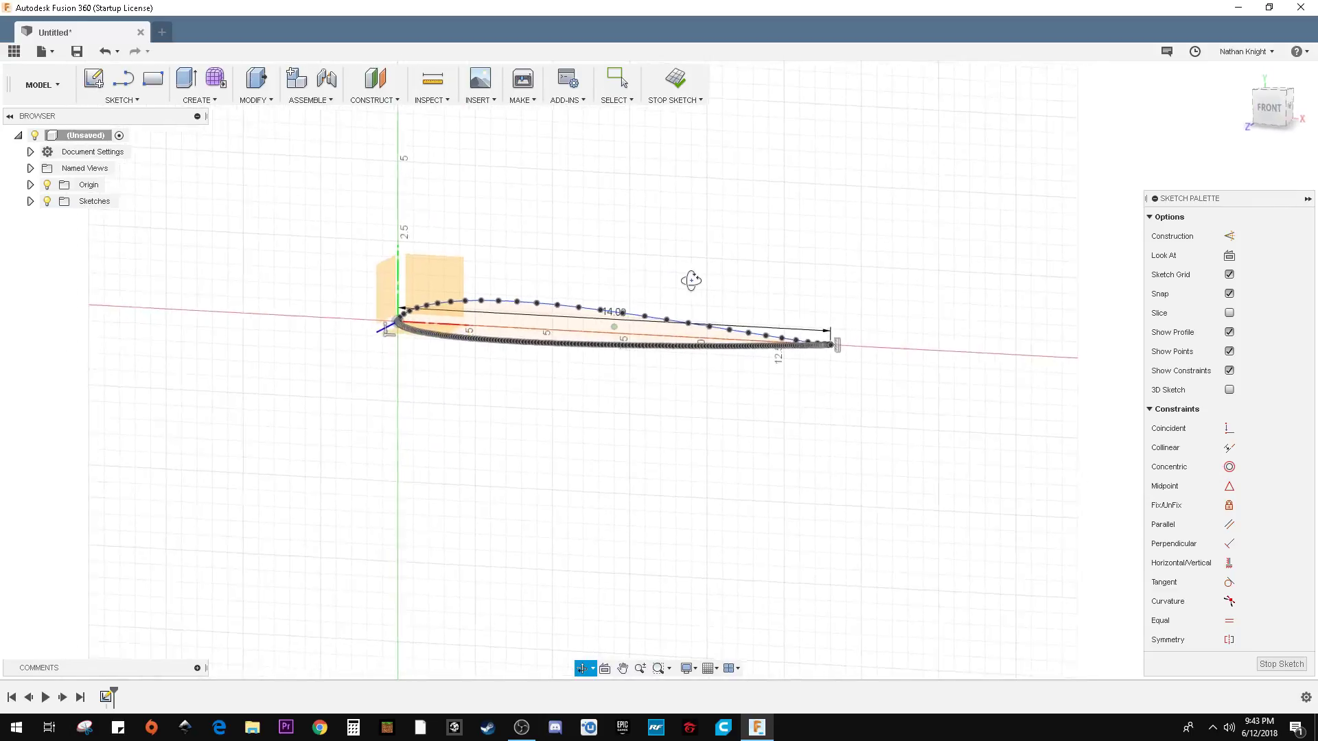
left_click_drag(691, 279, 699, 279)
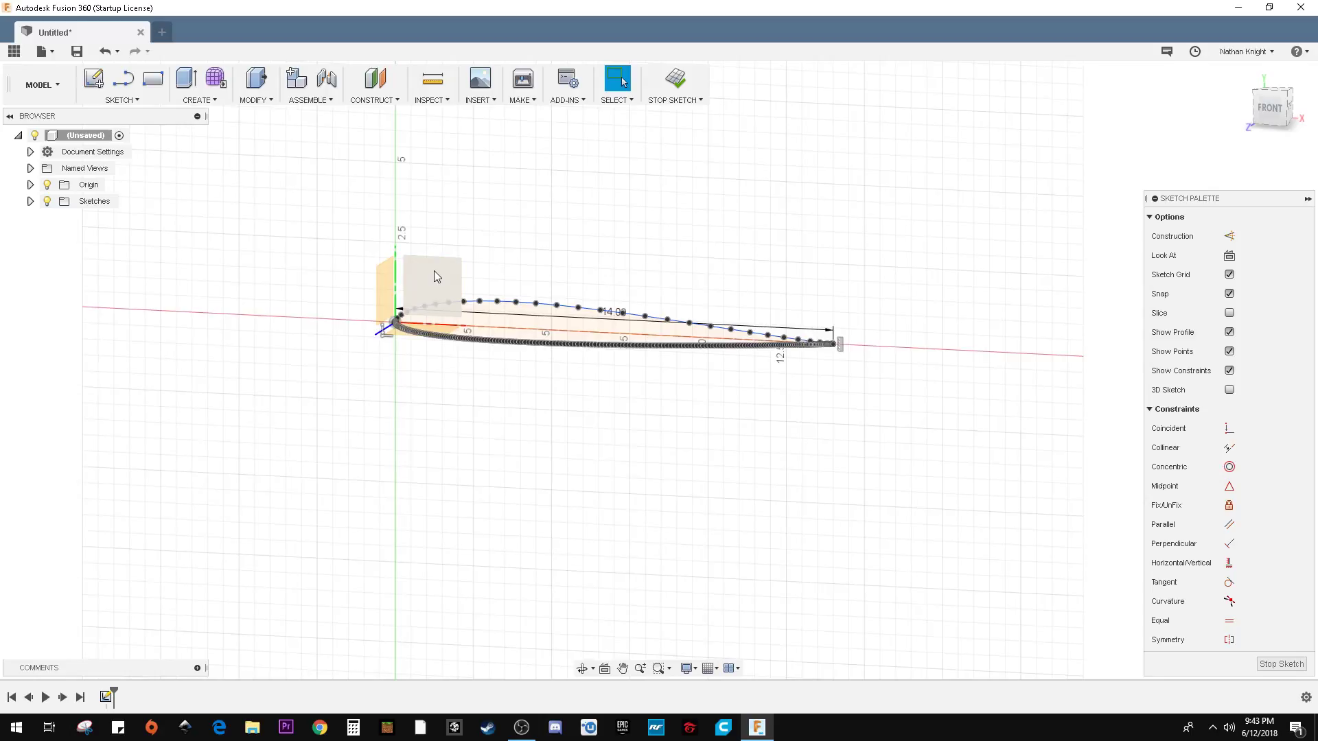
mouse_move(427, 278)
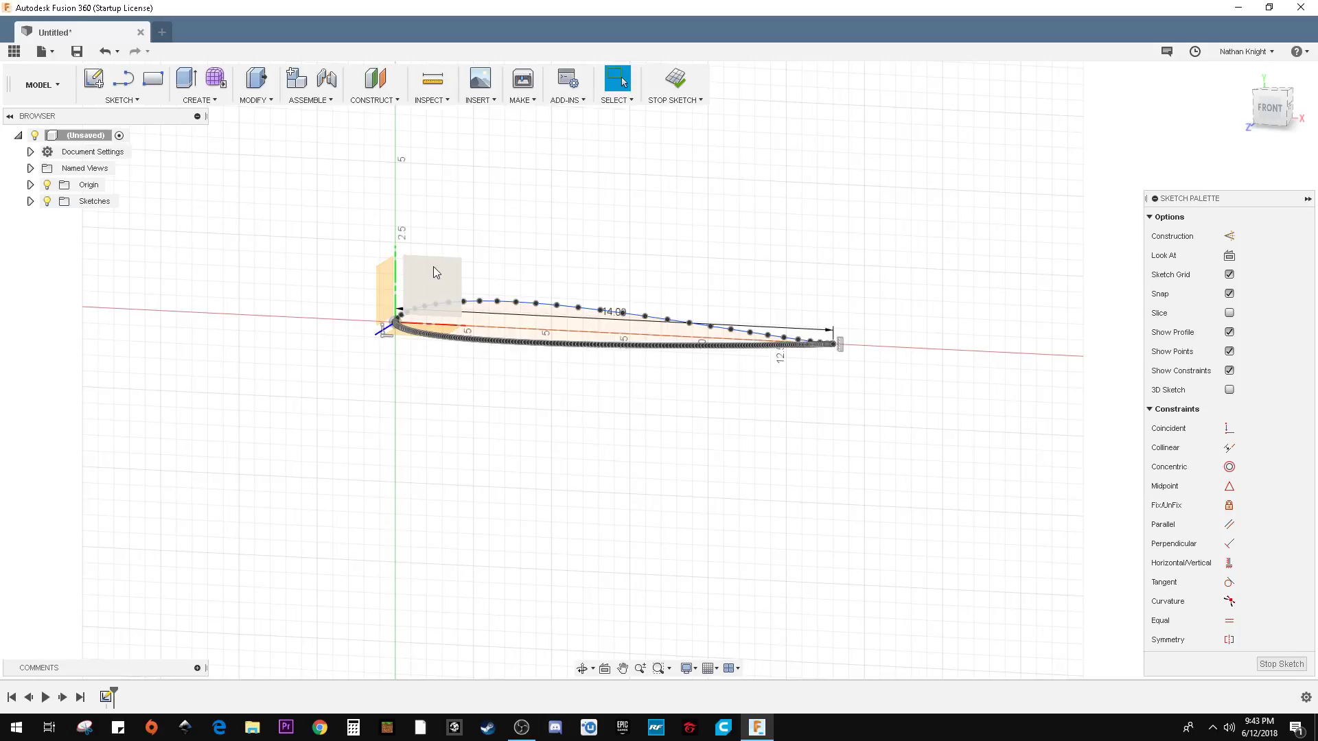
mouse_move(443, 275)
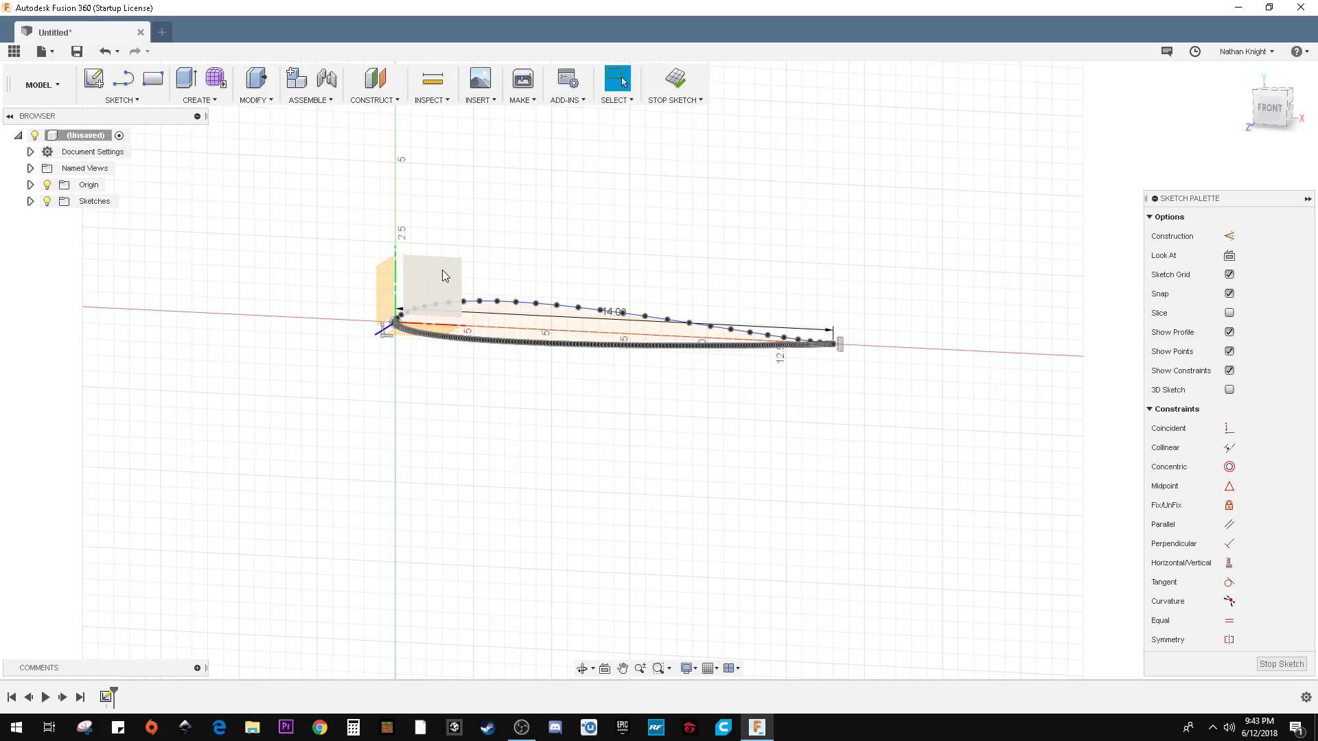
Create a construction plane offset 25 inches from the XY plane.
right_click(444, 276)
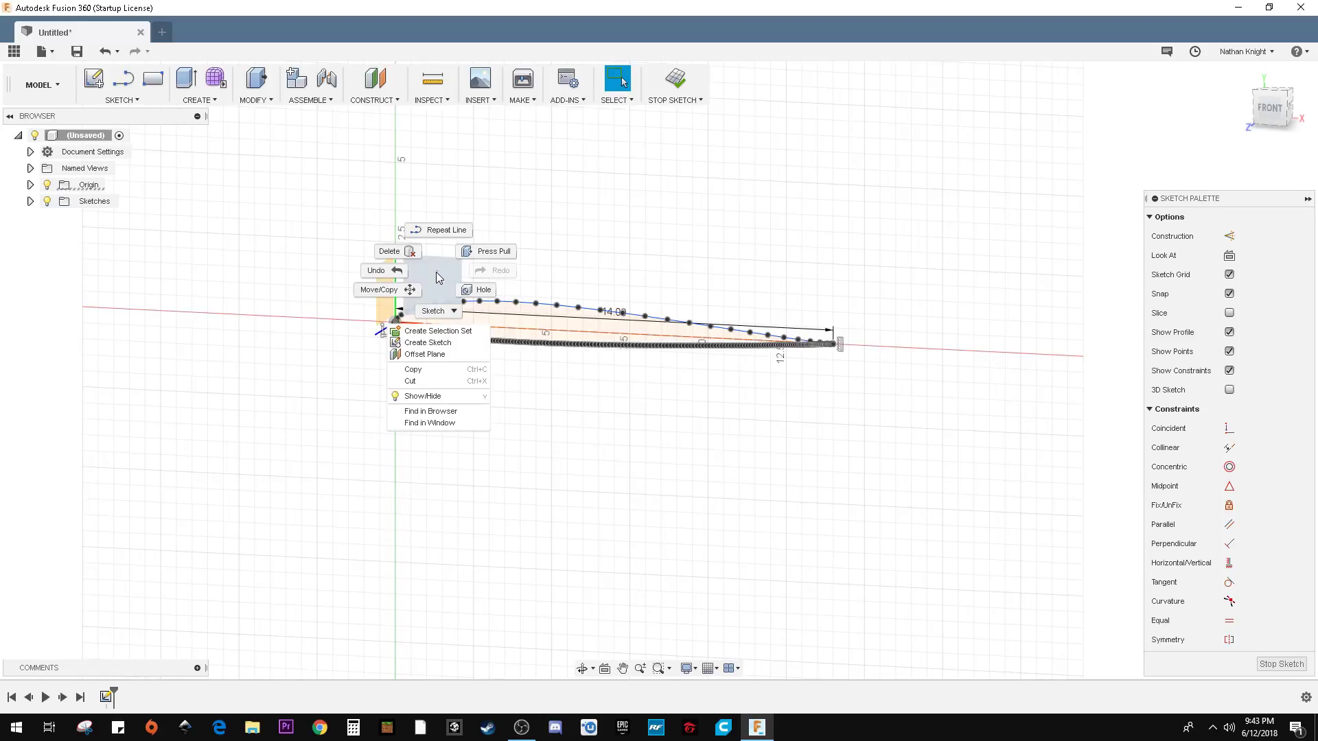
mouse_move(434, 354)
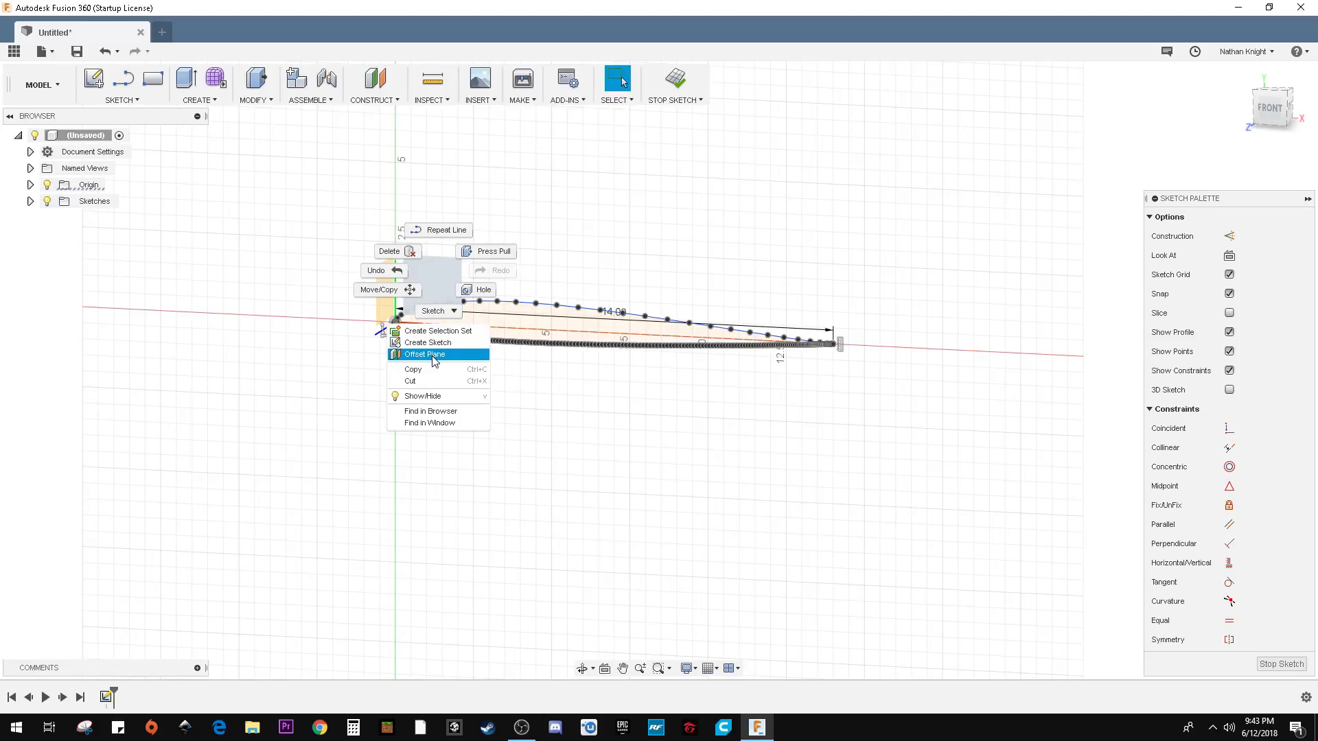
left_click(424, 354)
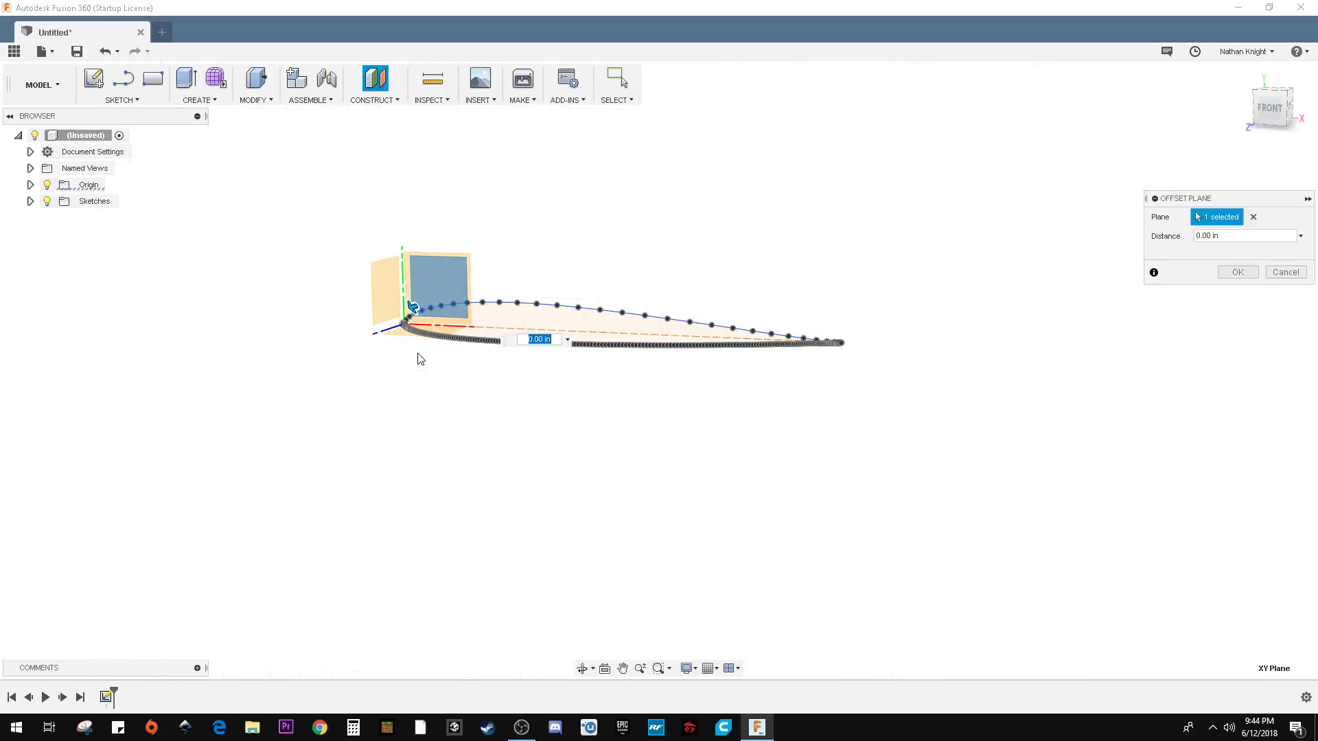
mouse_move(584, 388)
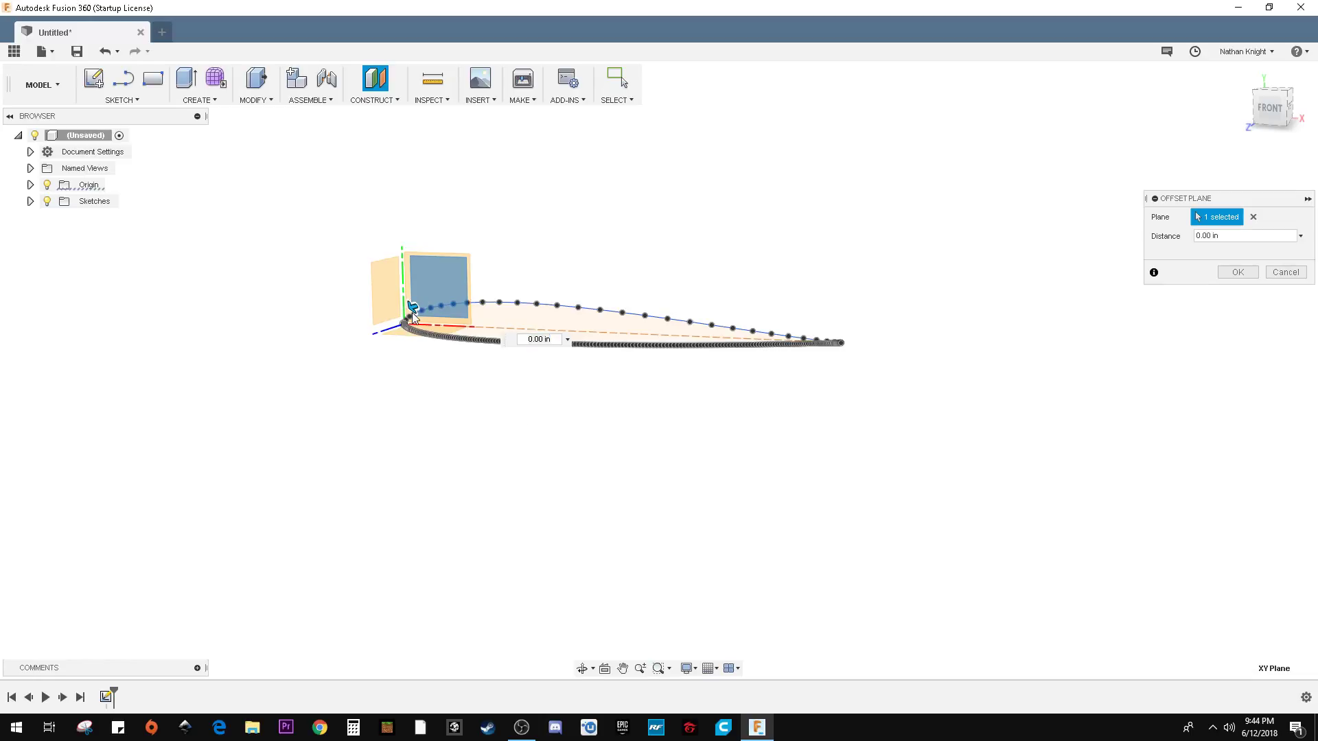
left_click_drag(412, 315, 303, 340)
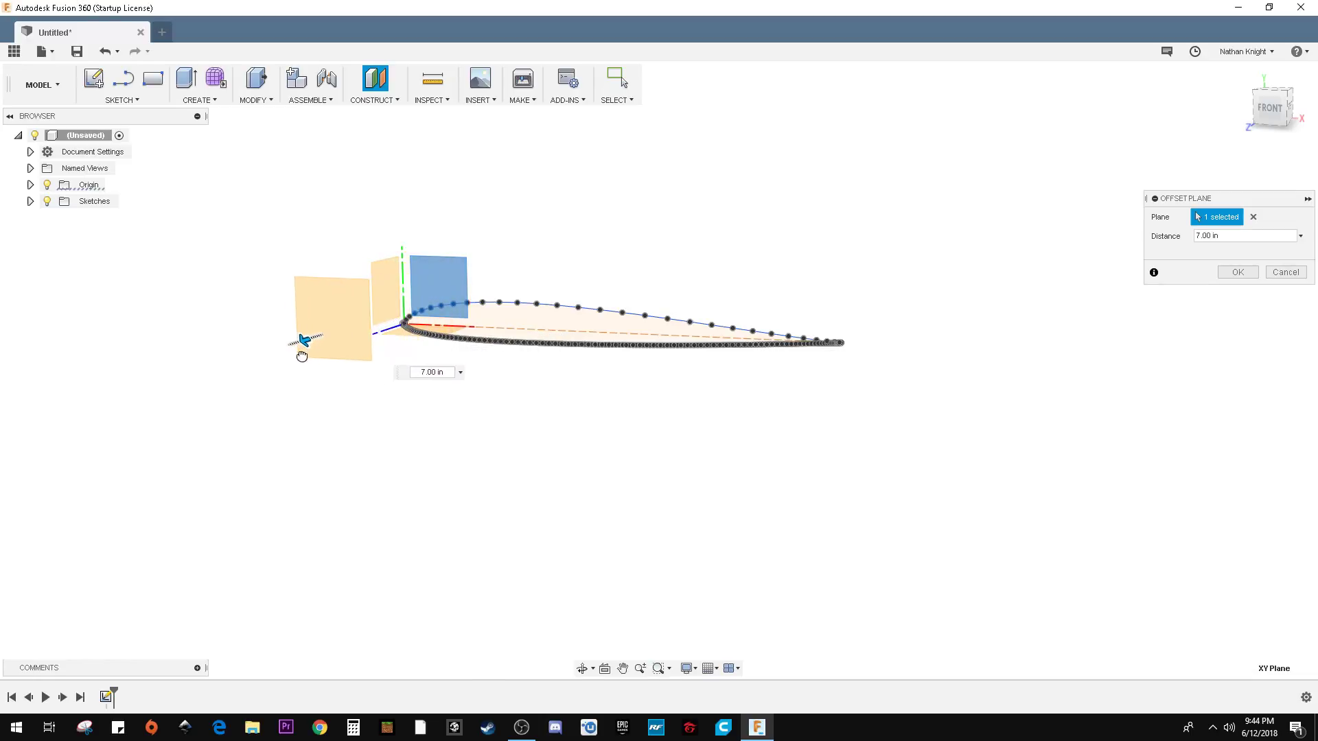
left_click_drag(303, 341, 337, 328)
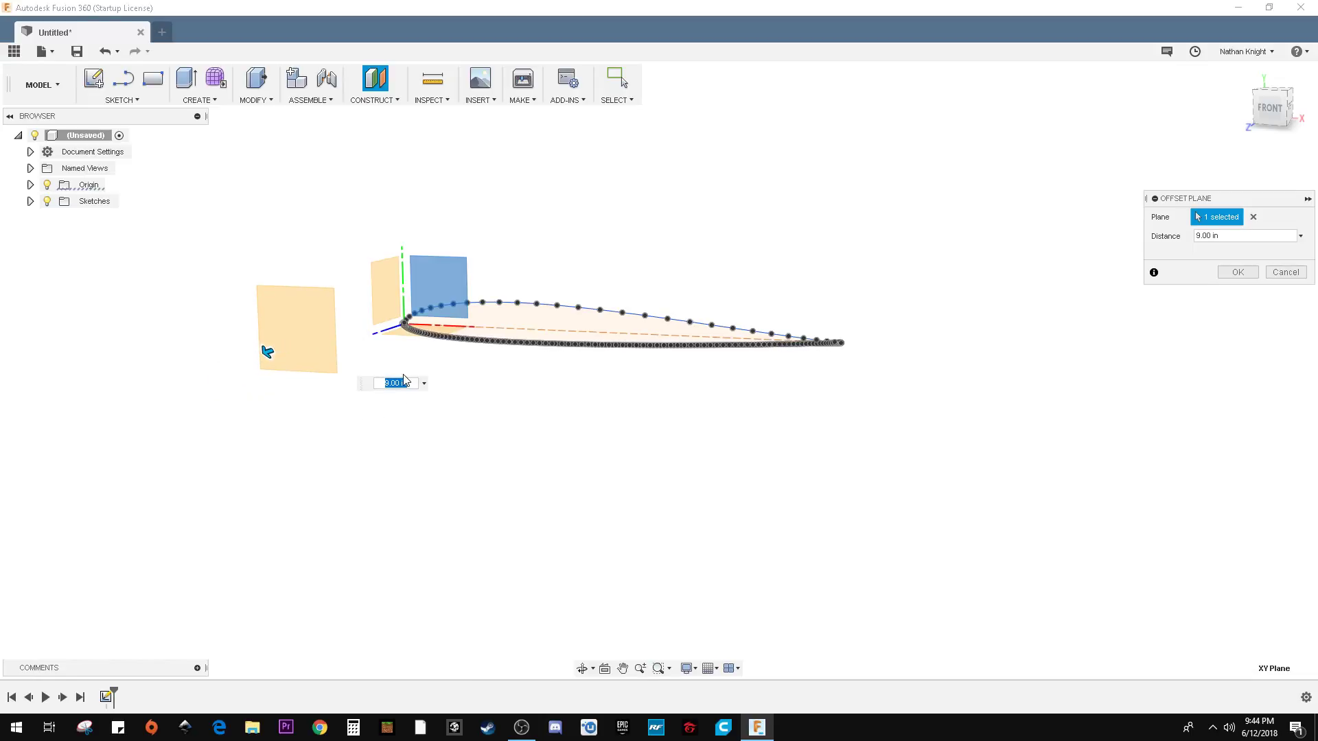
type("25")
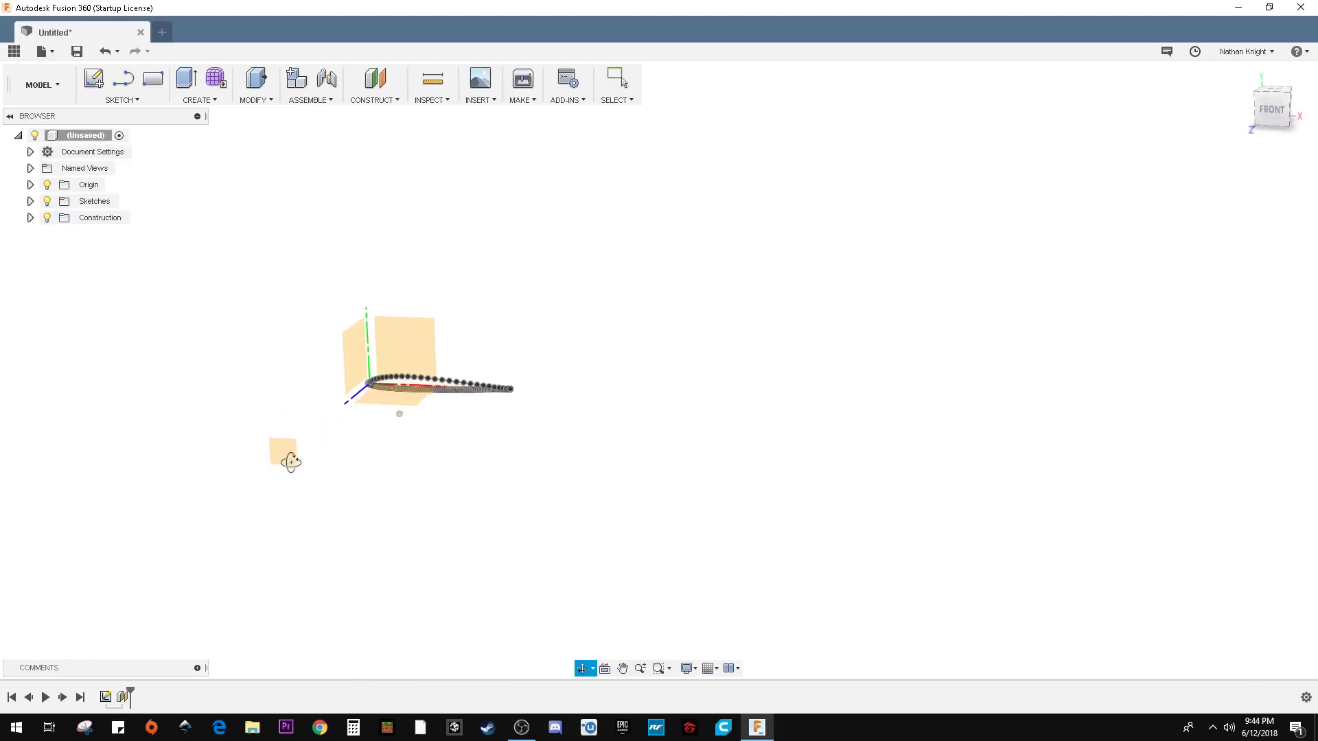
Start a new sketch on the 25-inch offset construction plane.
right_click(285, 458)
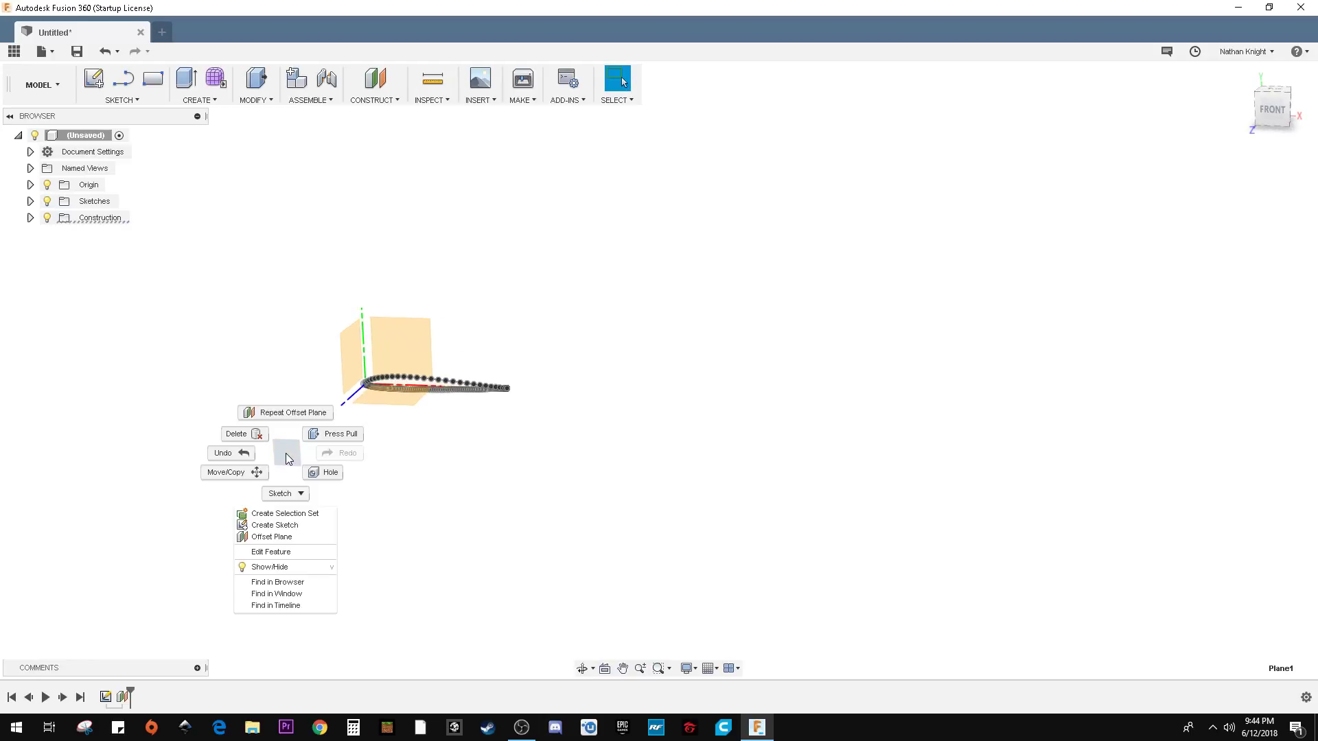
mouse_move(273, 524)
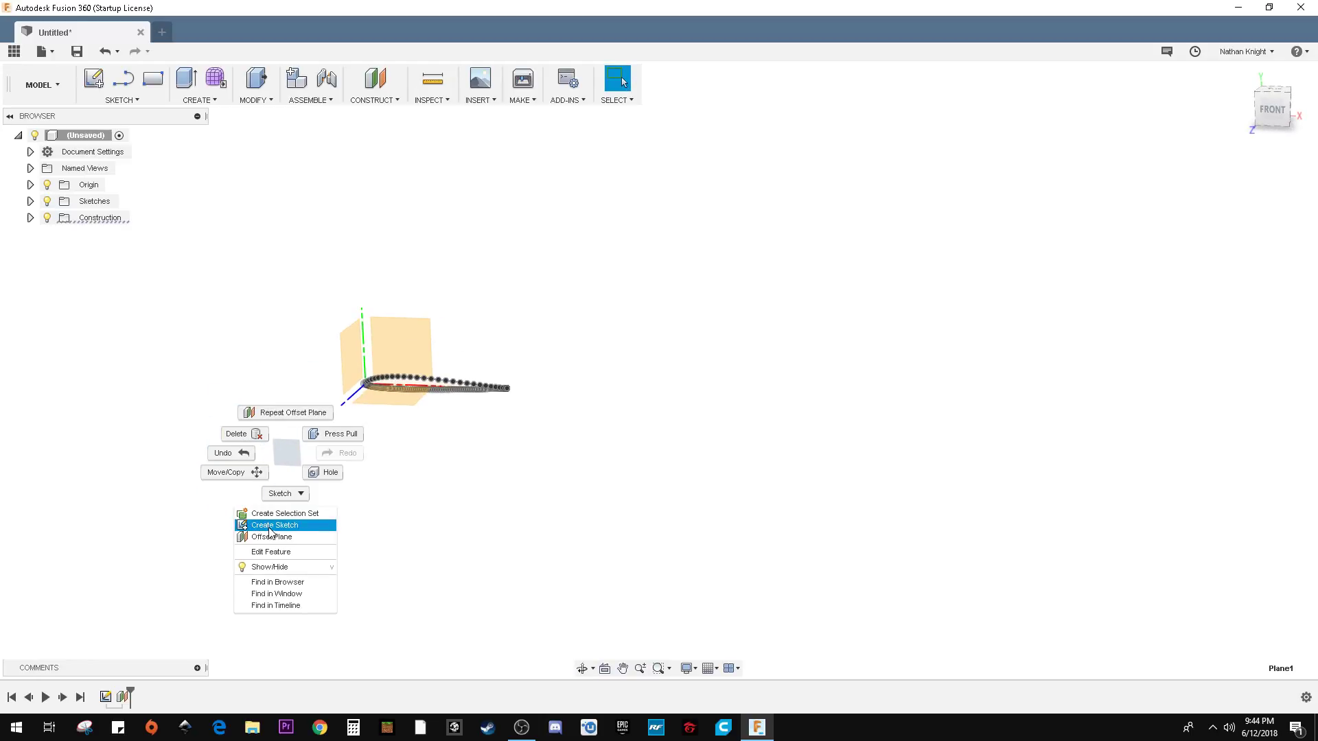
left_click(274, 525)
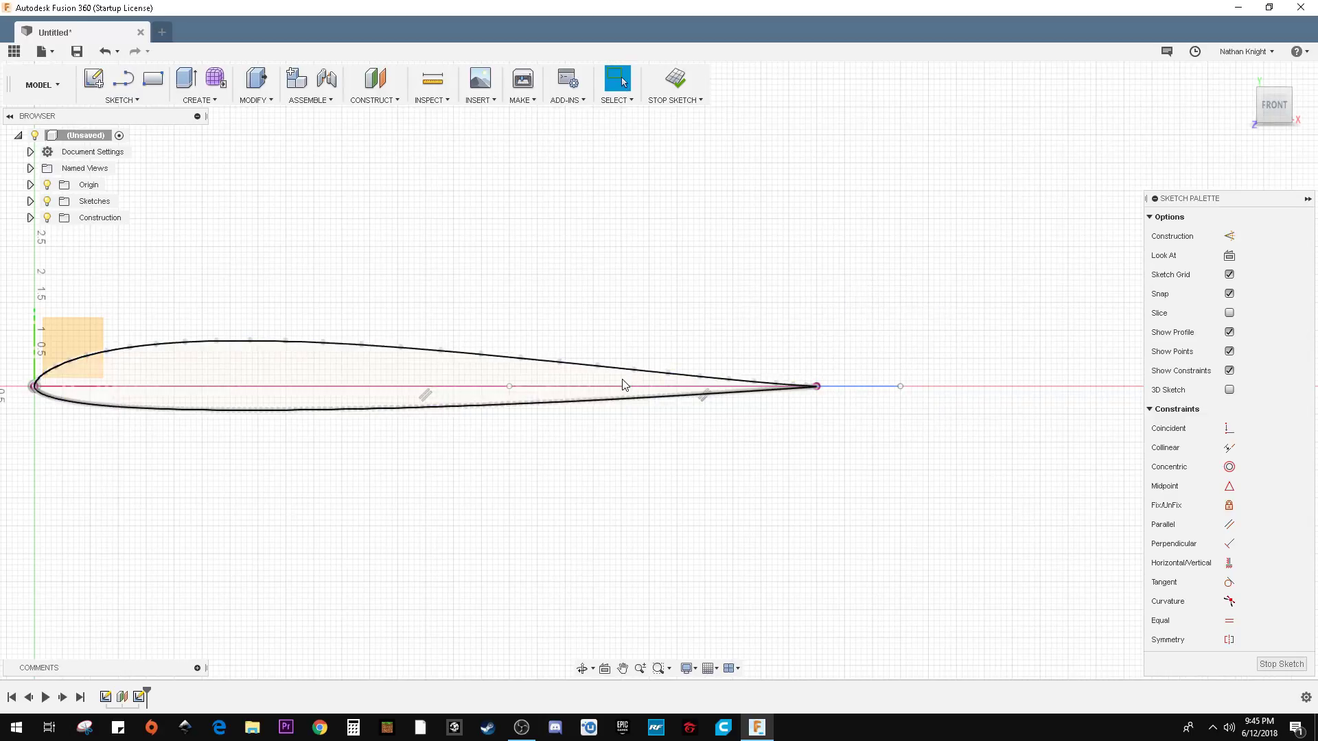
Make the chord line construction geometry and load pw51.dat as an airfoil sketch.
left_click(1228, 236)
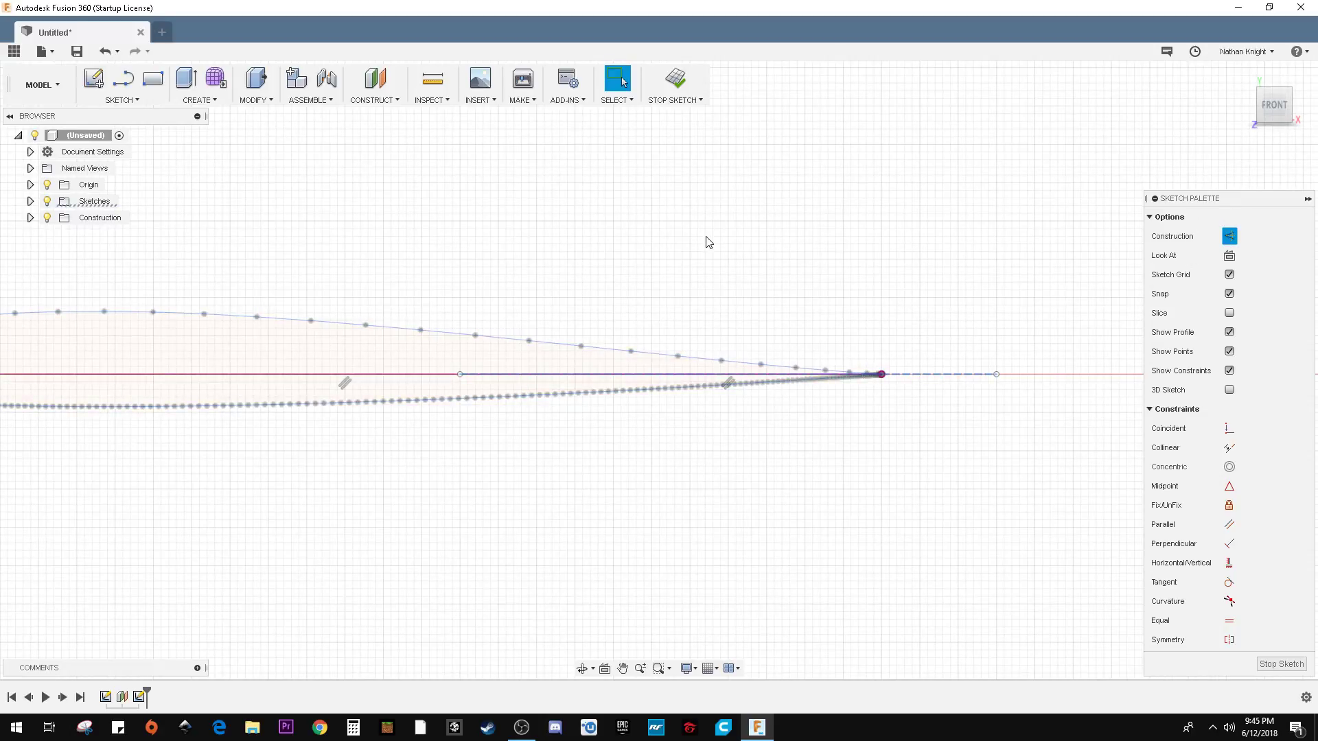
mouse_move(141, 106)
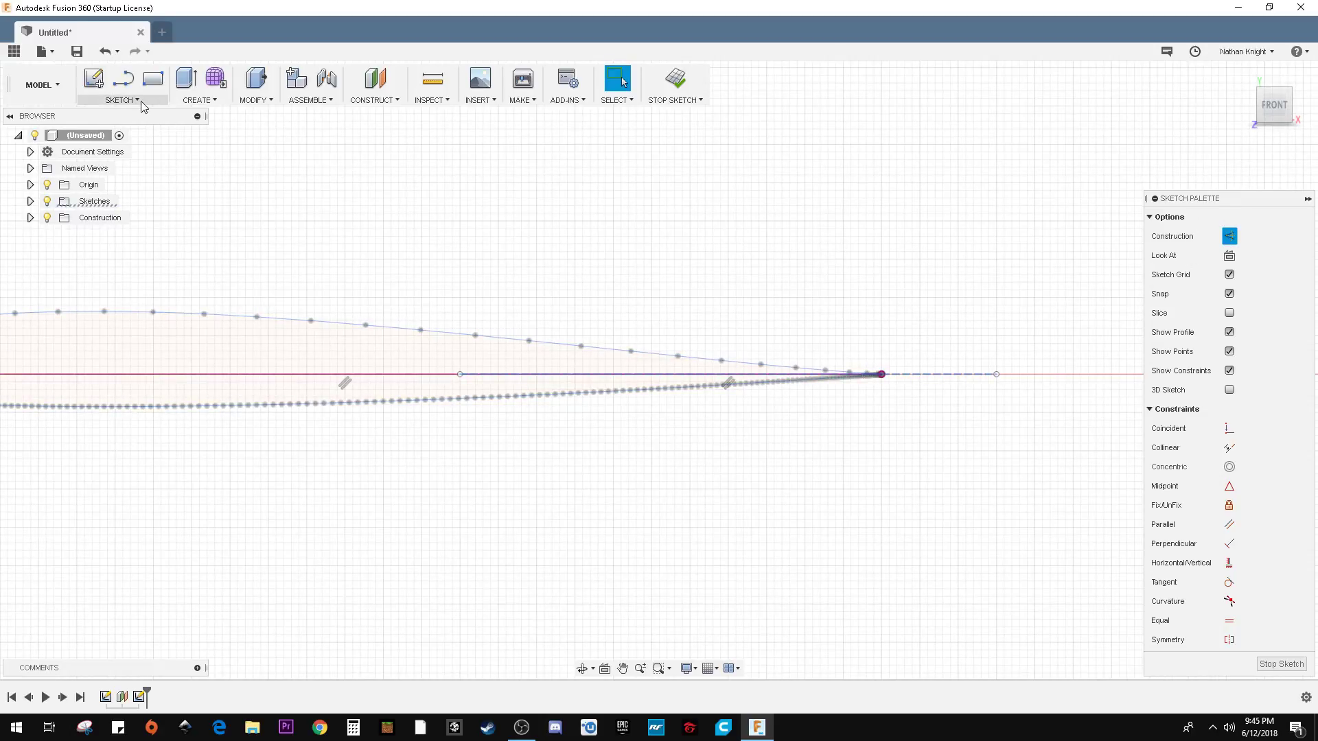
left_click(120, 84)
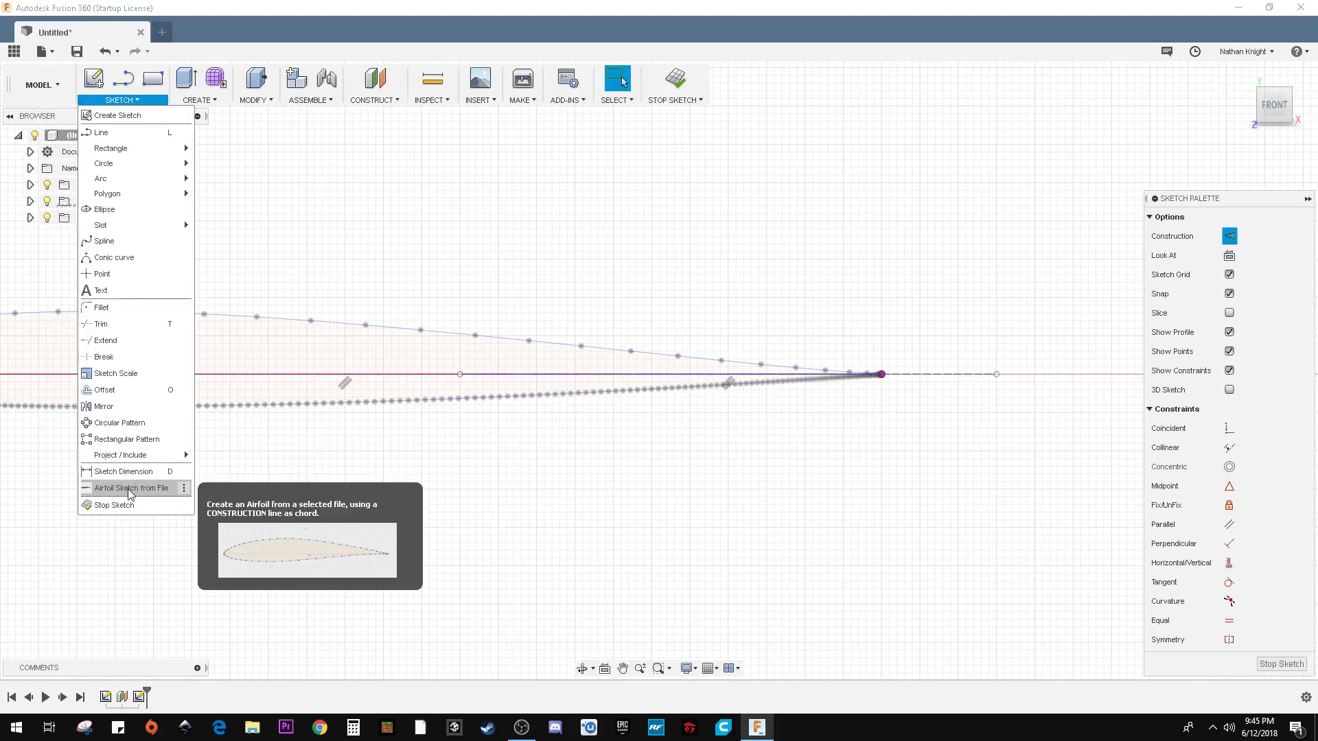
left_click(131, 488)
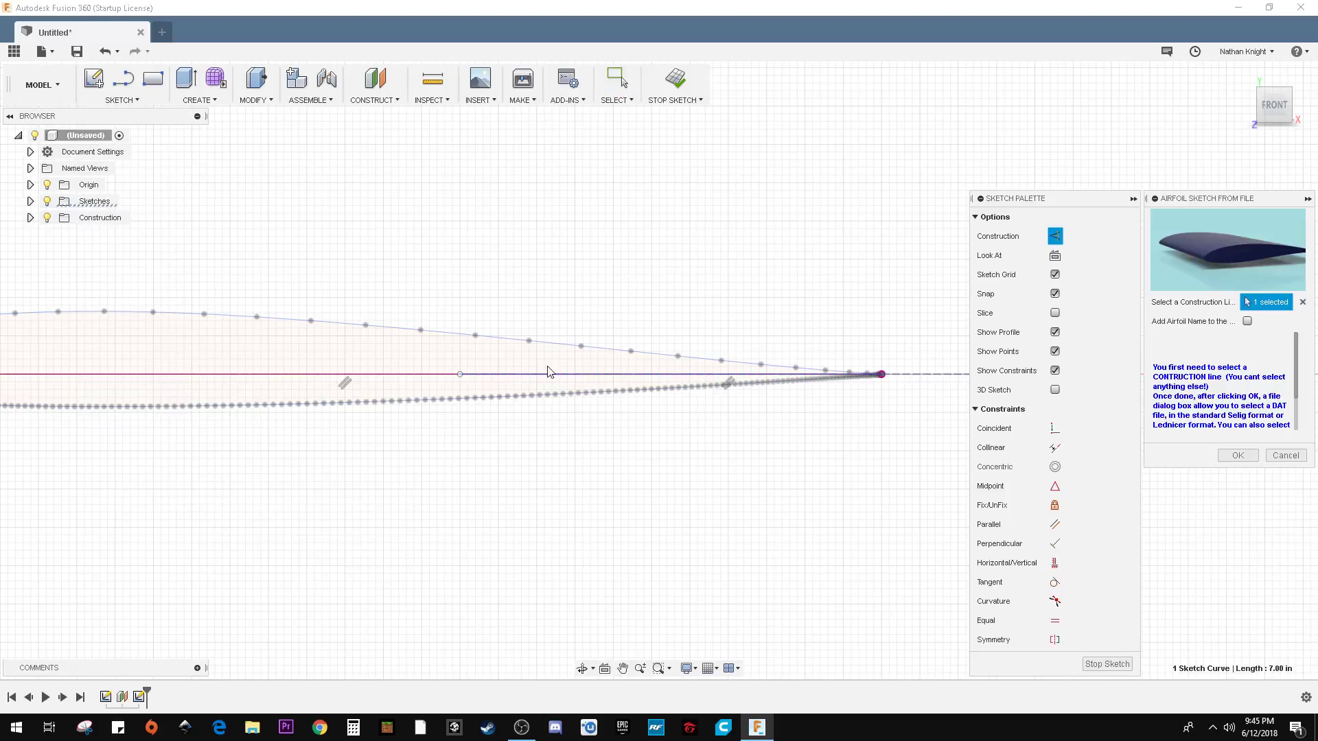
left_click(1236, 454)
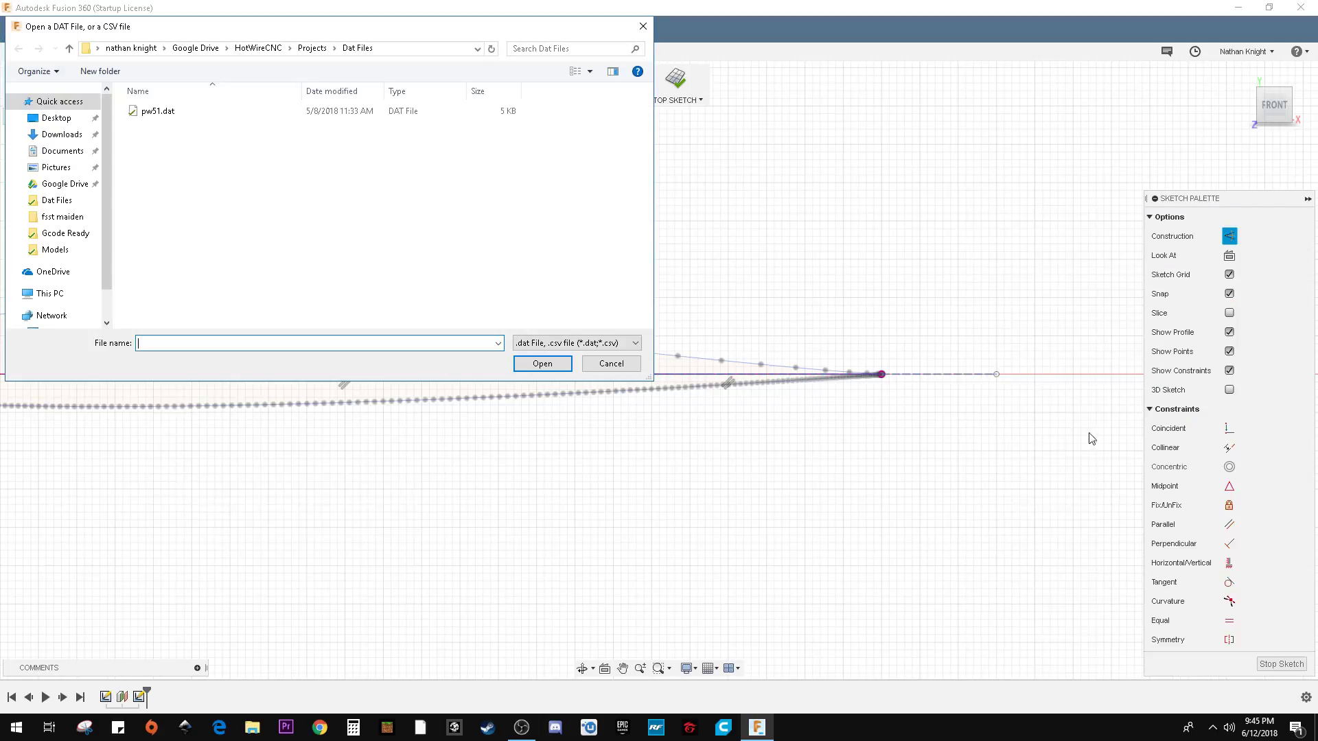
left_click(157, 111)
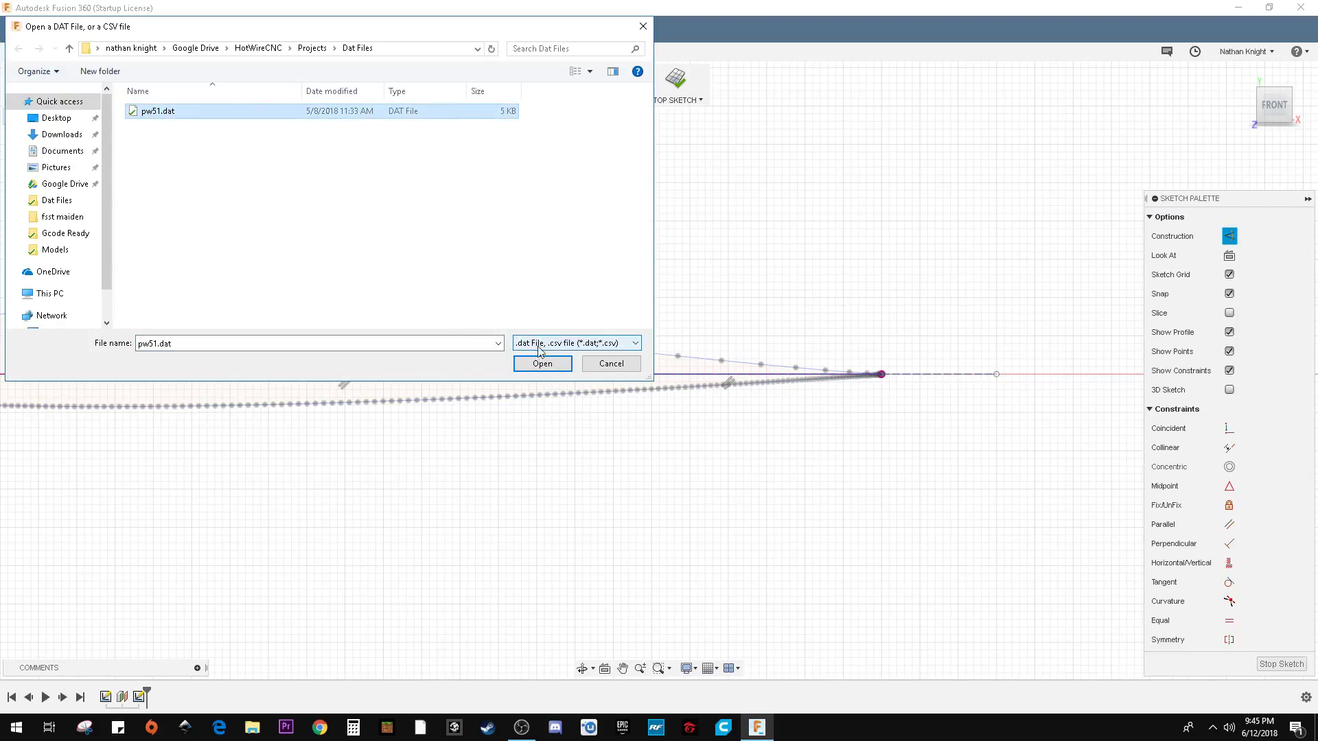
left_click(542, 363)
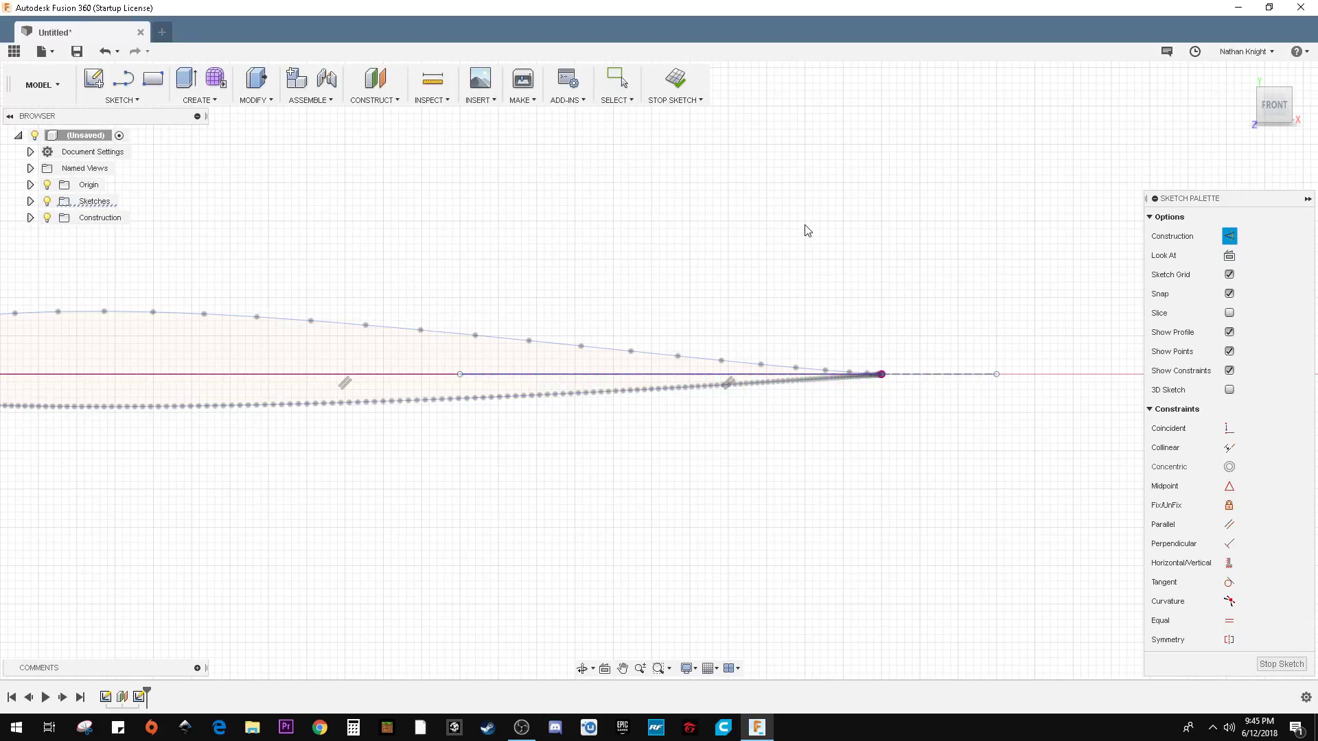
mouse_move(887, 355)
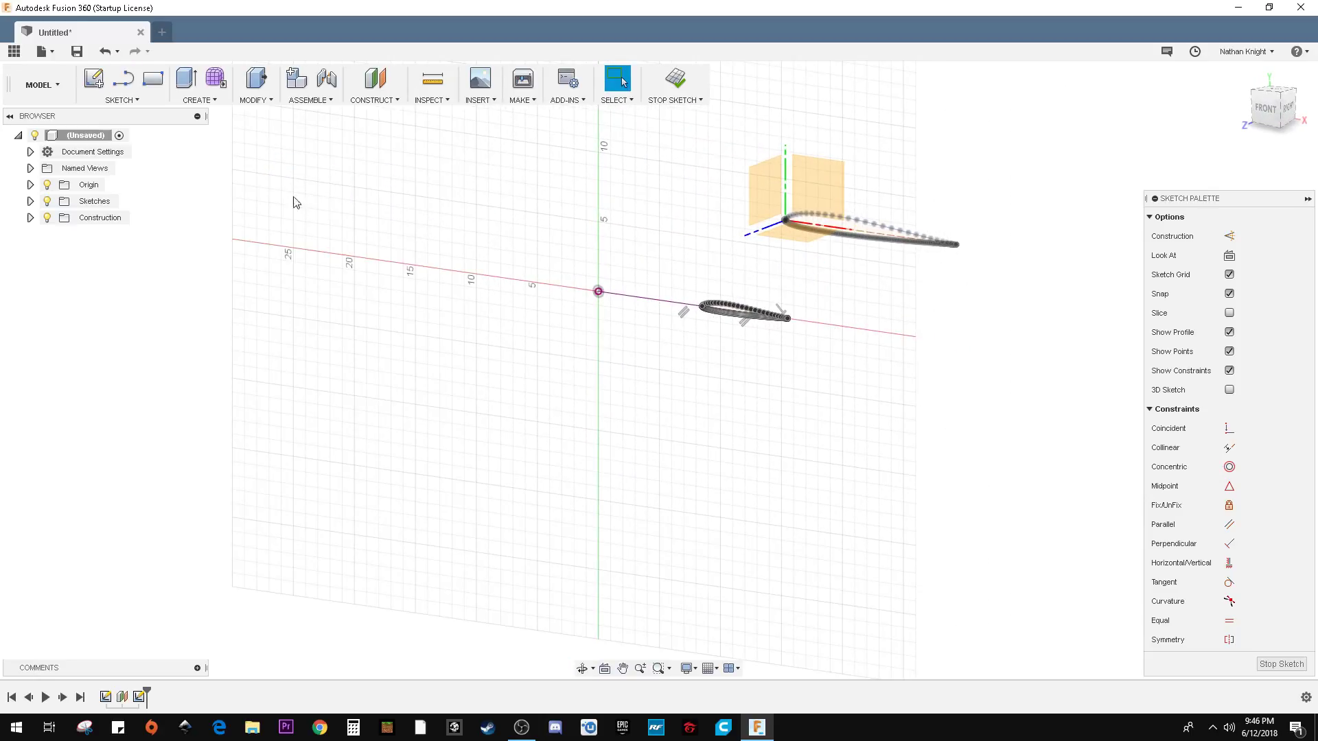
Loft from the root airfoil profile to the tip airfoil profile.
left_click(200, 83)
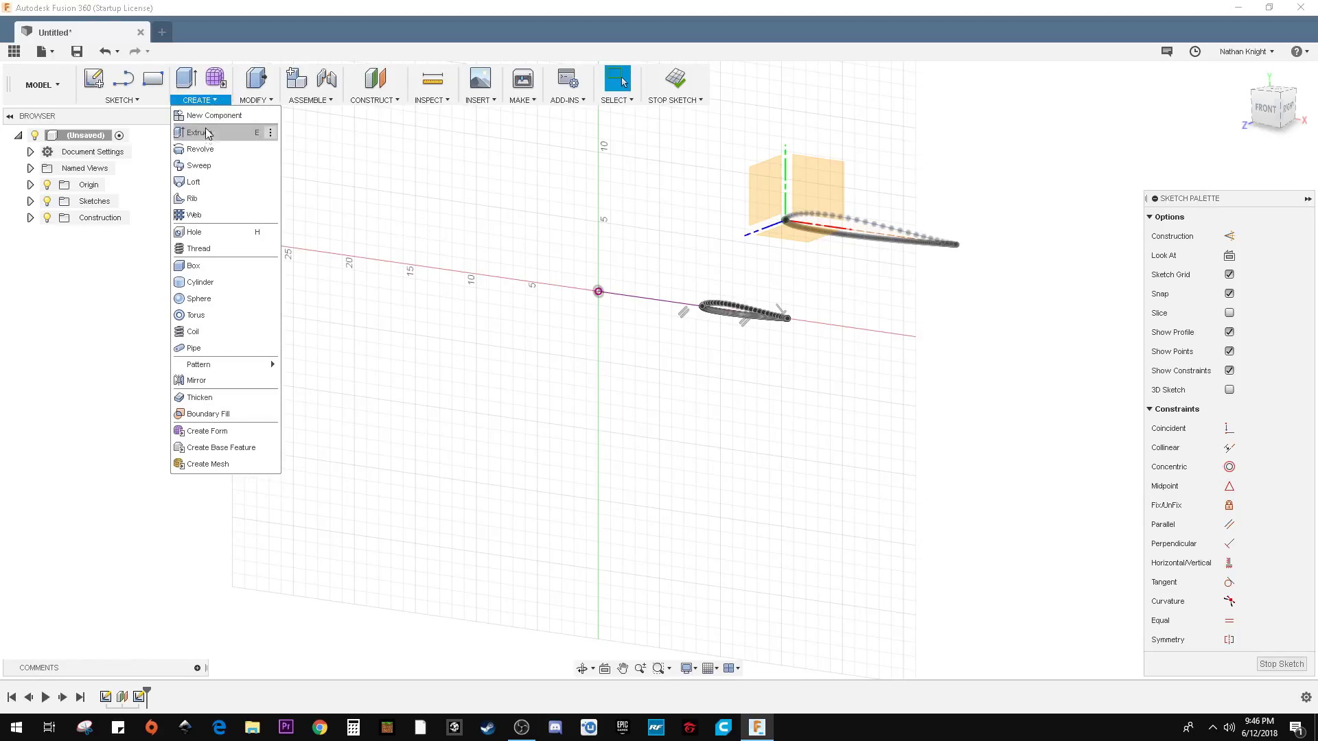
left_click(194, 181)
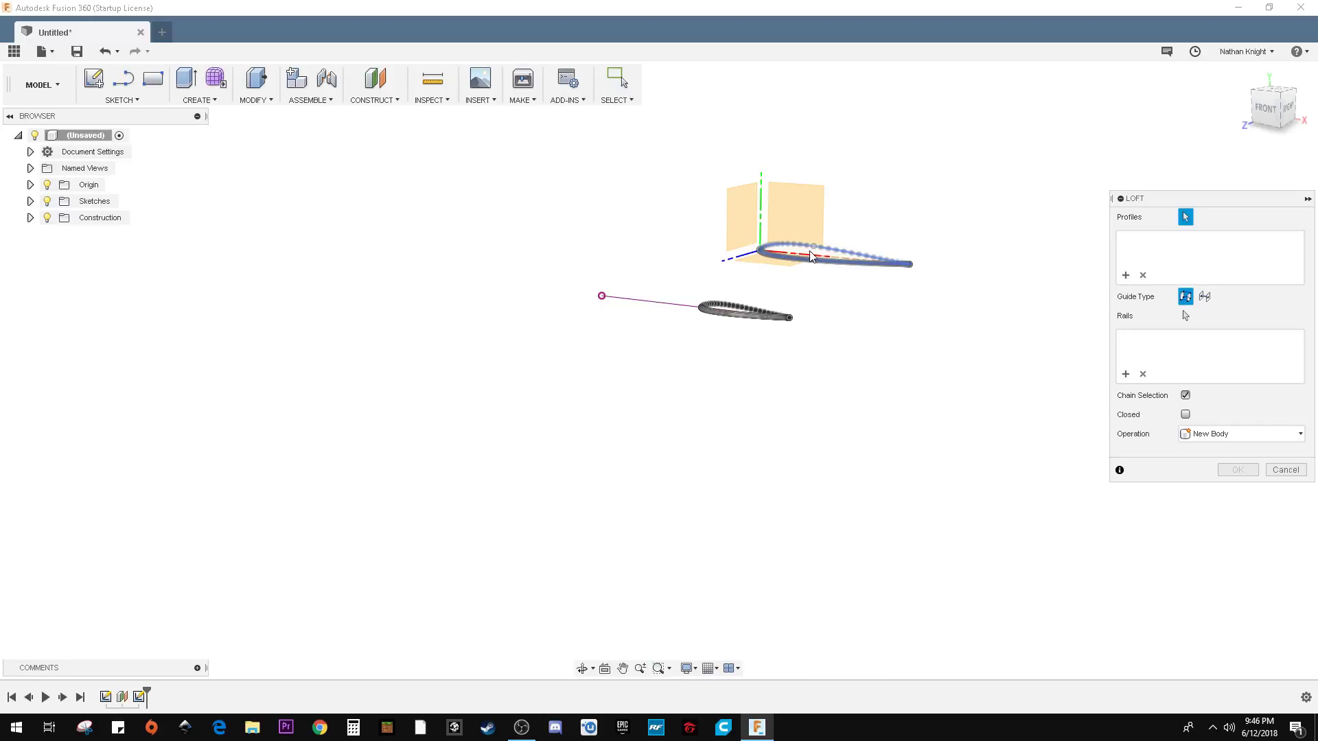
left_click(812, 249)
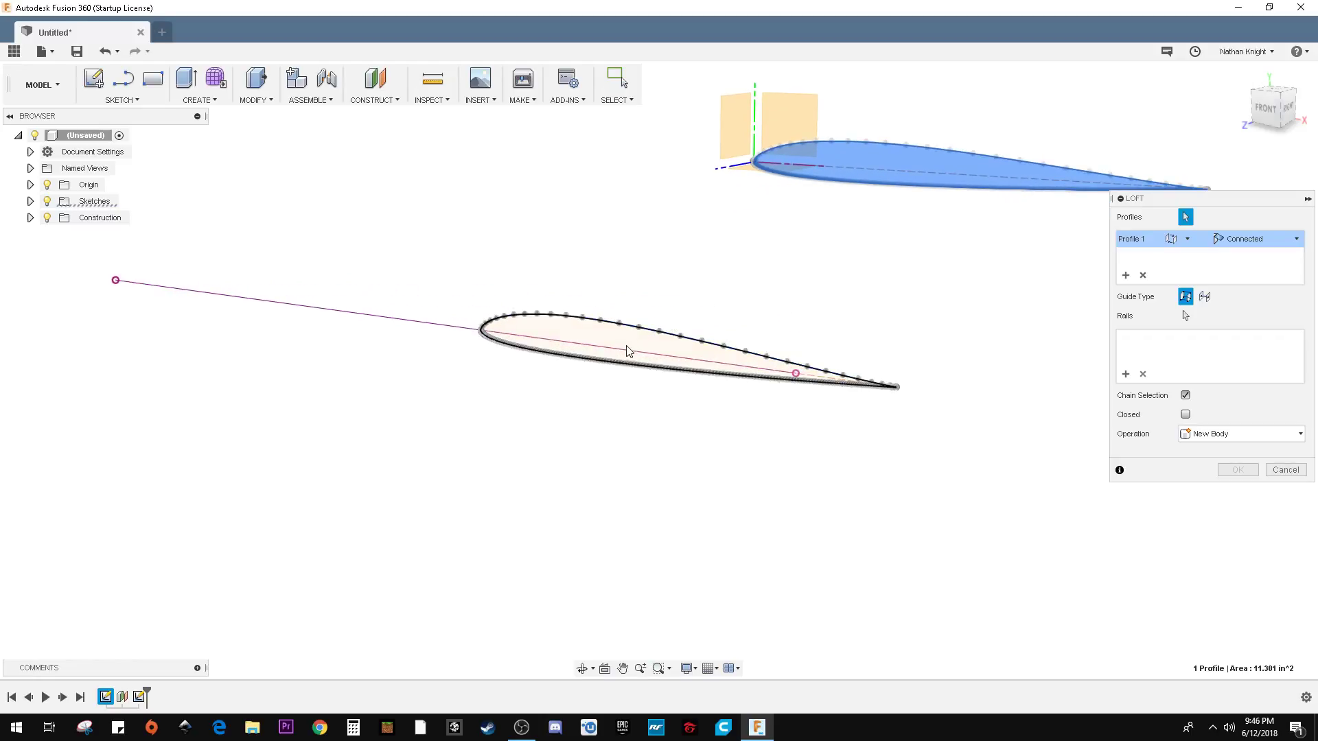
left_click(626, 351)
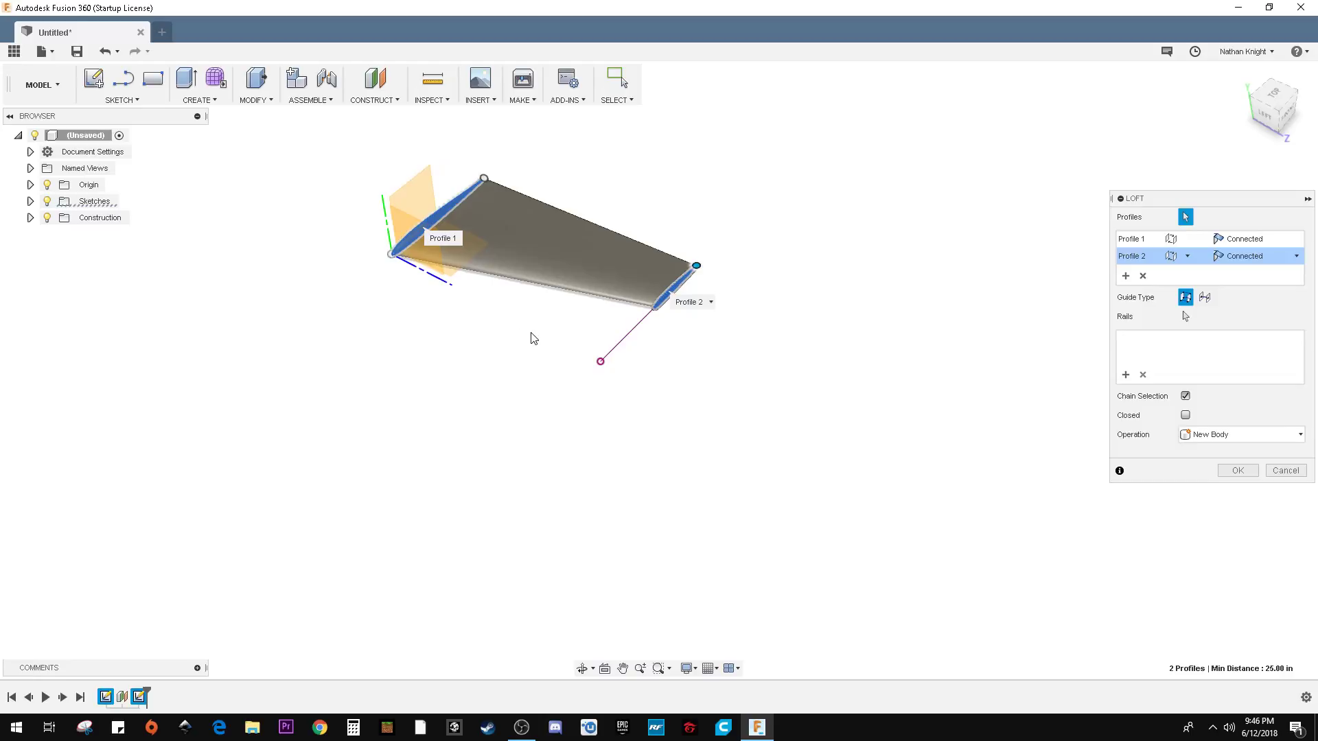
mouse_move(507, 329)
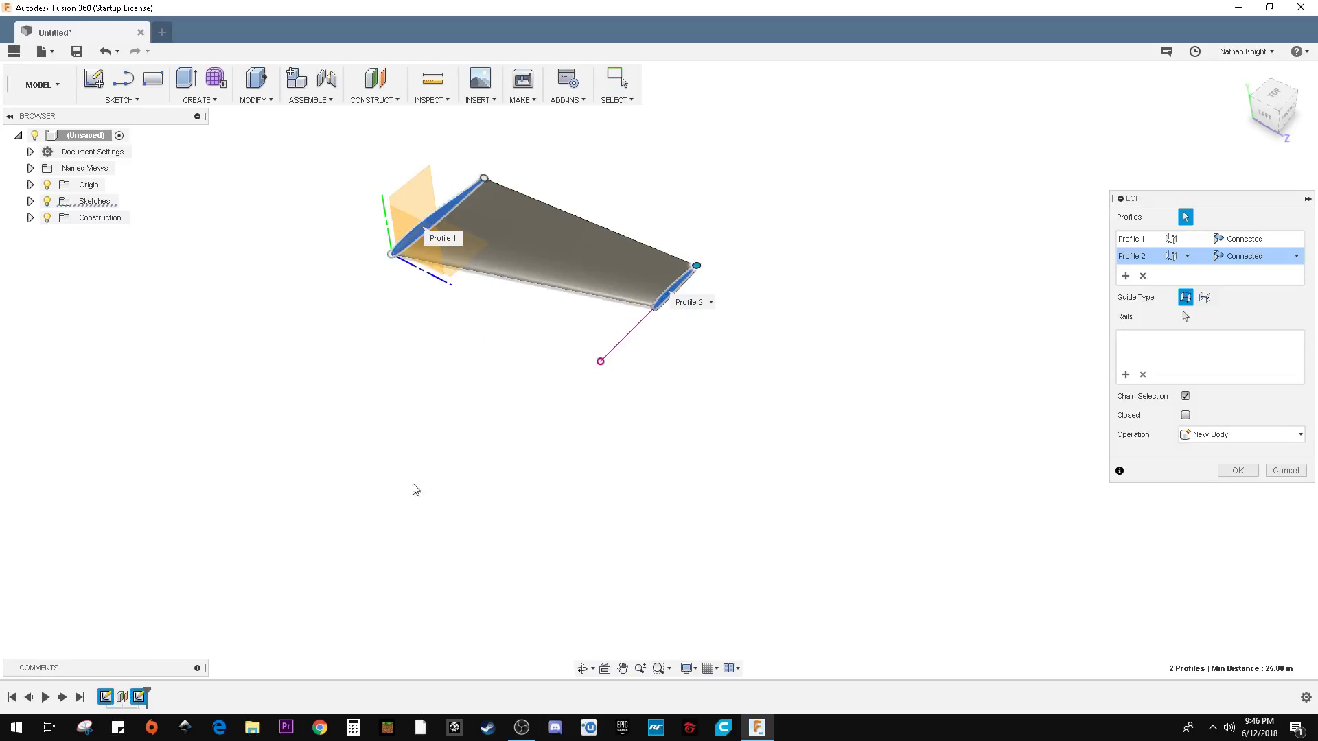
mouse_move(476, 450)
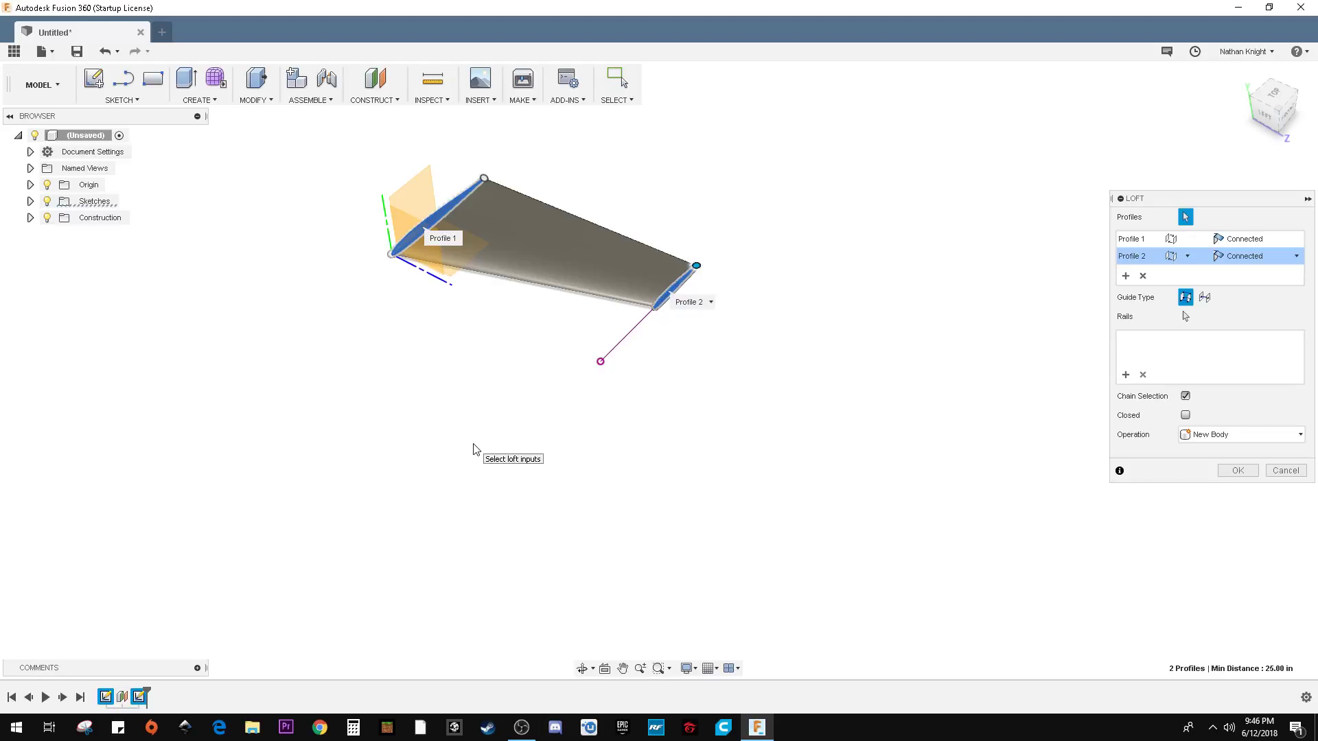
mouse_move(540, 373)
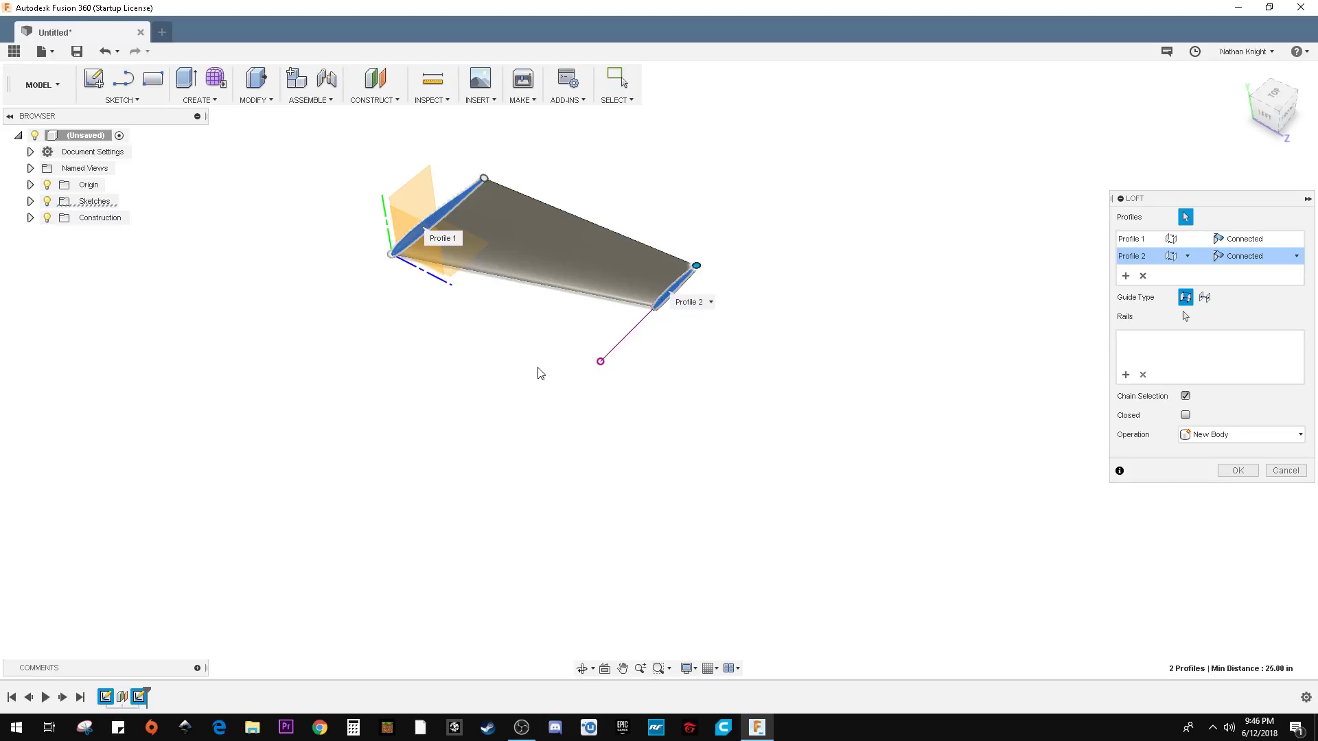
mouse_move(644, 351)
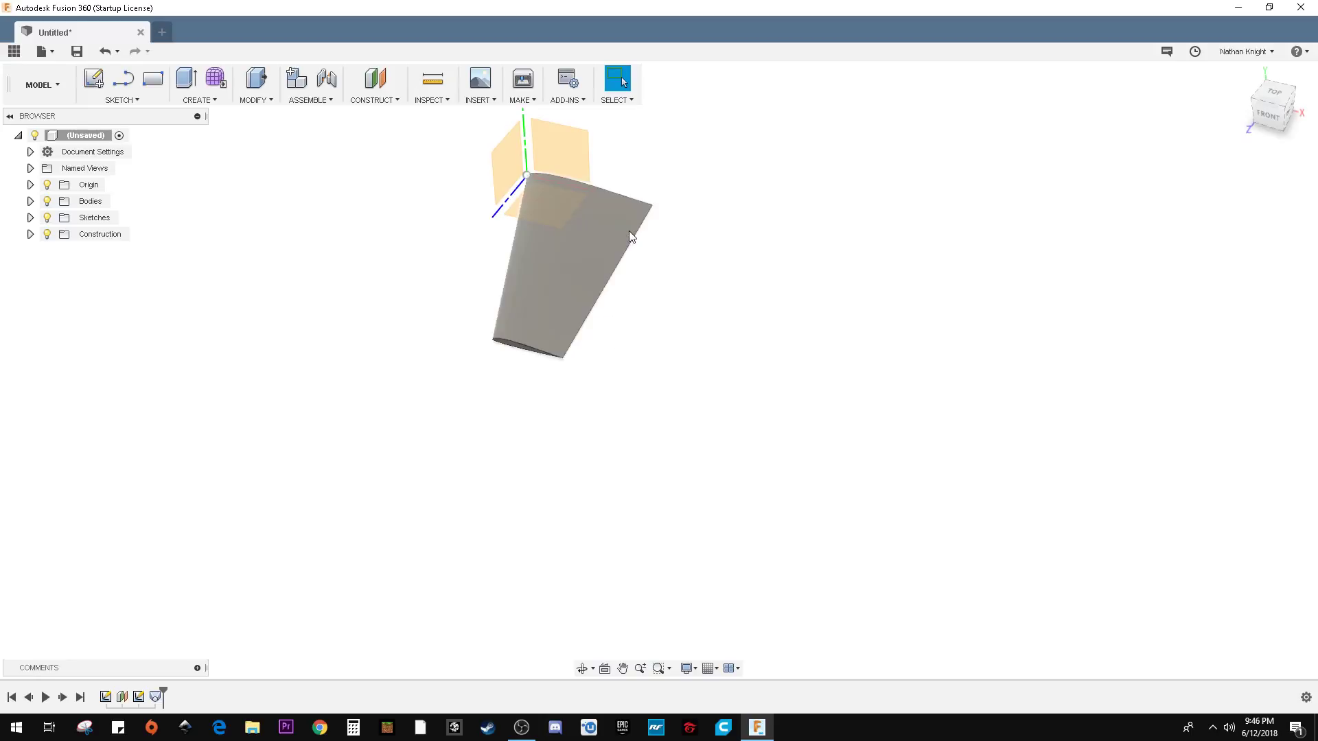
mouse_move(540, 206)
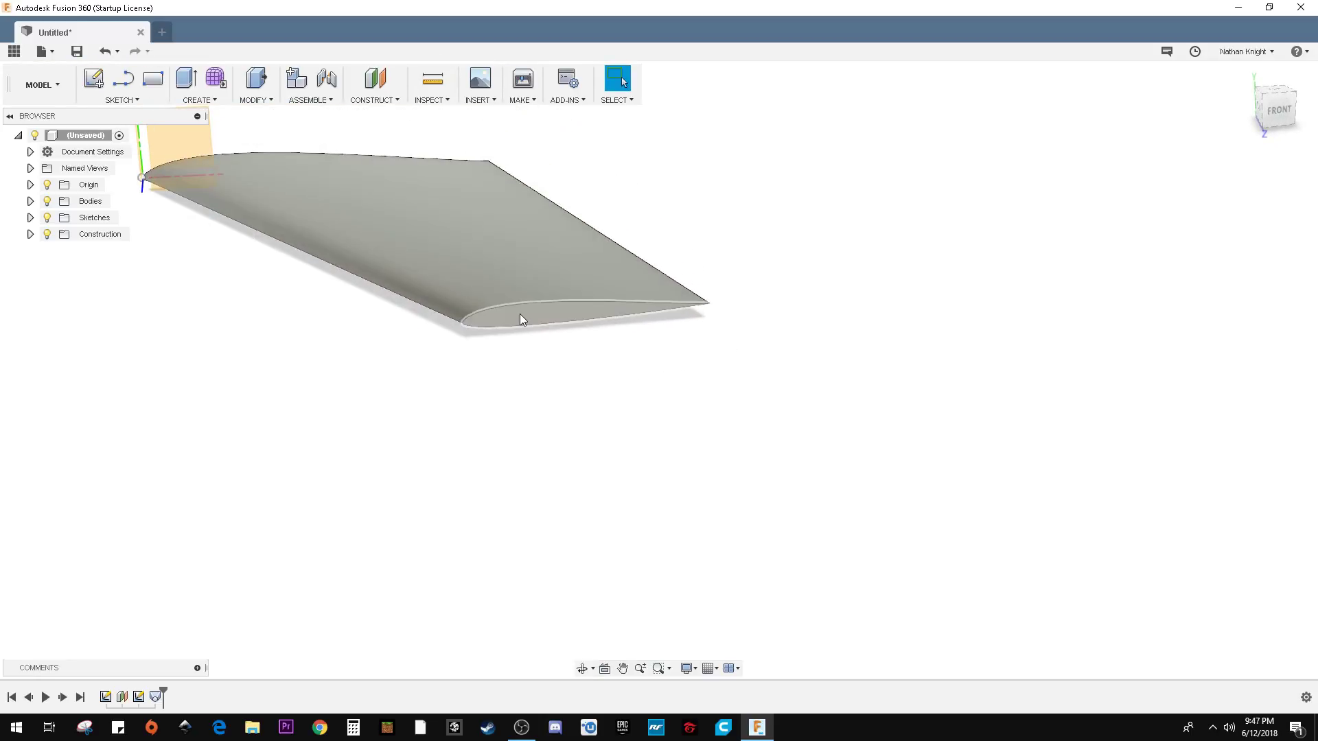
Select the wing tip face as the plane for the winglet sketch.
left_click(521, 319)
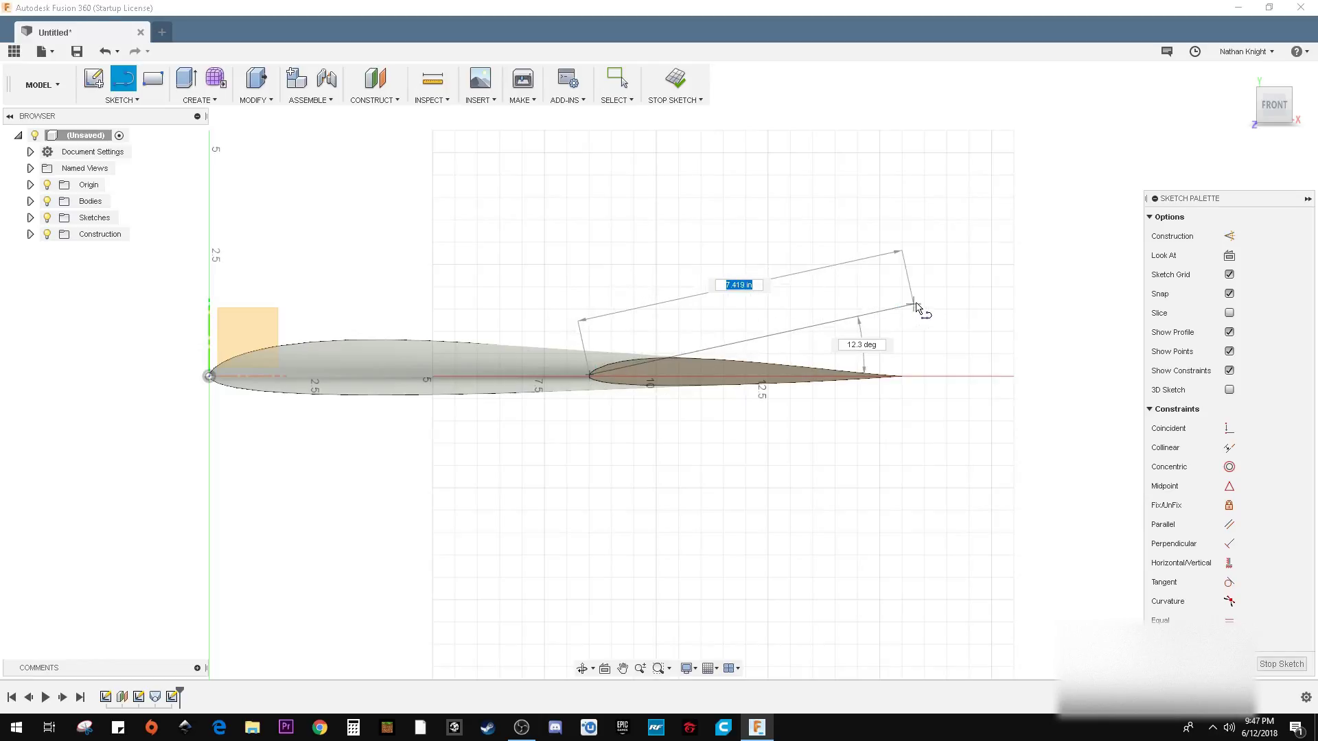
Draw the edges and corner of the fin-shaped winglet outline at the wing tip.
left_click_drag(916, 307, 971, 286)
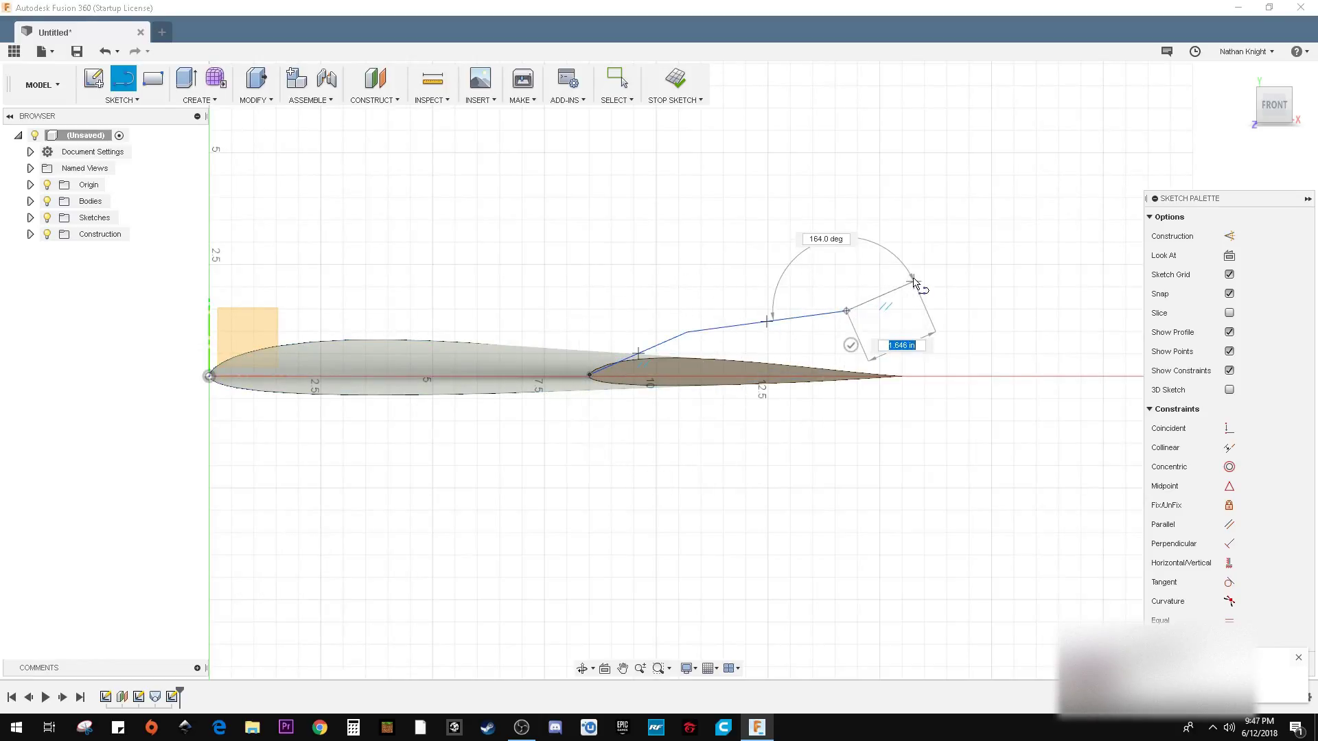
left_click_drag(914, 282, 967, 315)
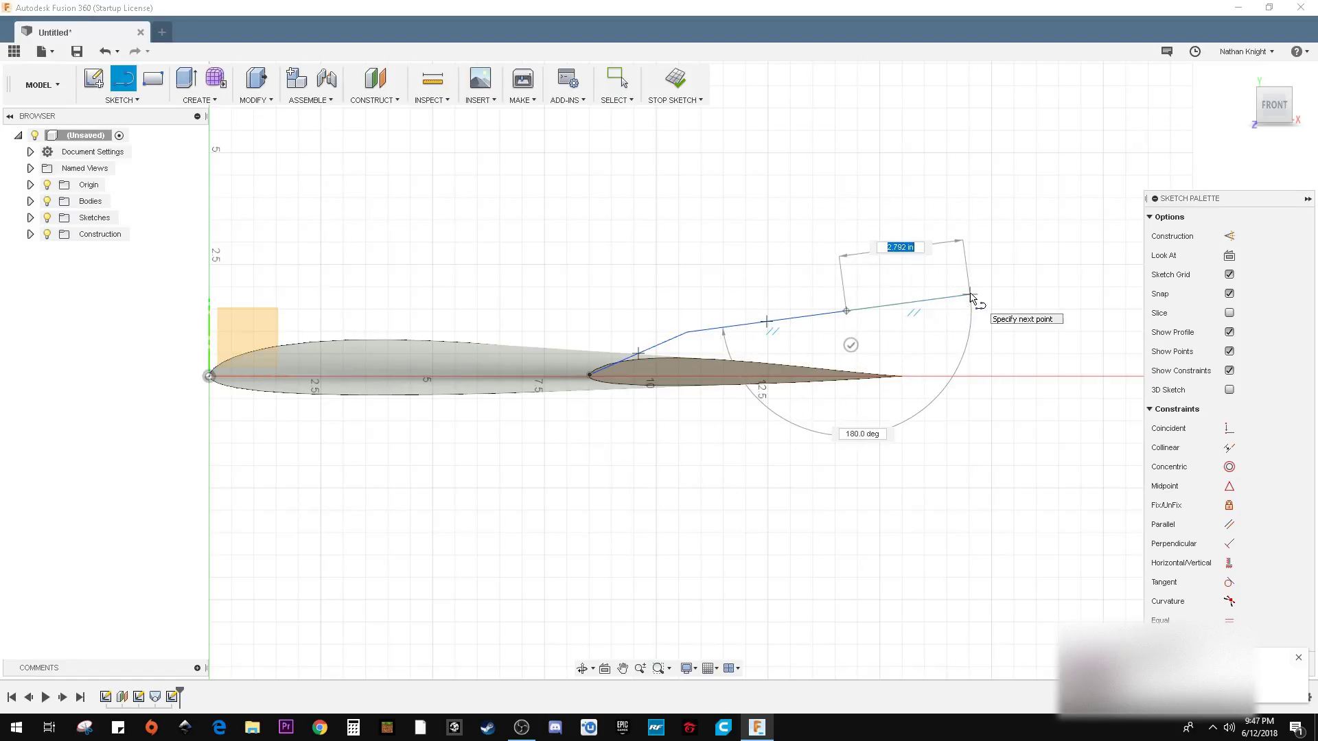
left_click(971, 296)
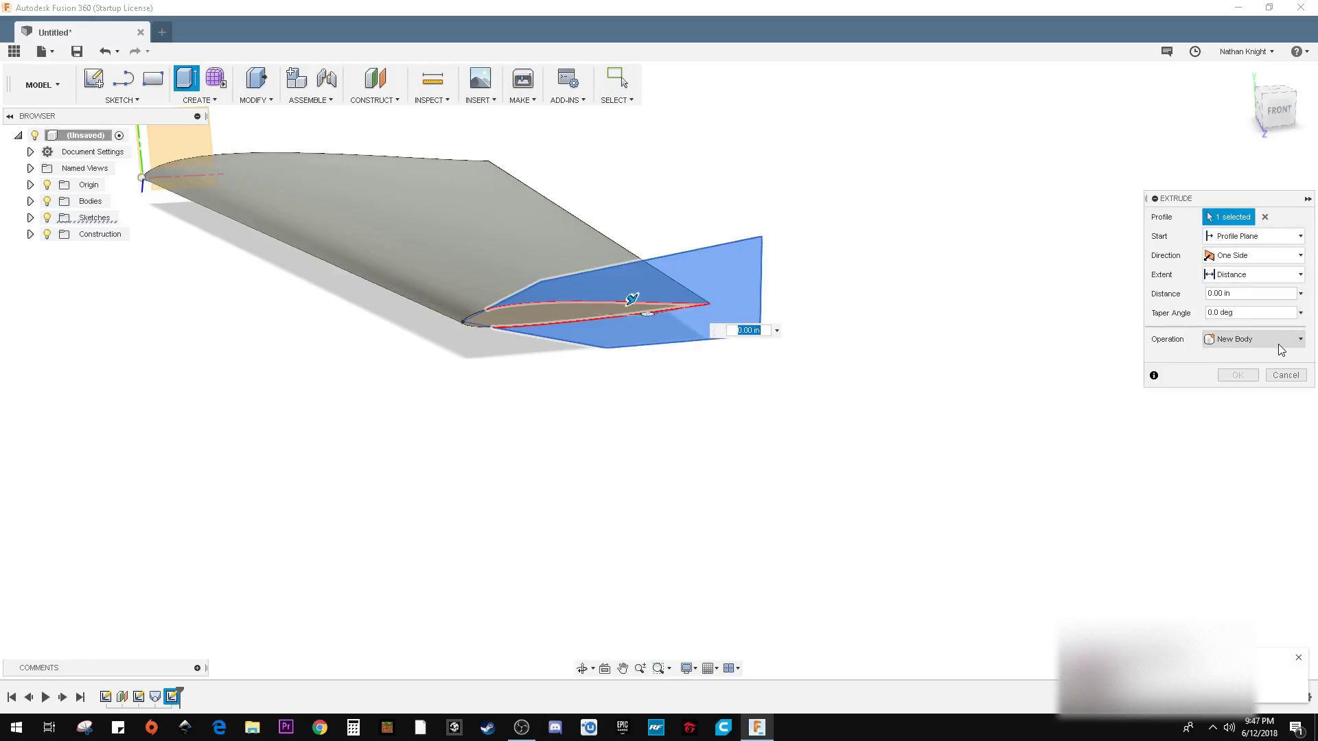
Extrude the winglet profile 5 mm as a new body, starting from the tip object.
left_click(1252, 338)
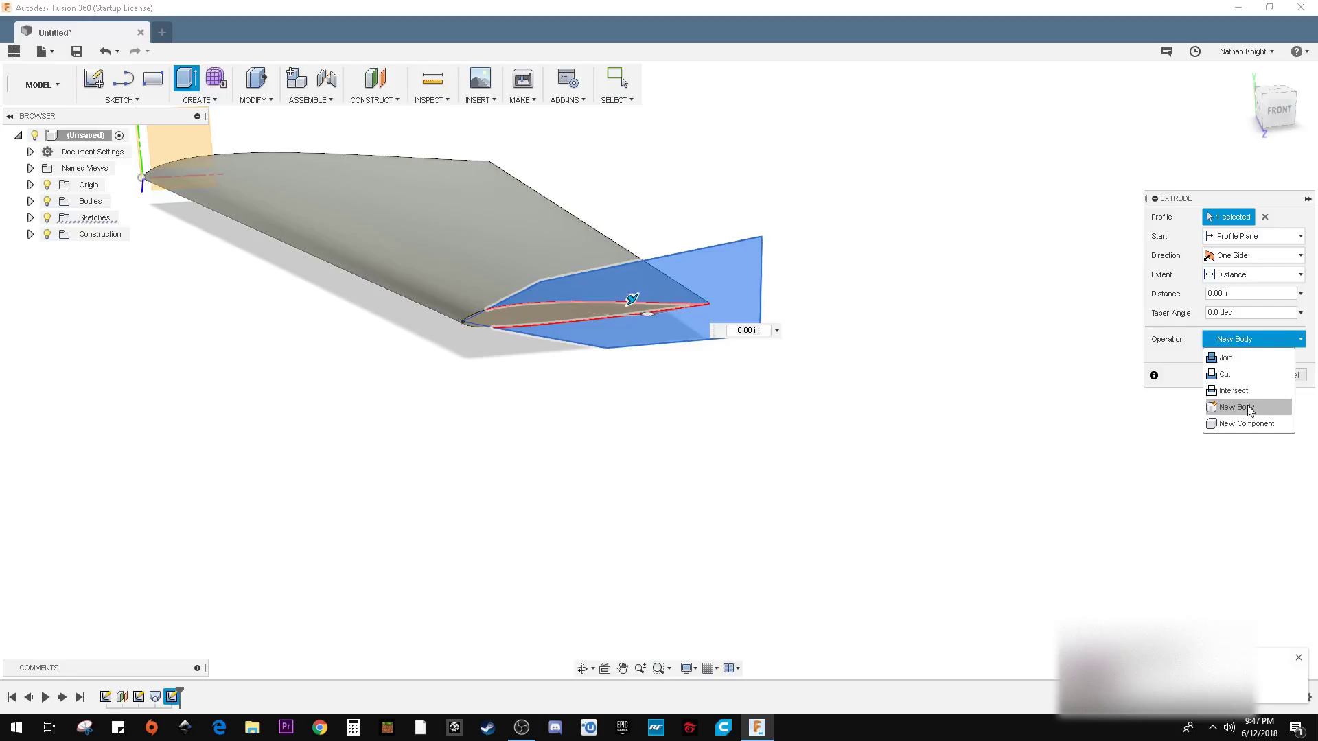
left_click(1233, 407)
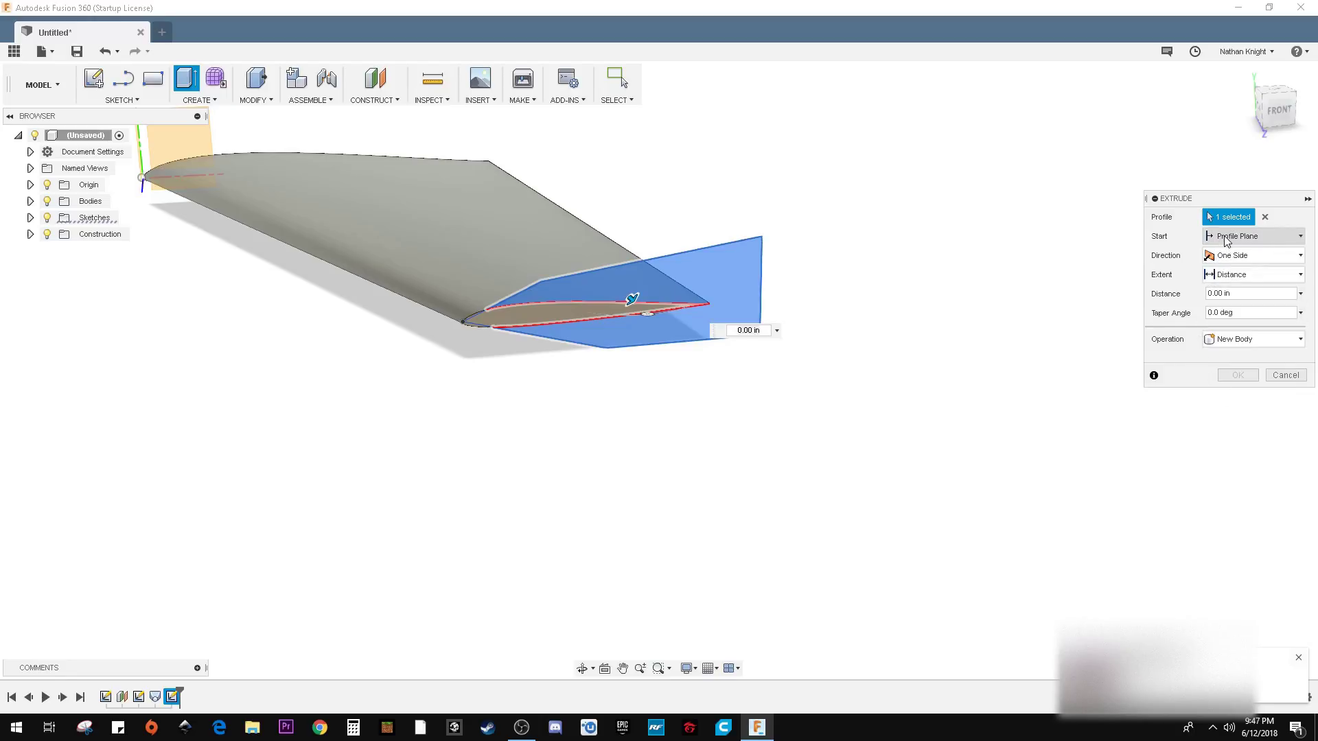
left_click(1252, 235)
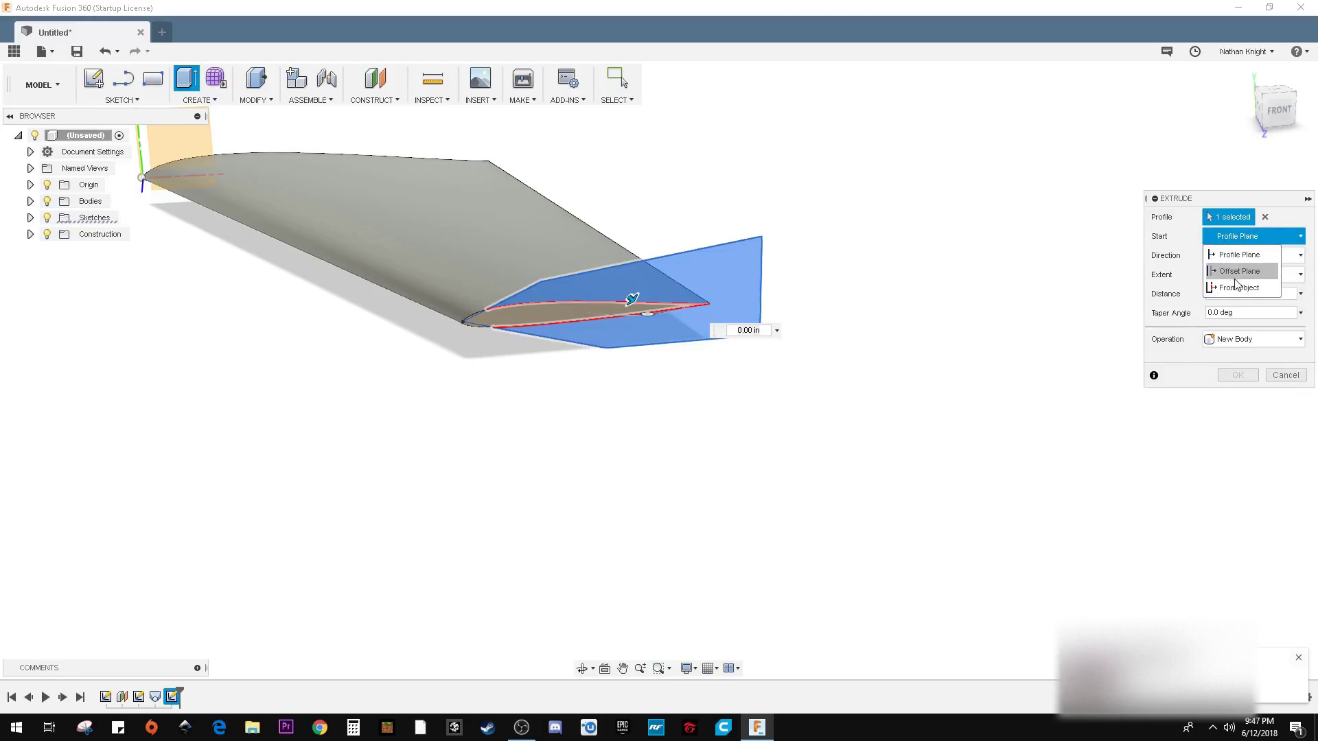
left_click(1242, 287)
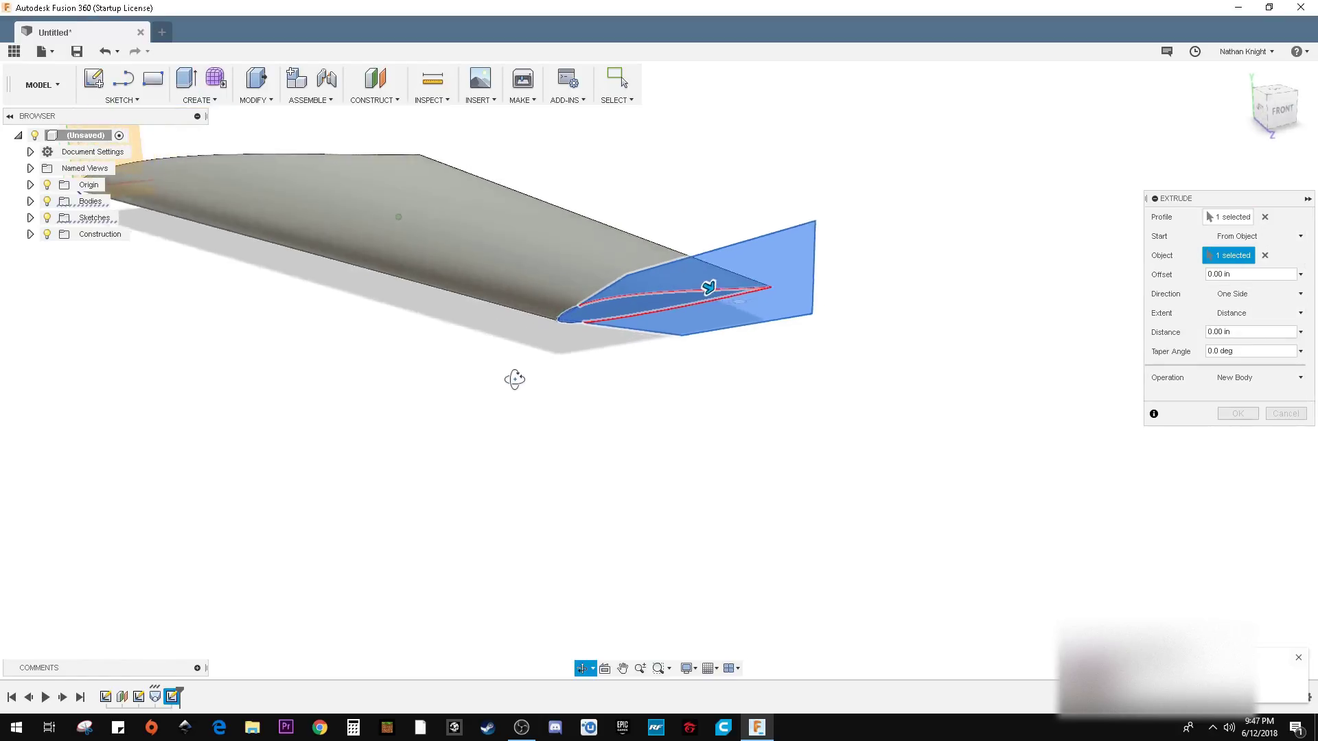
left_click_drag(514, 379, 532, 398)
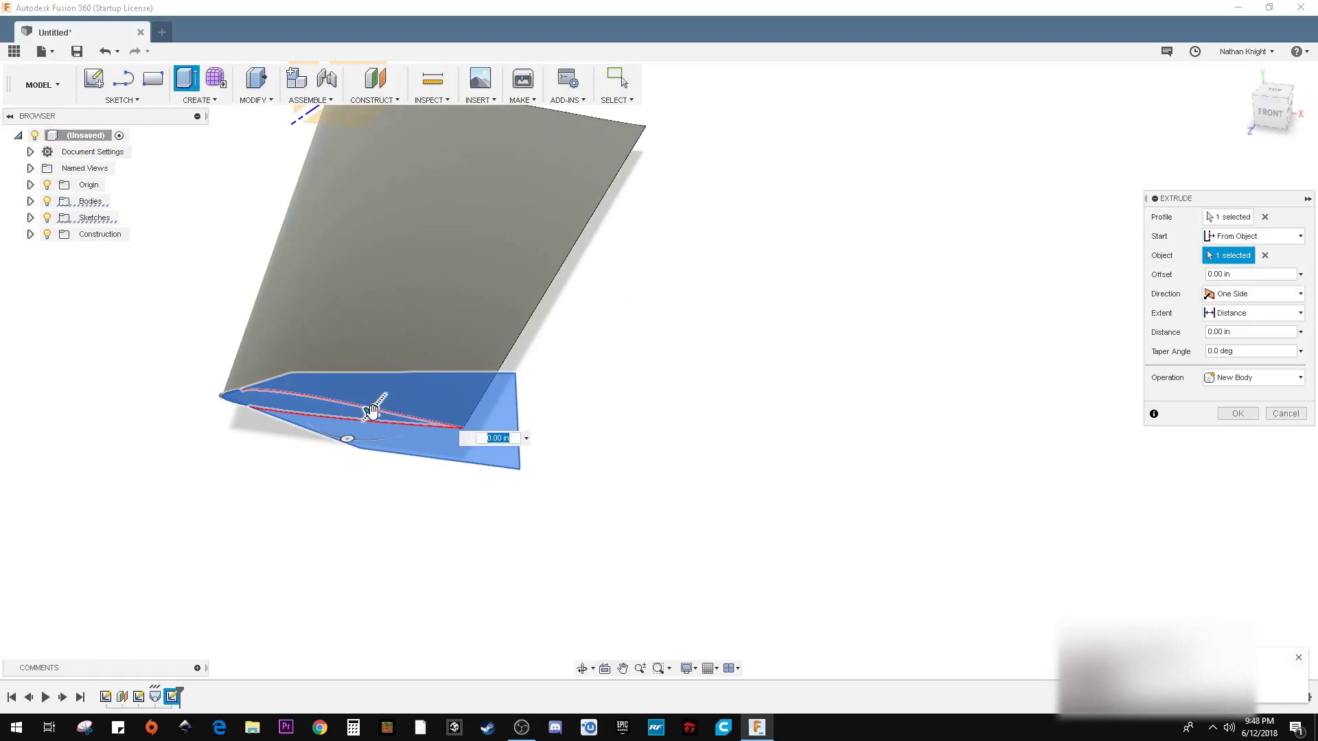
type("5")
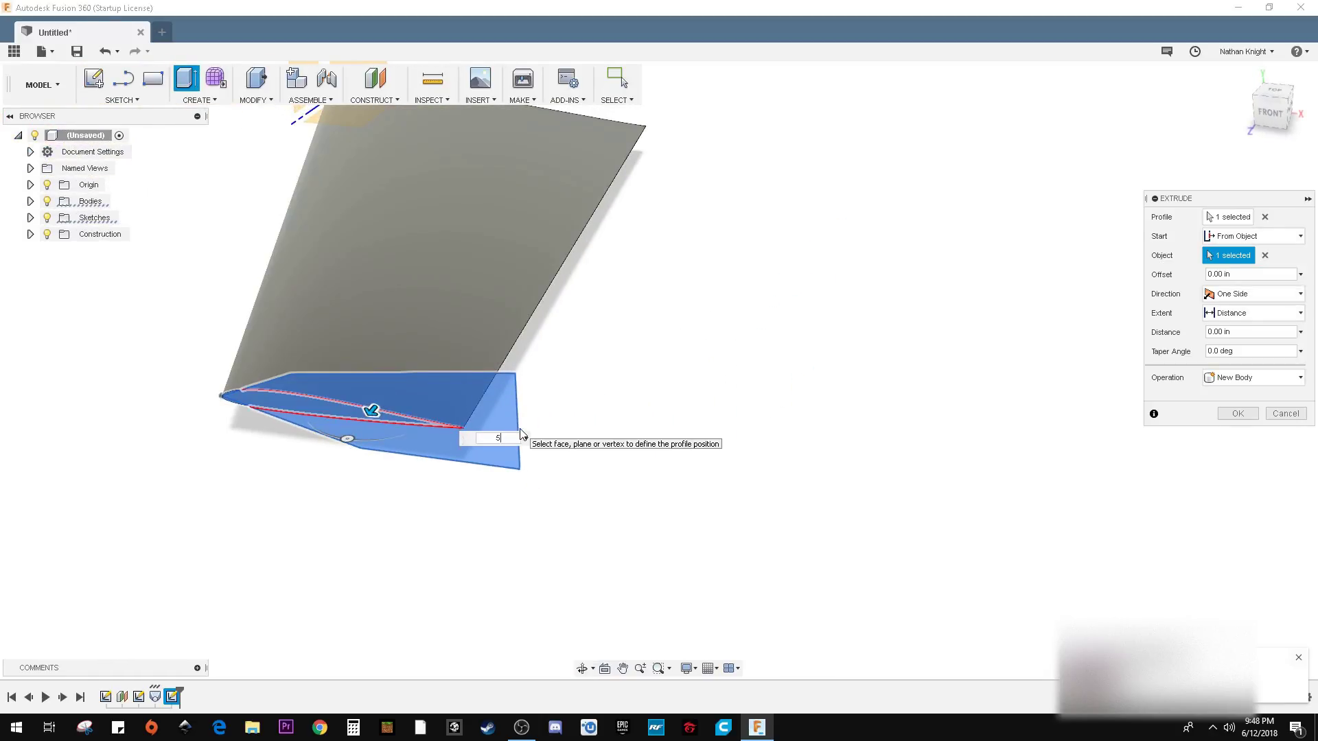
type("5mm")
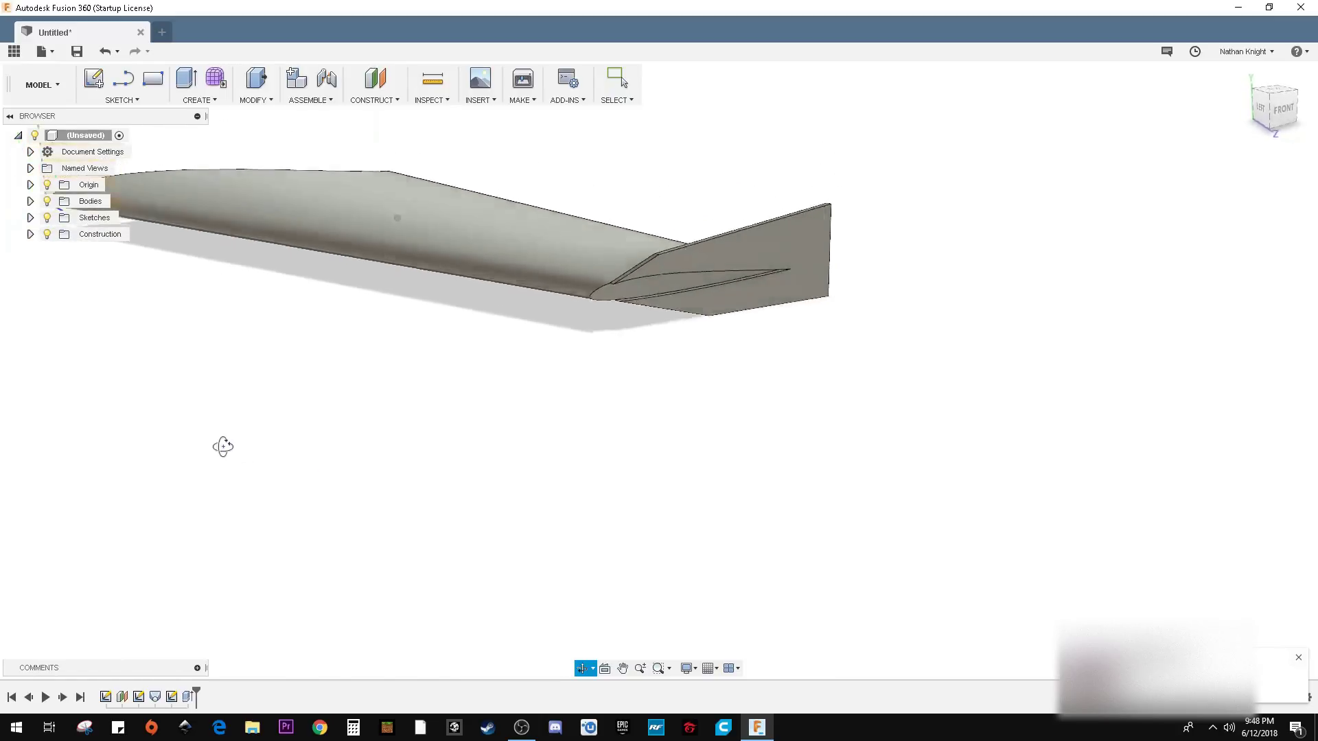
Orbit the view past the fin toward the wing's airfoil profile.
left_click_drag(222, 446, 233, 495)
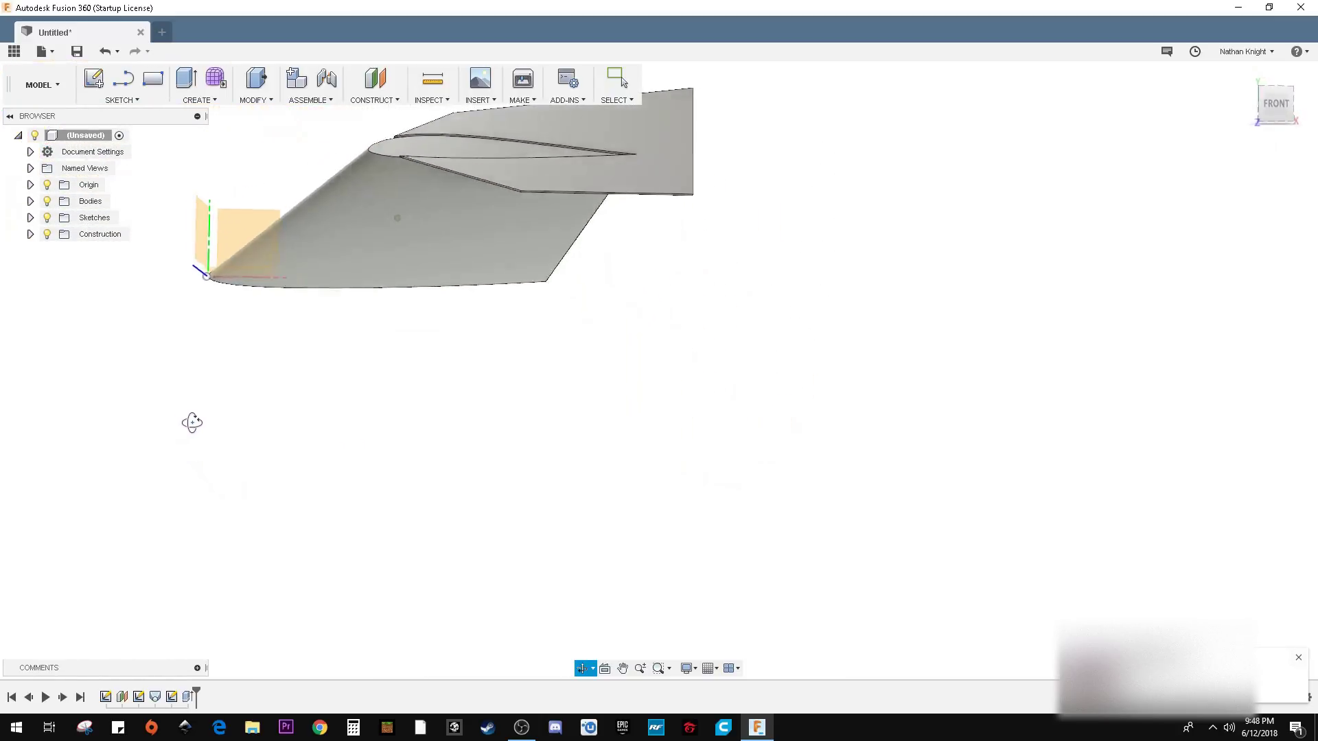
left_click_drag(396, 218, 252, 446)
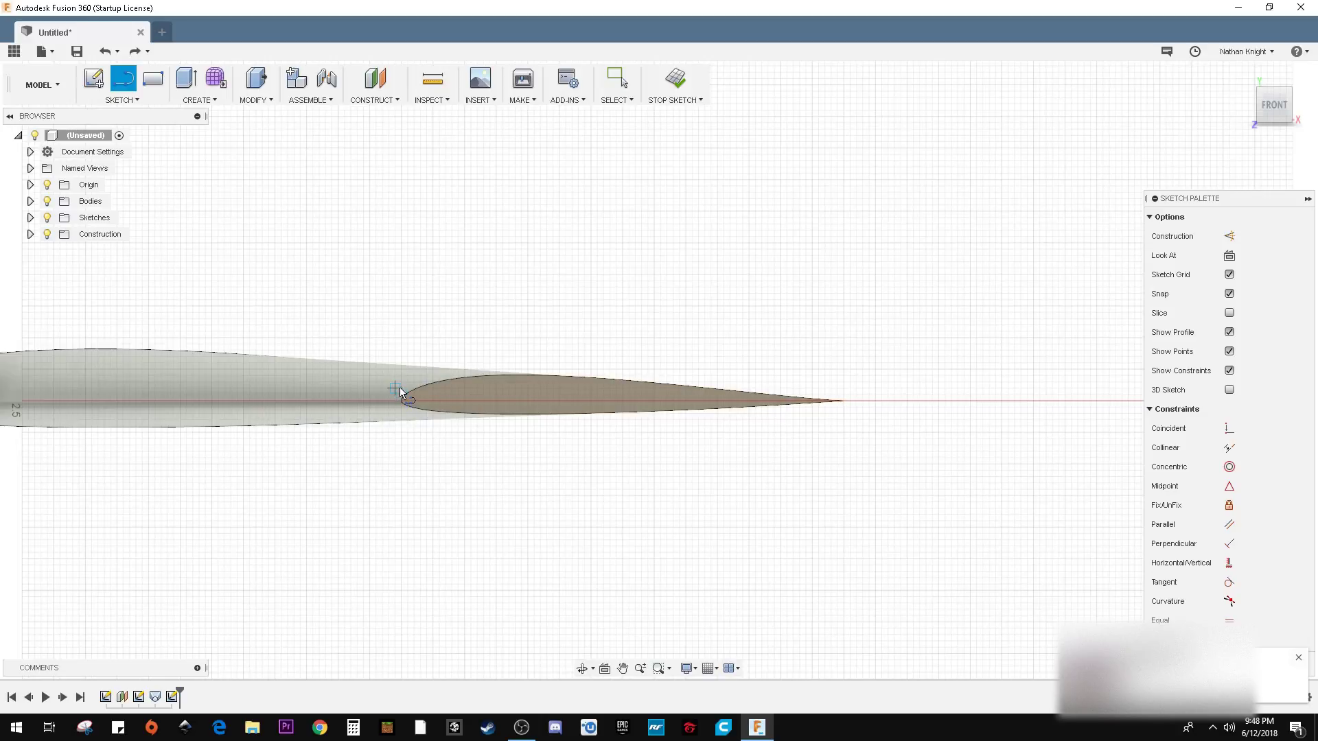
Adjust the airfoil sketch with a drag before finishing it.
left_click_drag(395, 387, 585, 357)
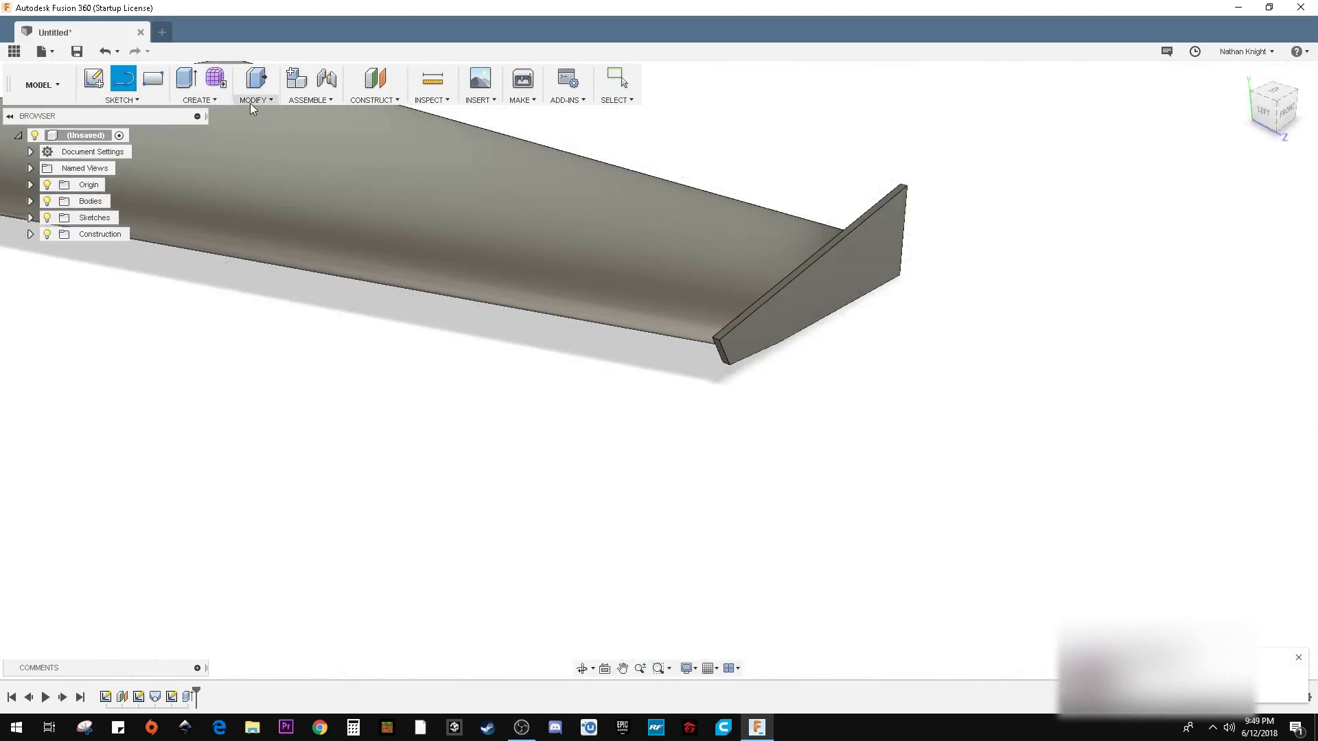
left_click(251, 83)
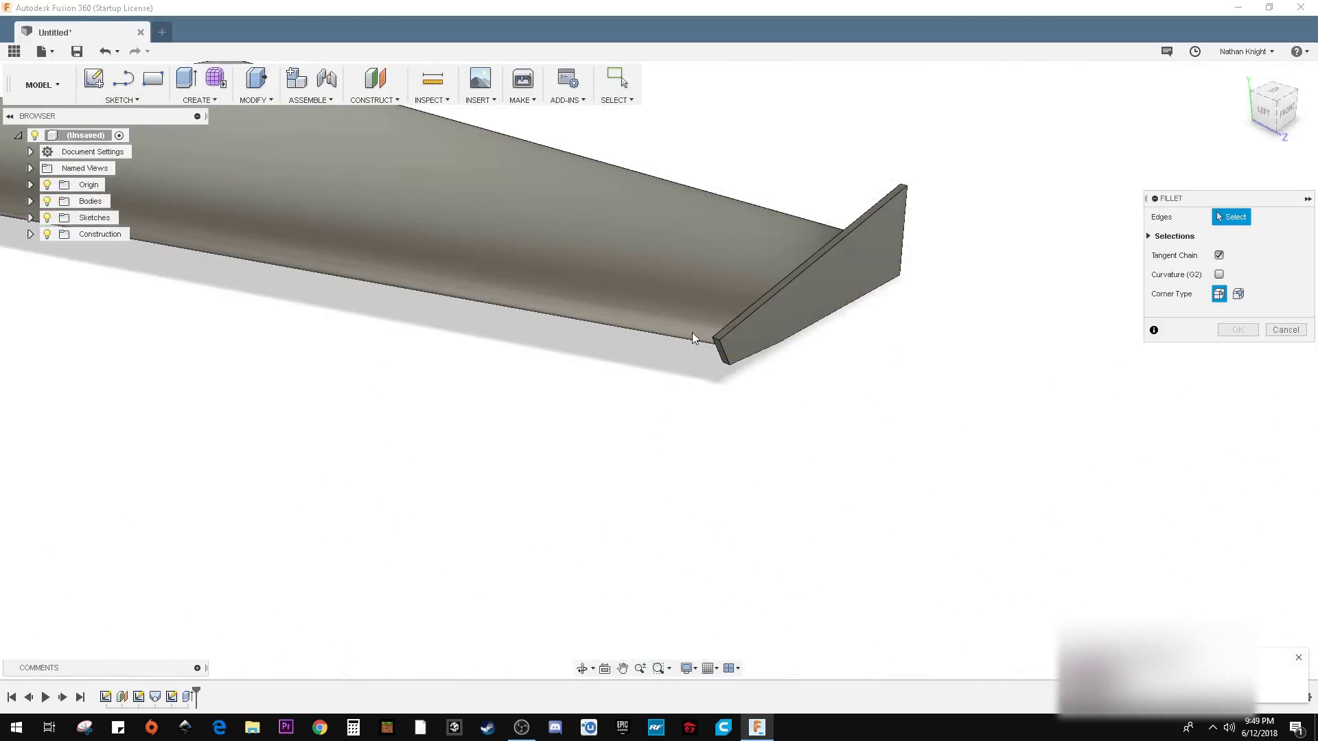
left_click(710, 337)
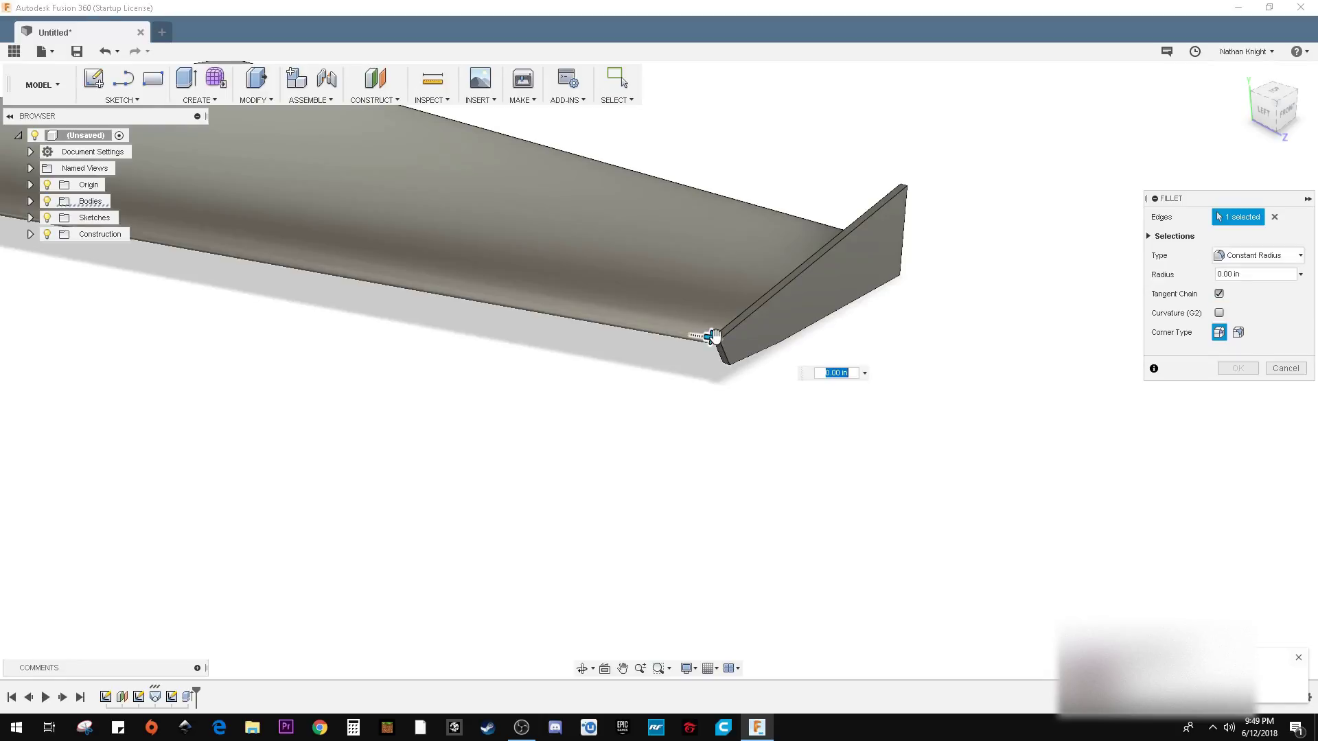
type("1.75")
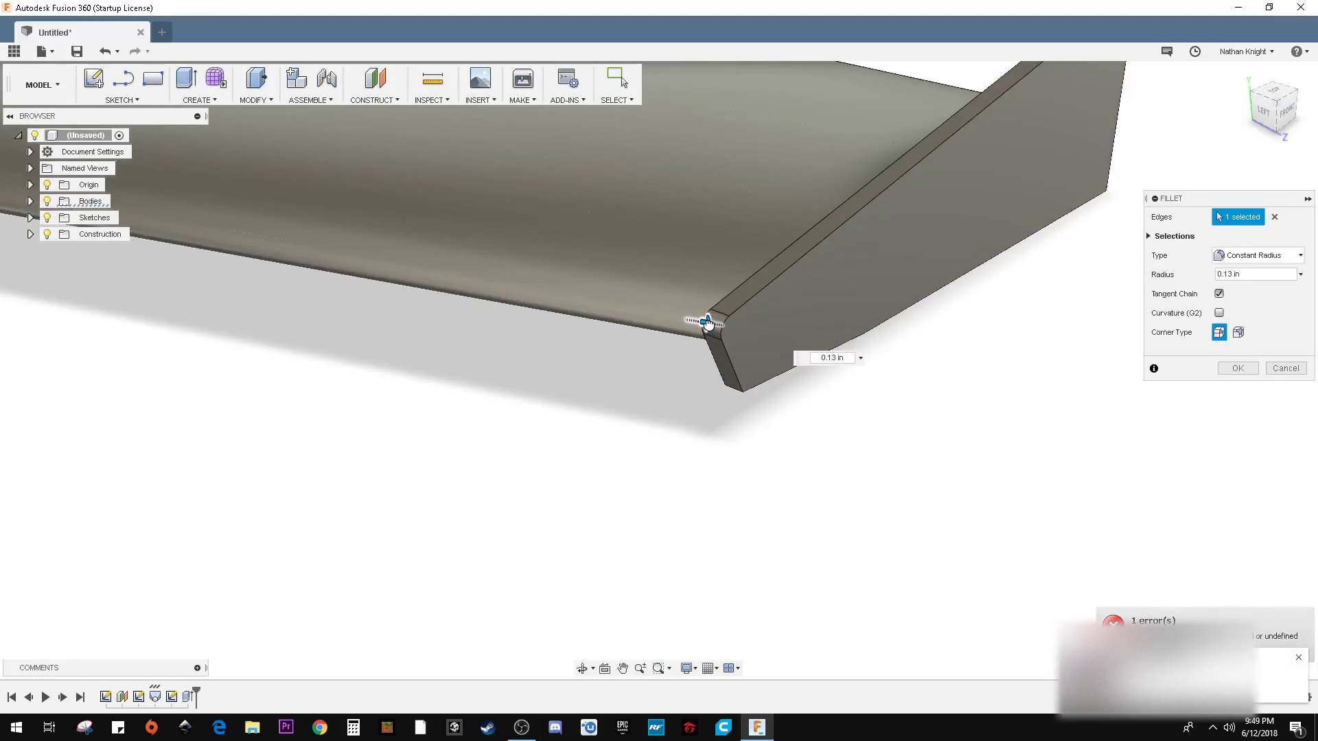
left_click(731, 383)
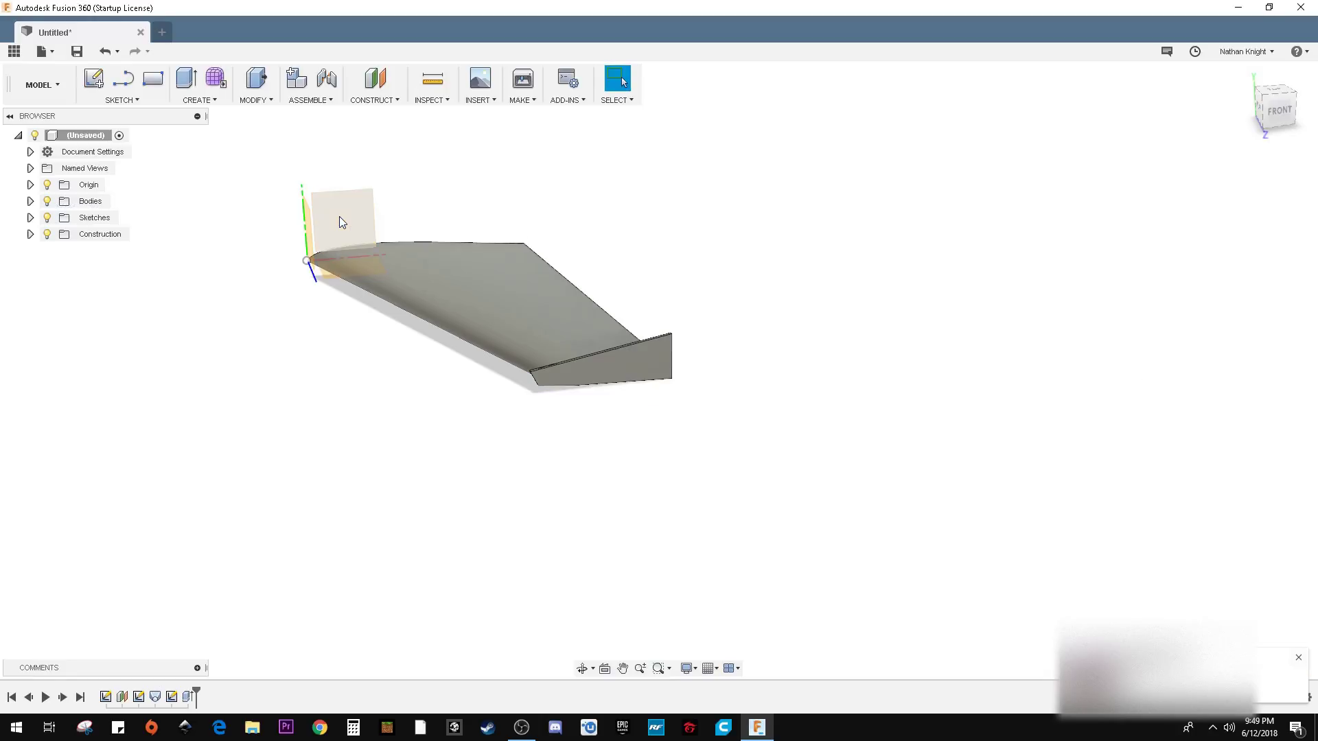
Run Mirror via 'mirr' on the wing faces across the root plane.
type("mirr")
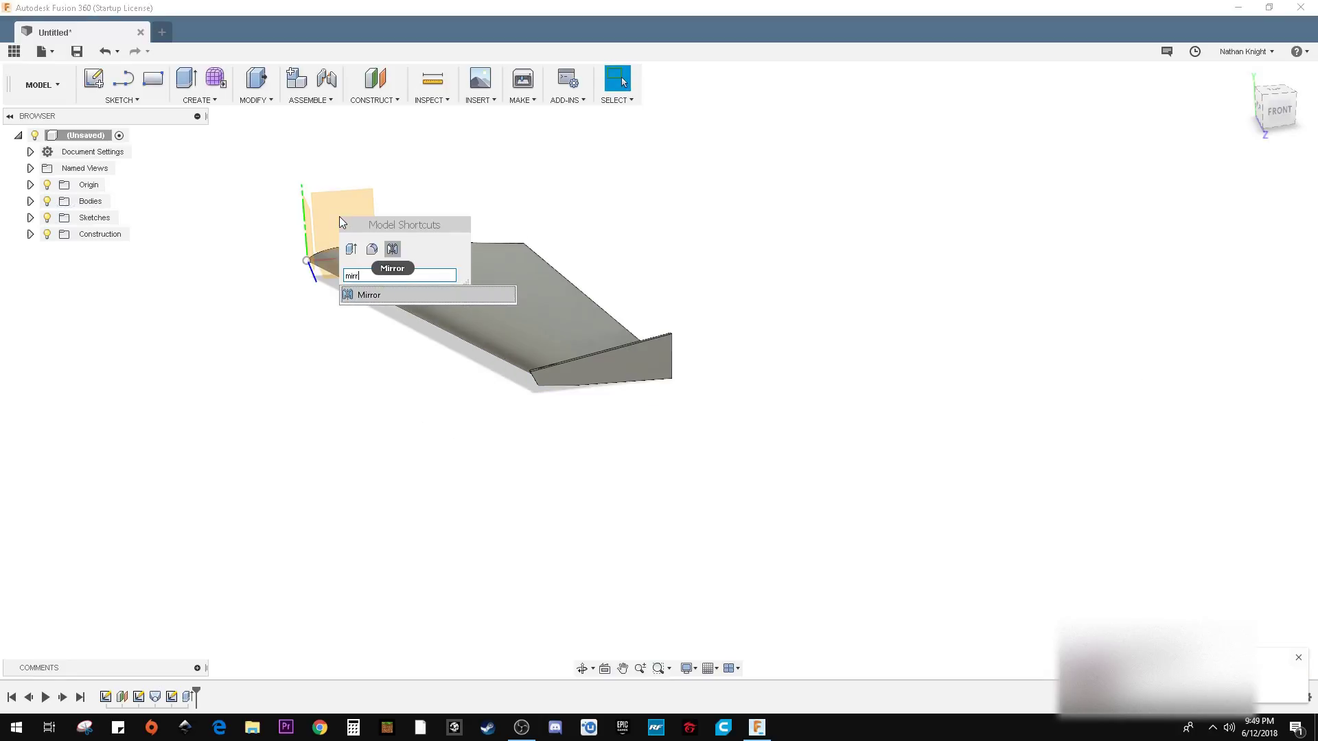
left_click(368, 295)
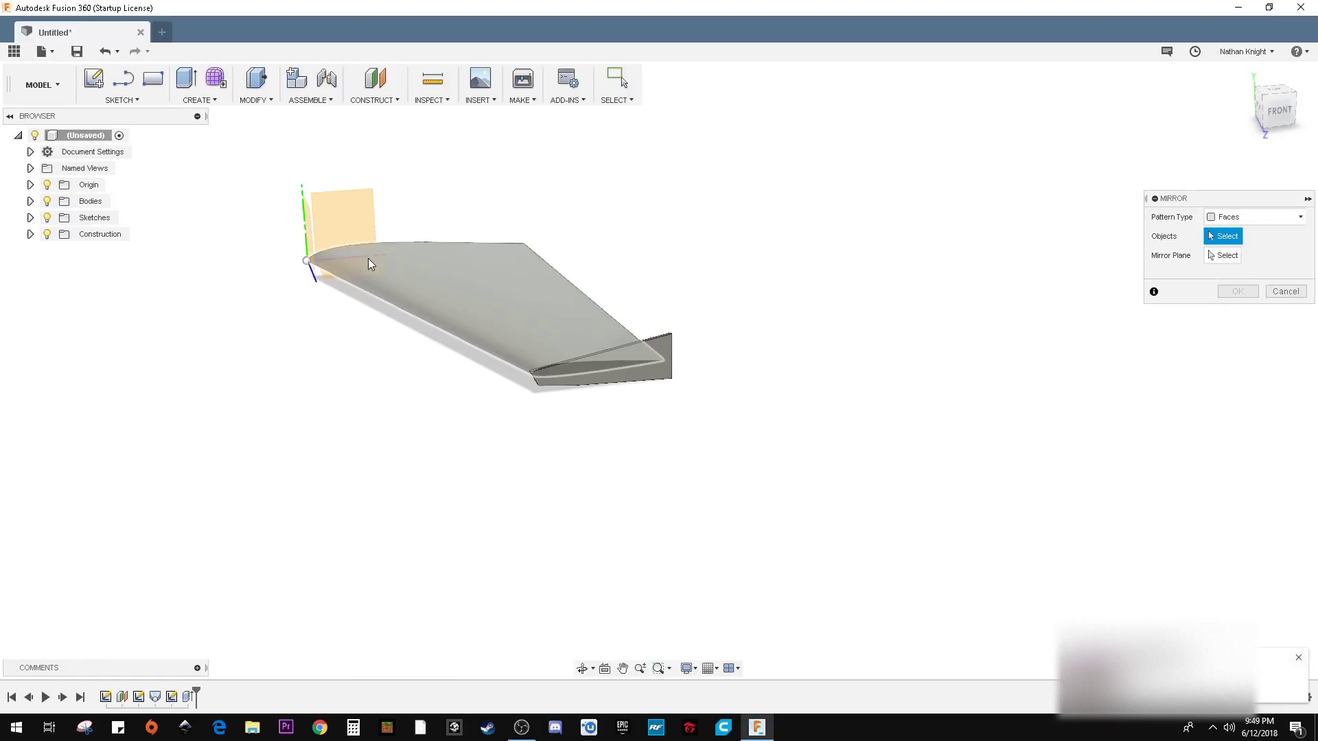
left_click(622, 378)
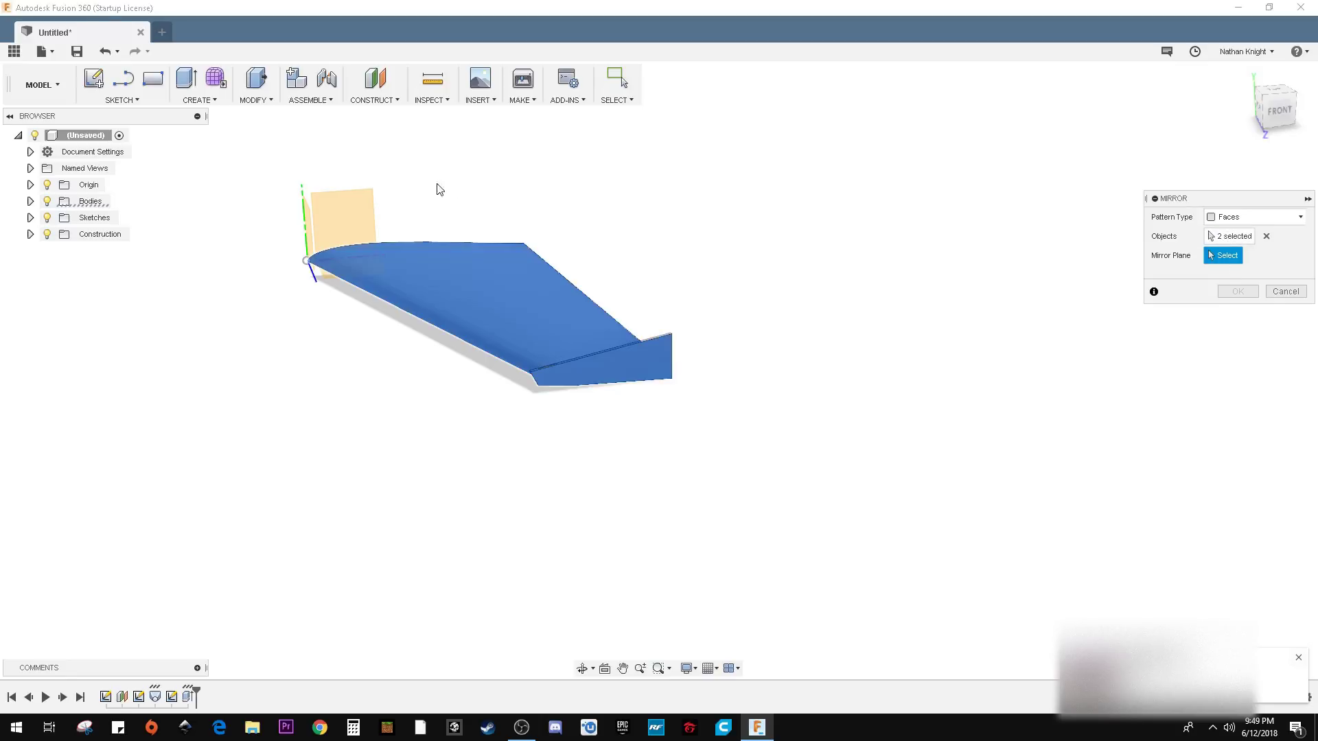
left_click(435, 188)
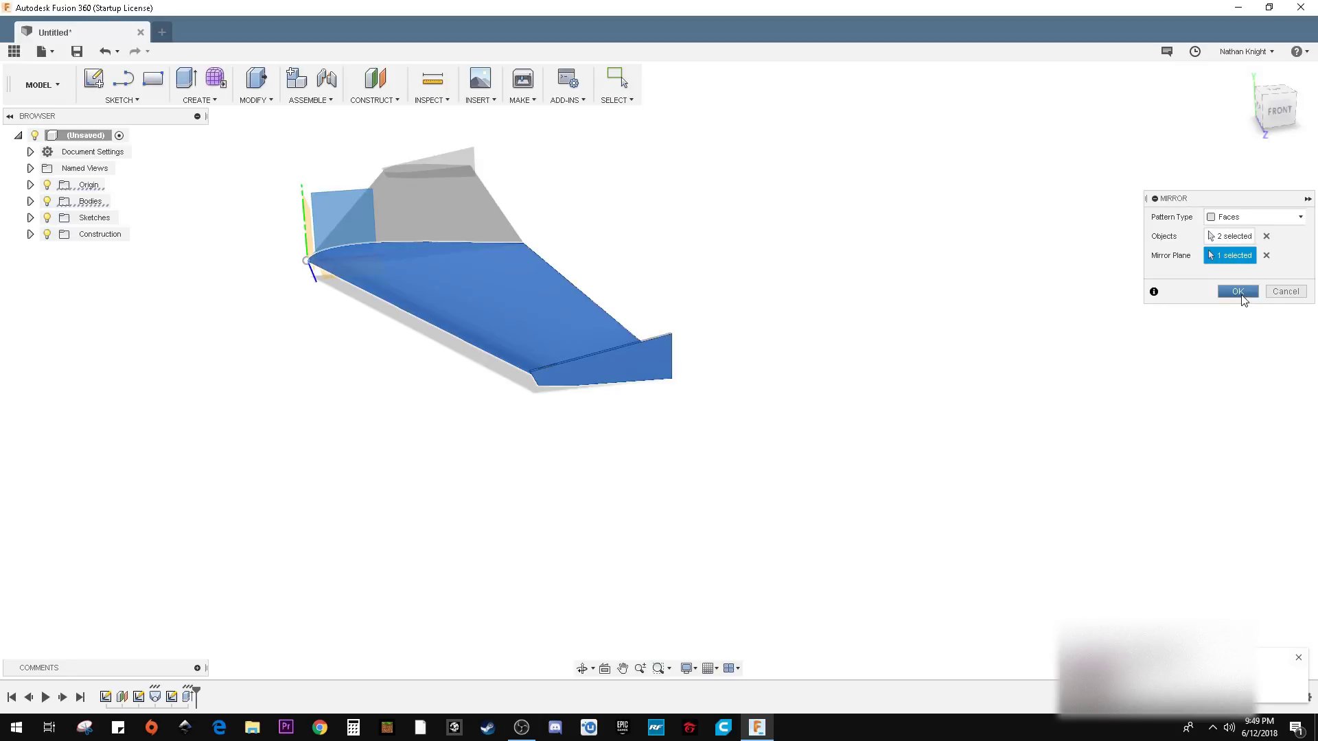
left_click(1235, 292)
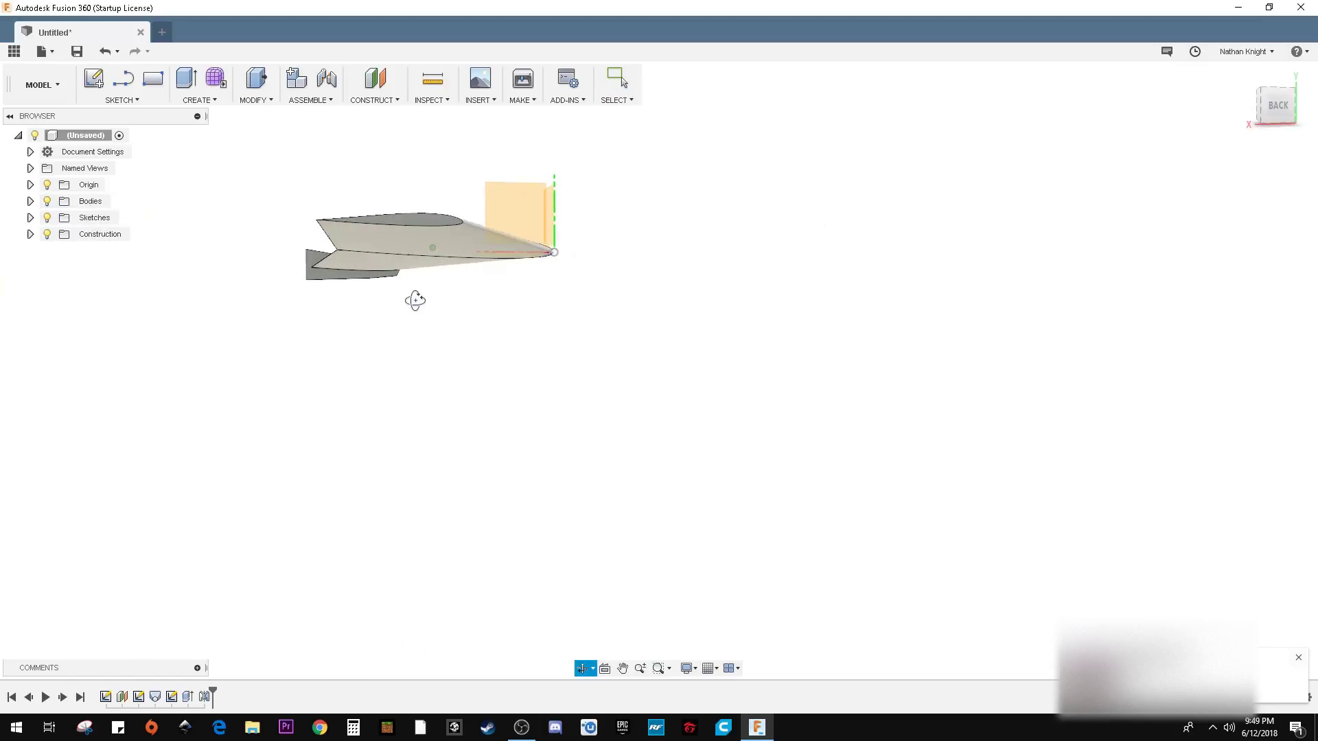
Edit the Mirror feature so it mirrors the whole body instead of faces.
left_click_drag(415, 300, 270, 322)
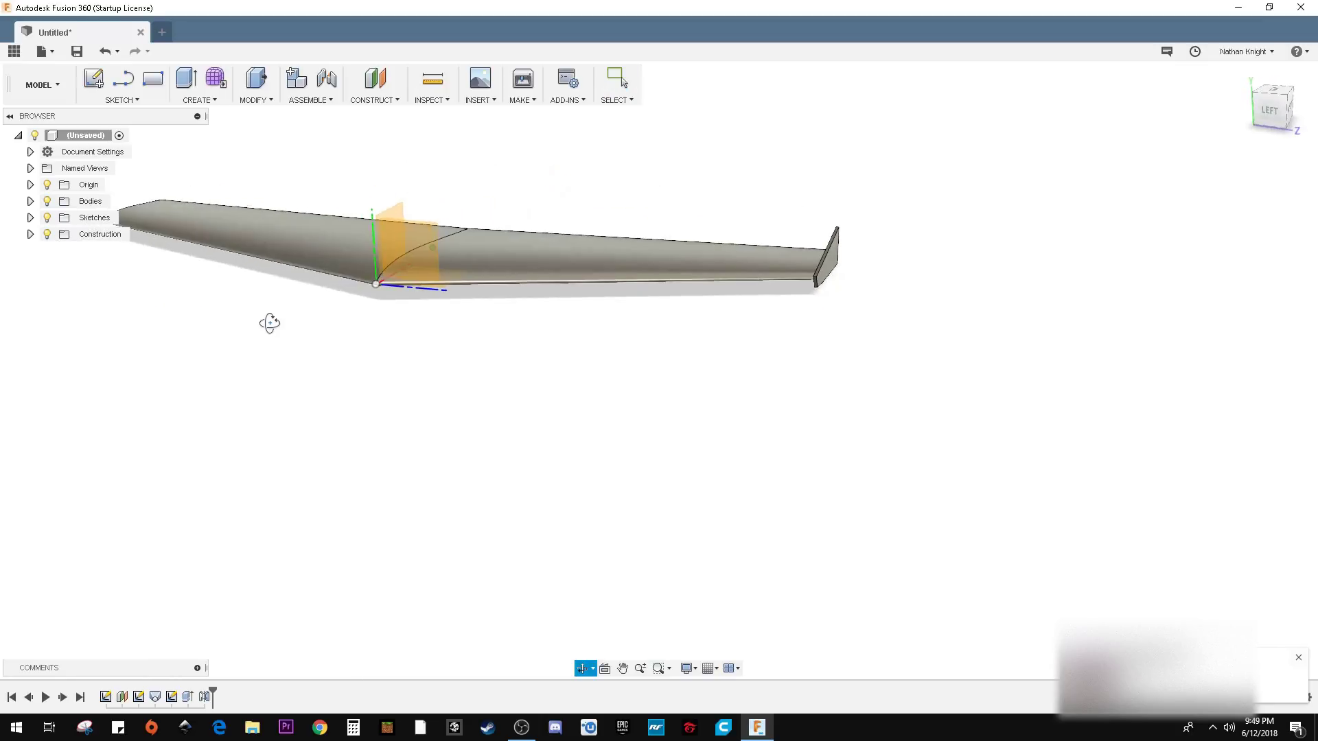
right_click(205, 696)
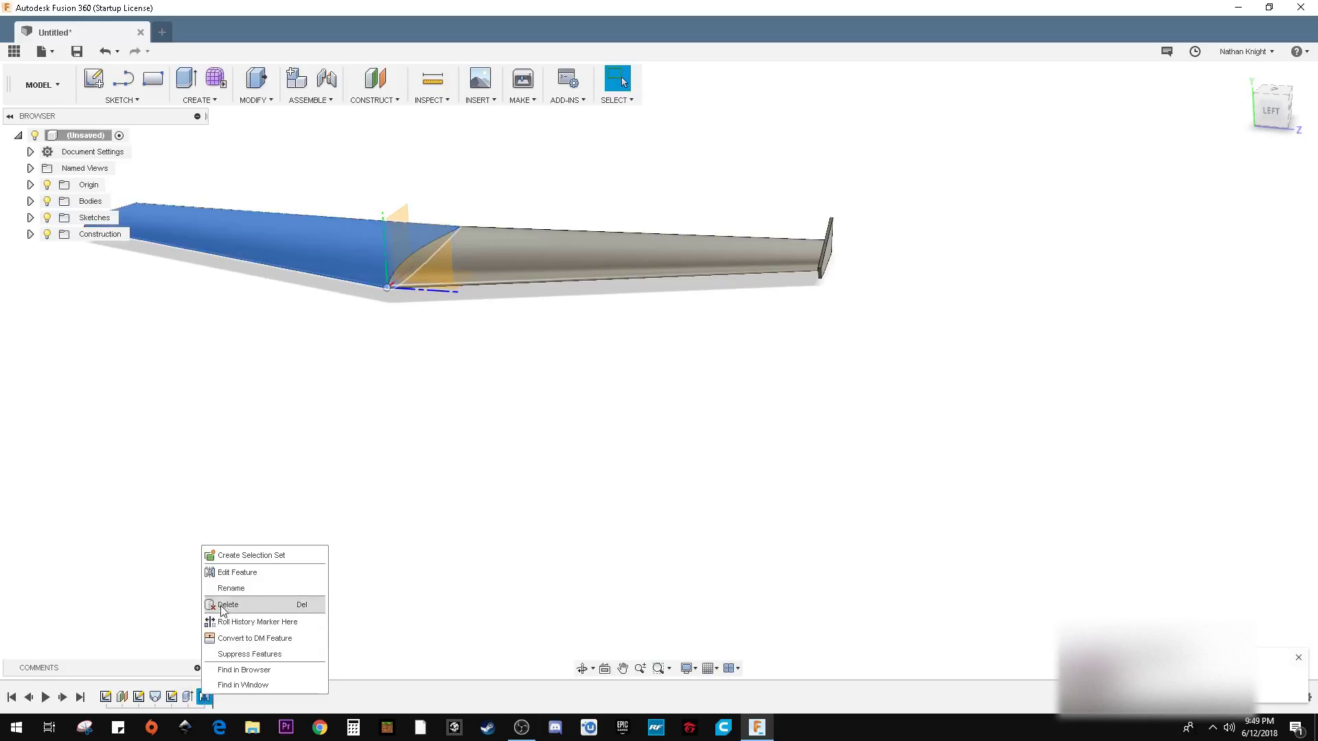
left_click(237, 573)
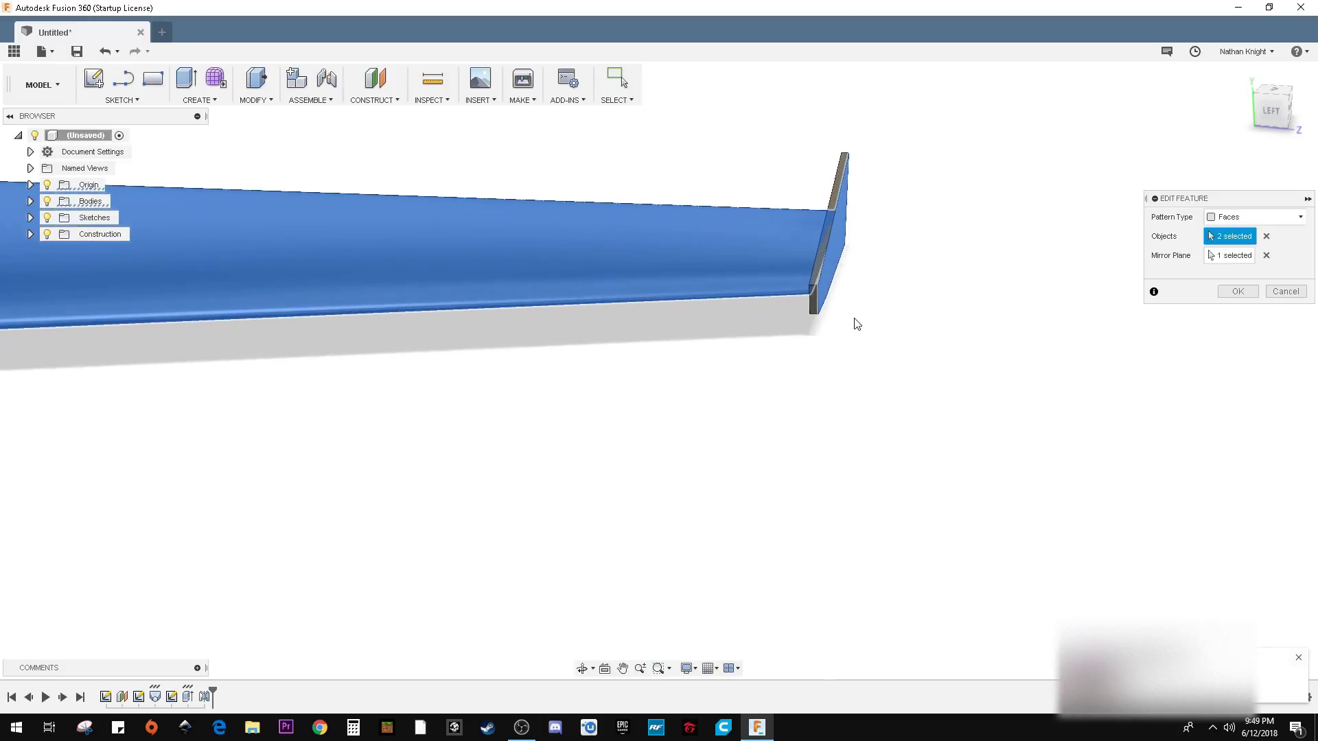
left_click(1255, 217)
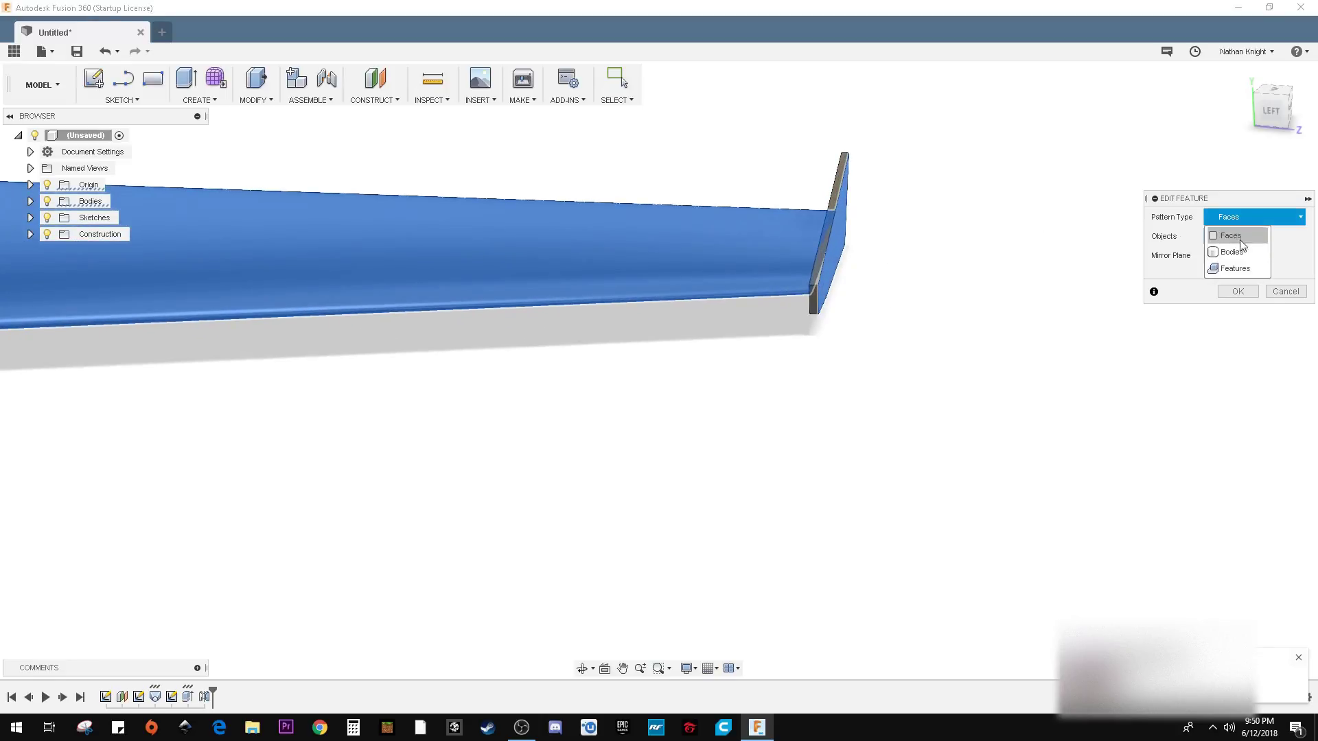
left_click(1235, 268)
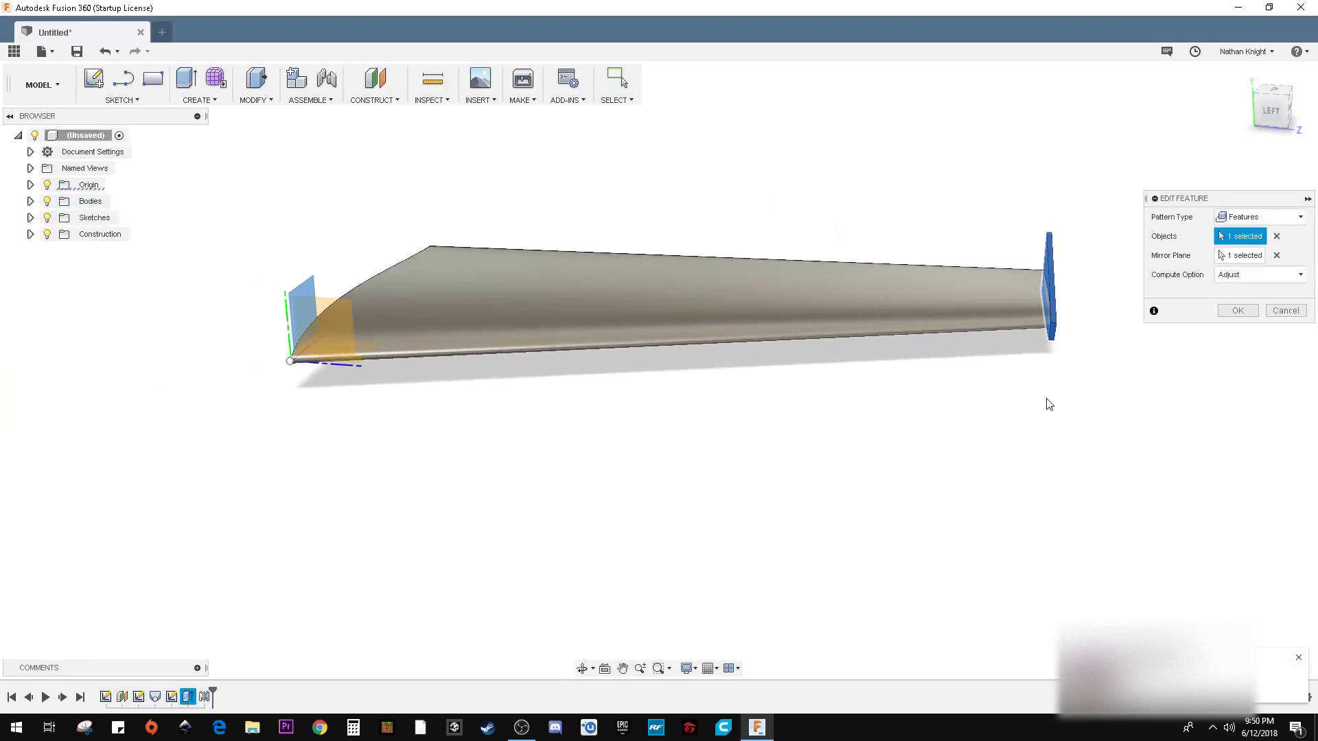
left_click(1298, 217)
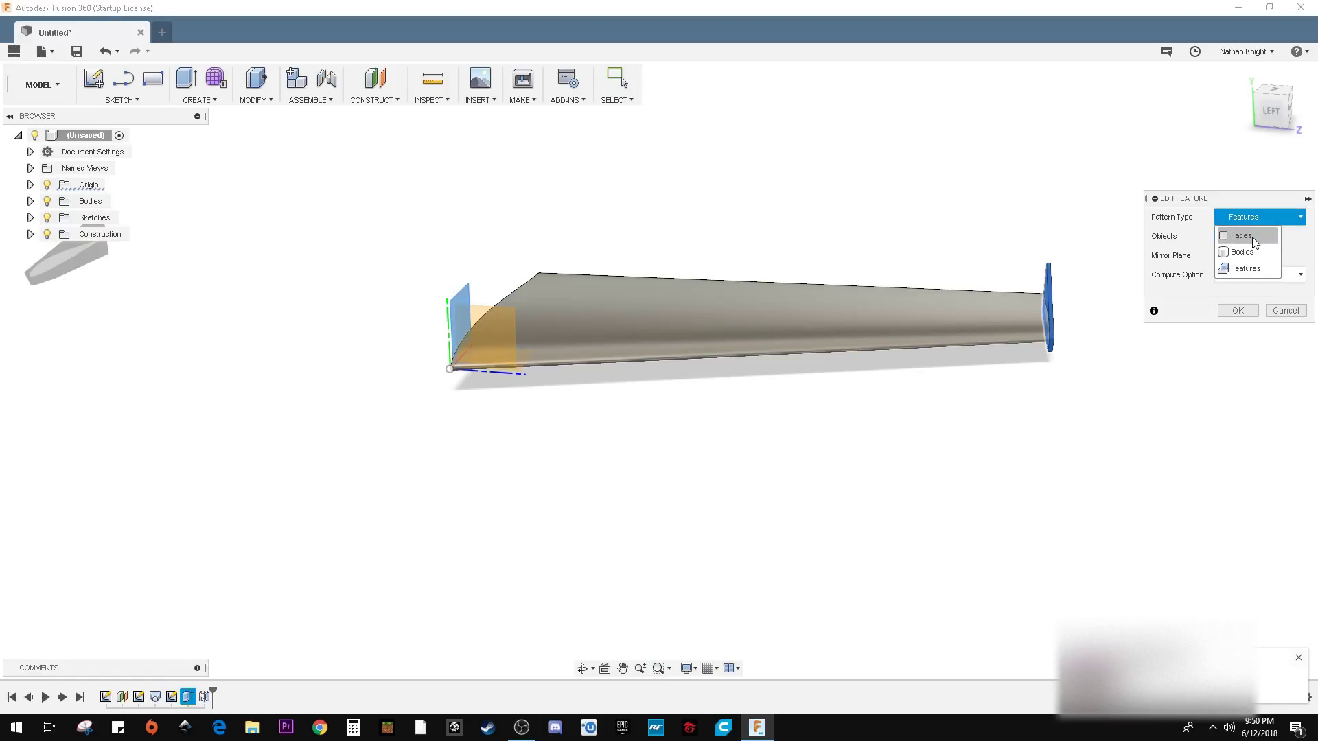
left_click(1240, 251)
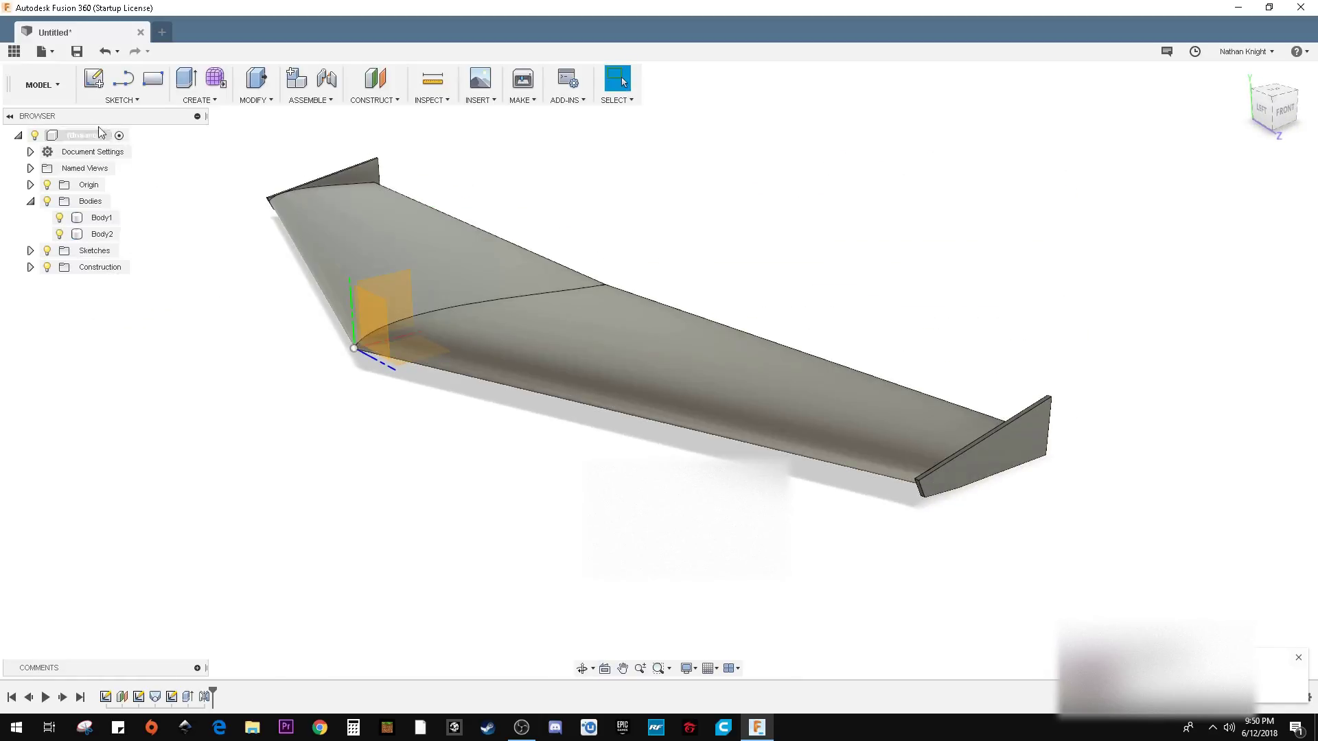
mouse_move(42, 84)
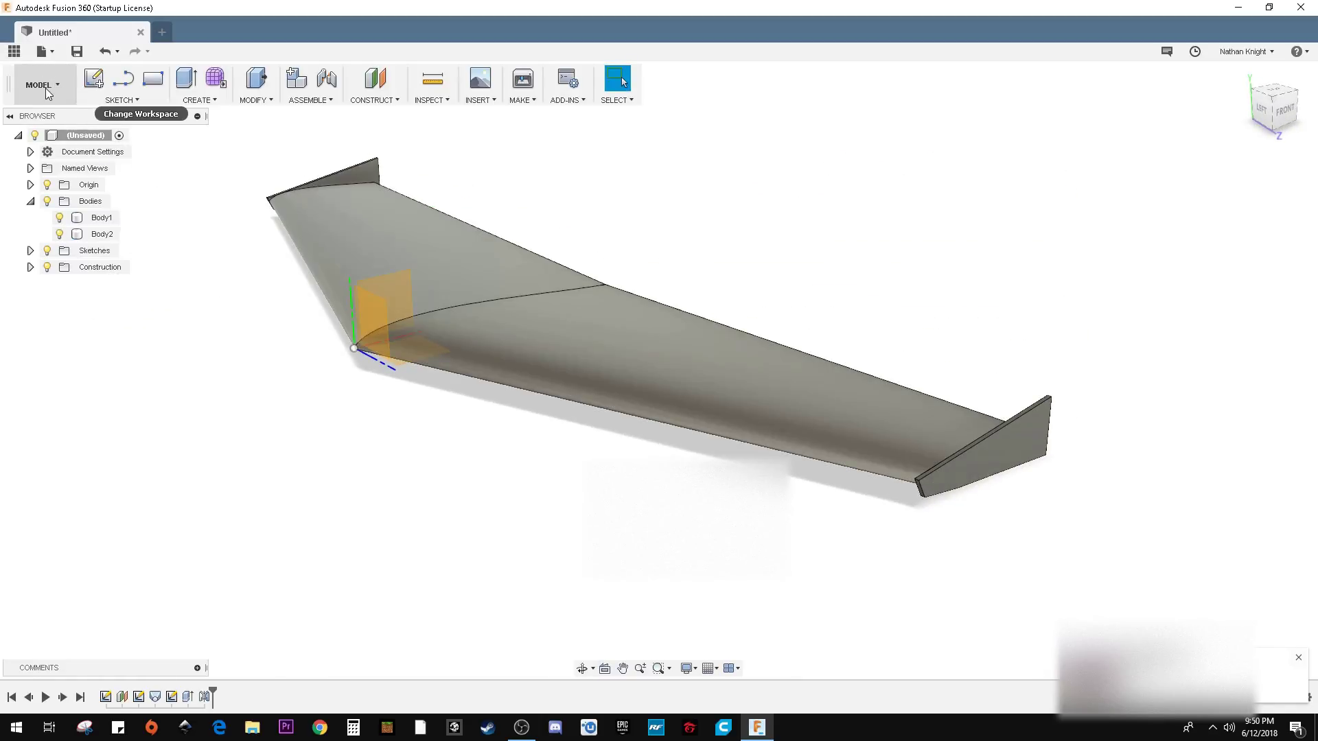
Save the glider design as 'demo' and create a drawing sheet from it.
left_click(39, 83)
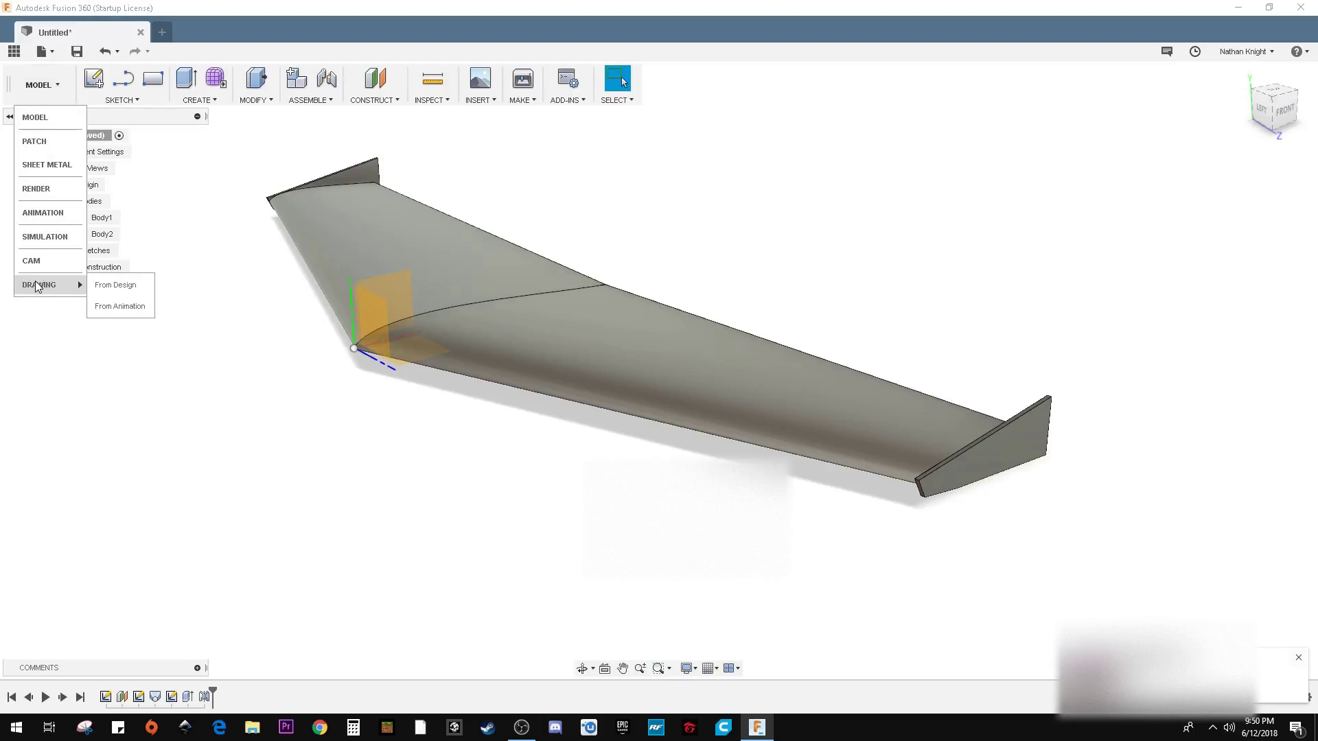
key("ctrl+s")
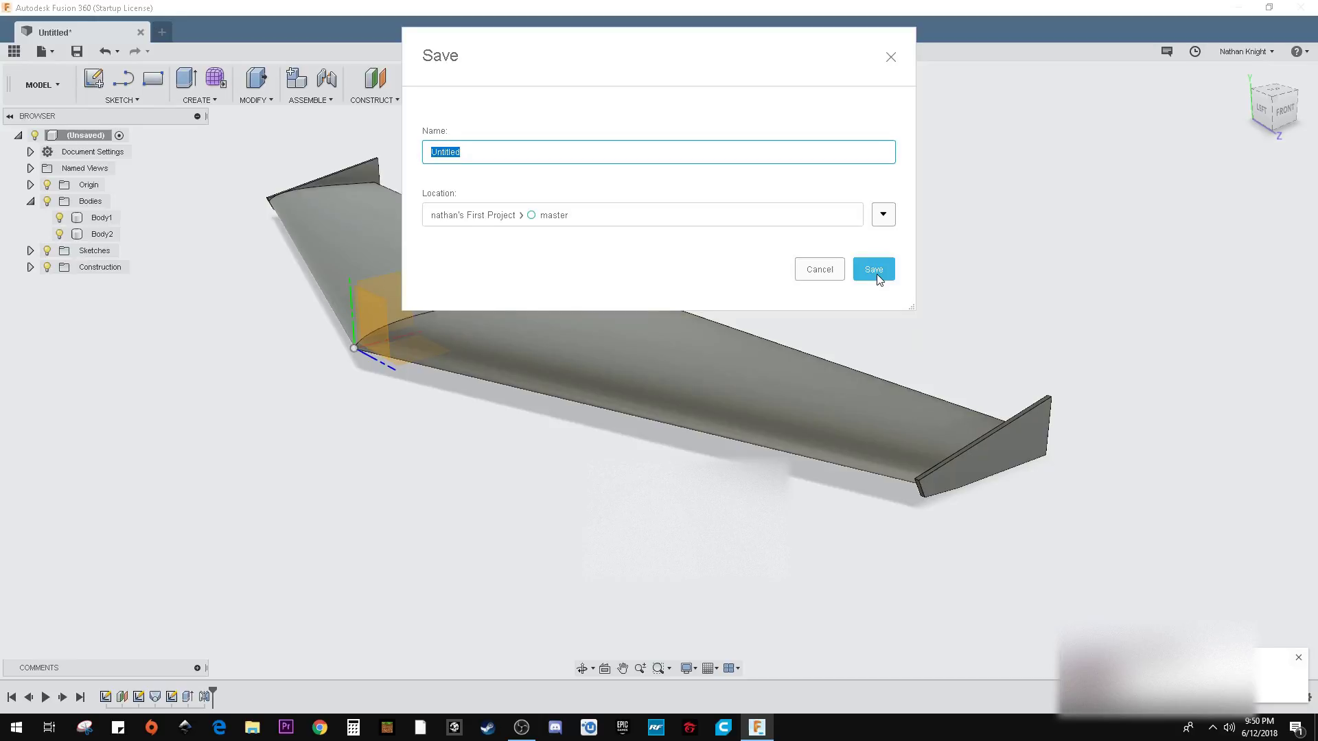
left_click(872, 269)
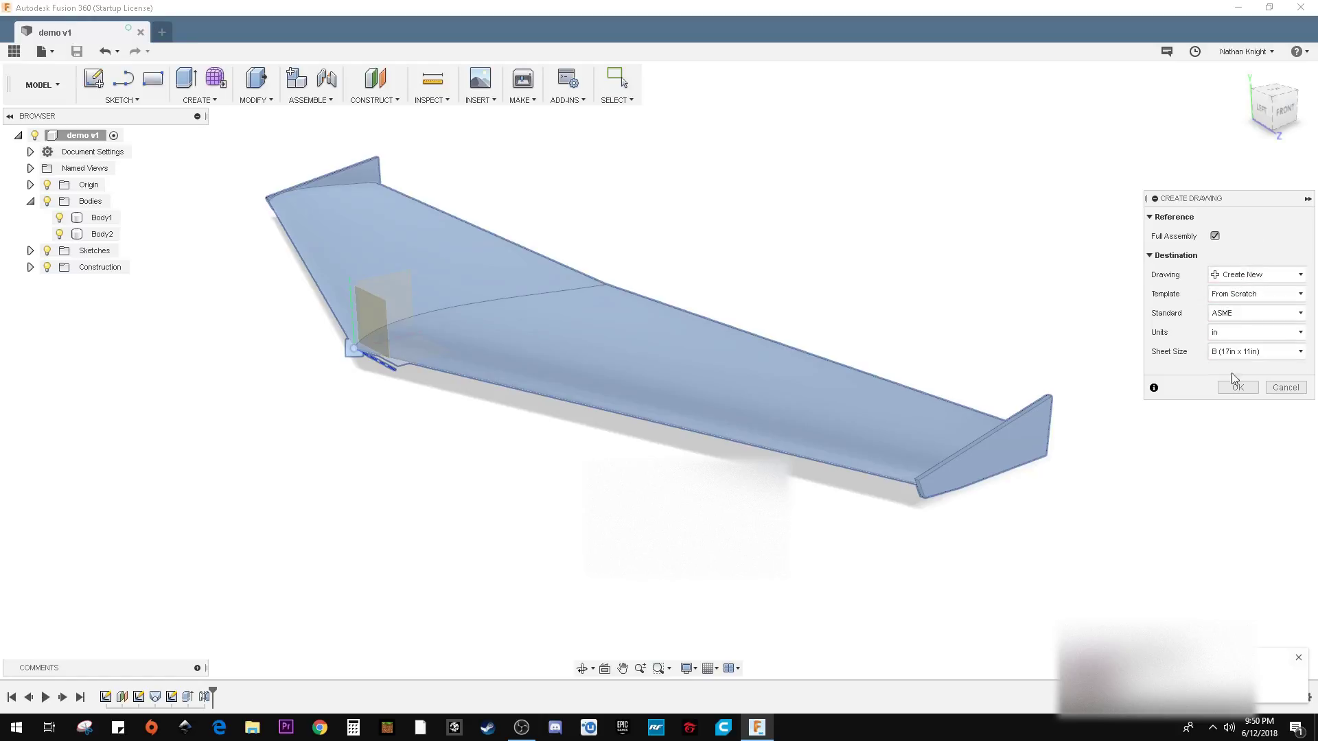
left_click(1236, 387)
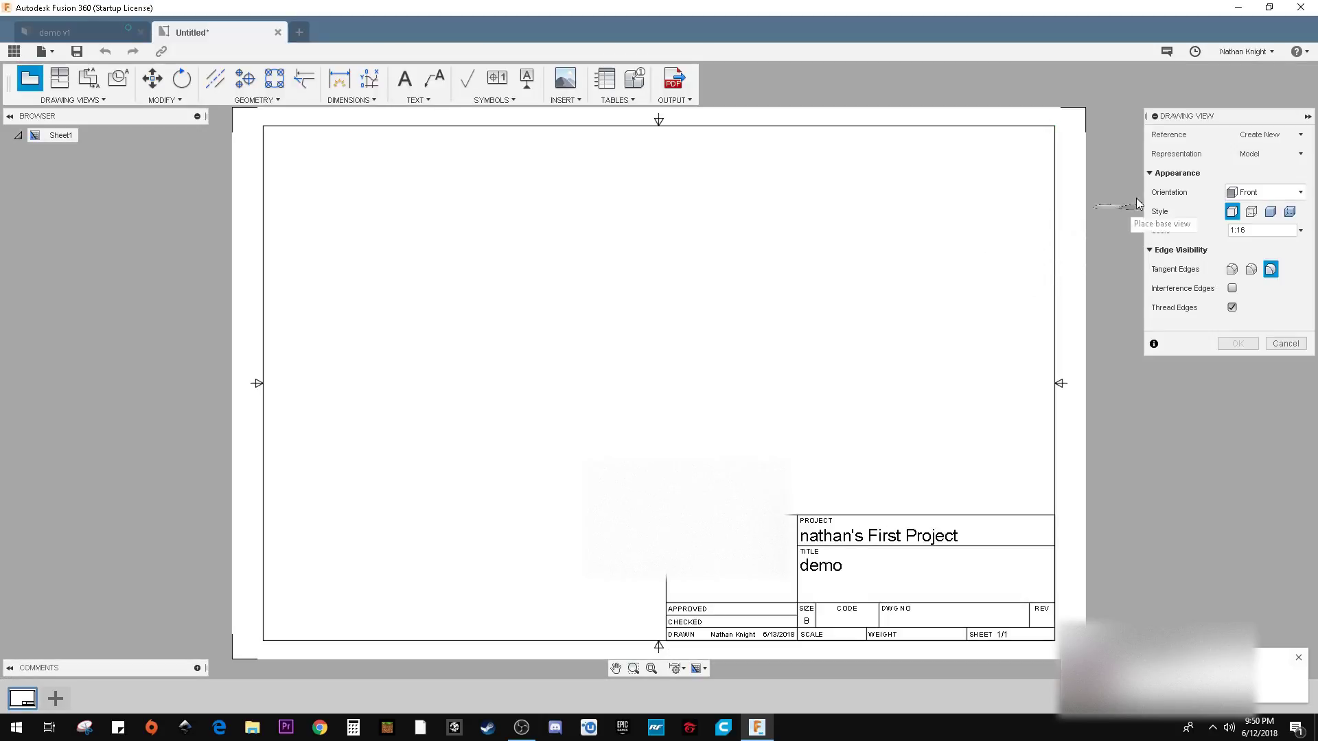
Place the top view, then add another base view oriented to SE Isometric.
left_click(1300, 192)
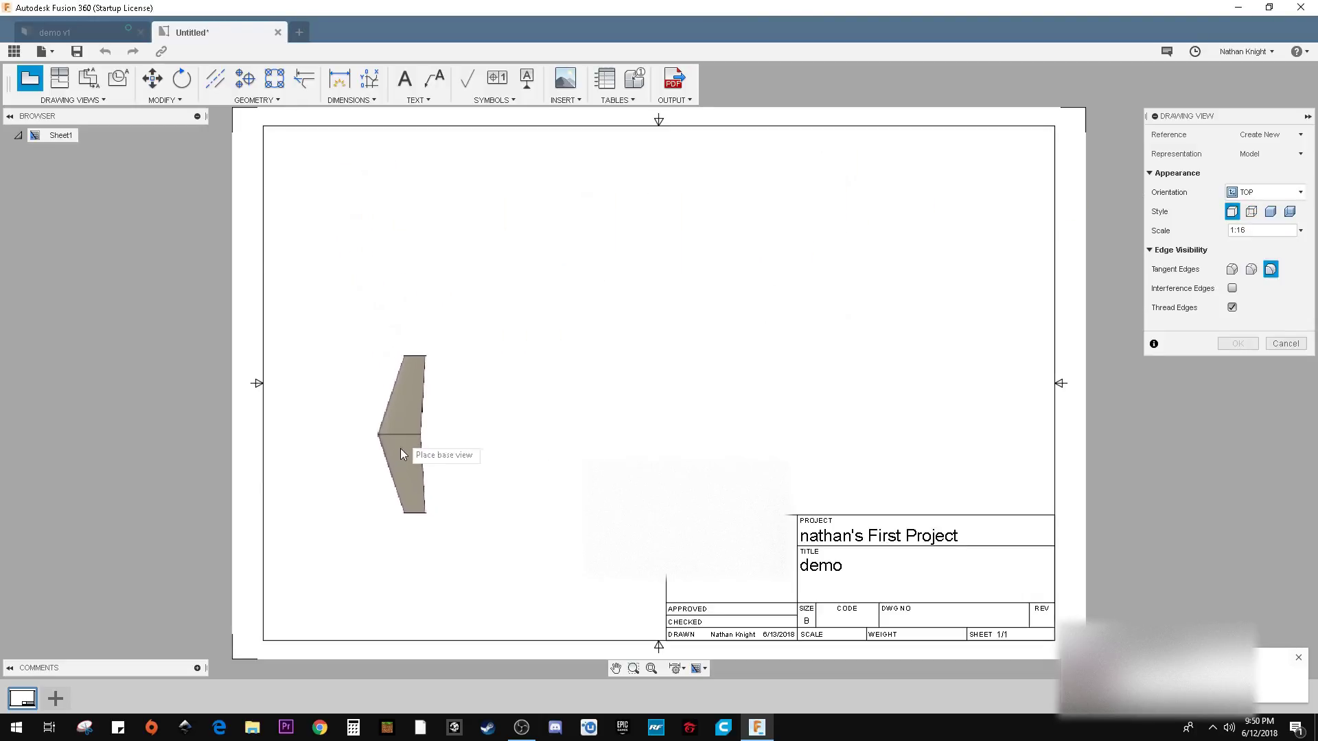
left_click(1299, 230)
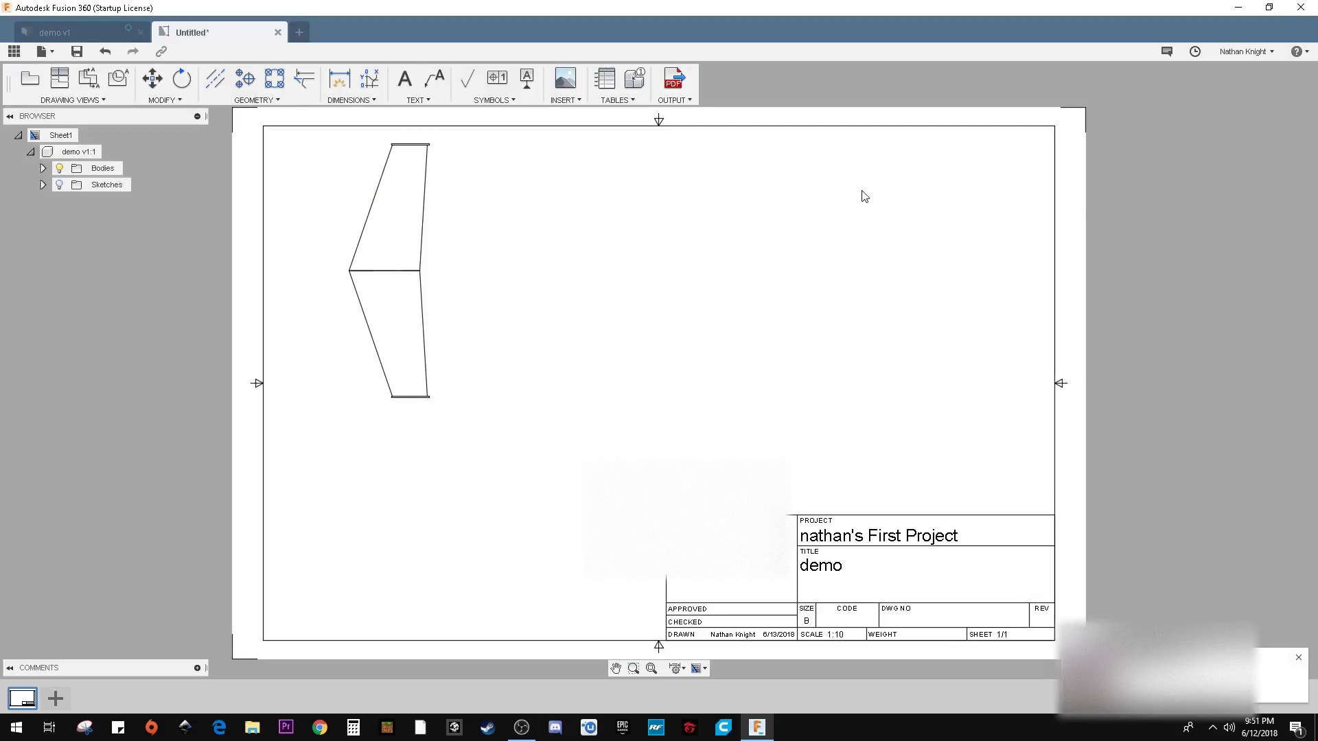
left_click(29, 78)
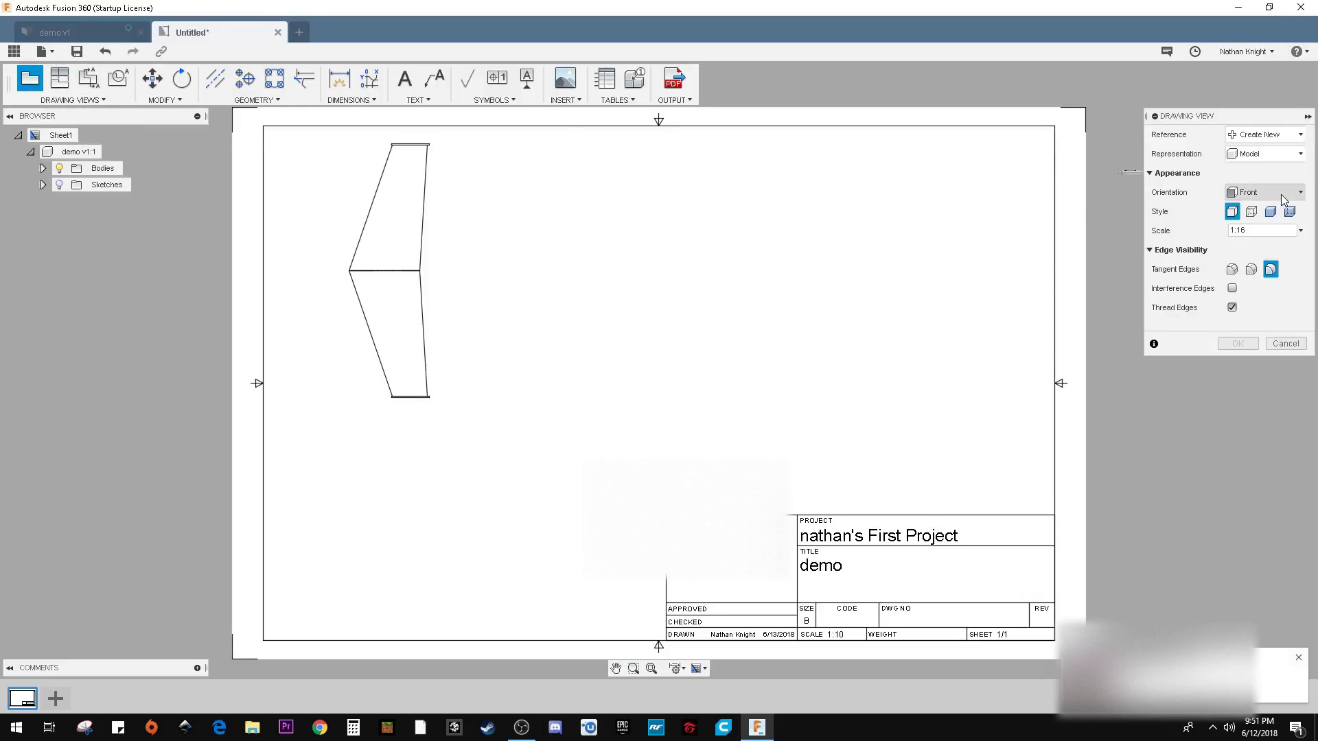
left_click(1300, 192)
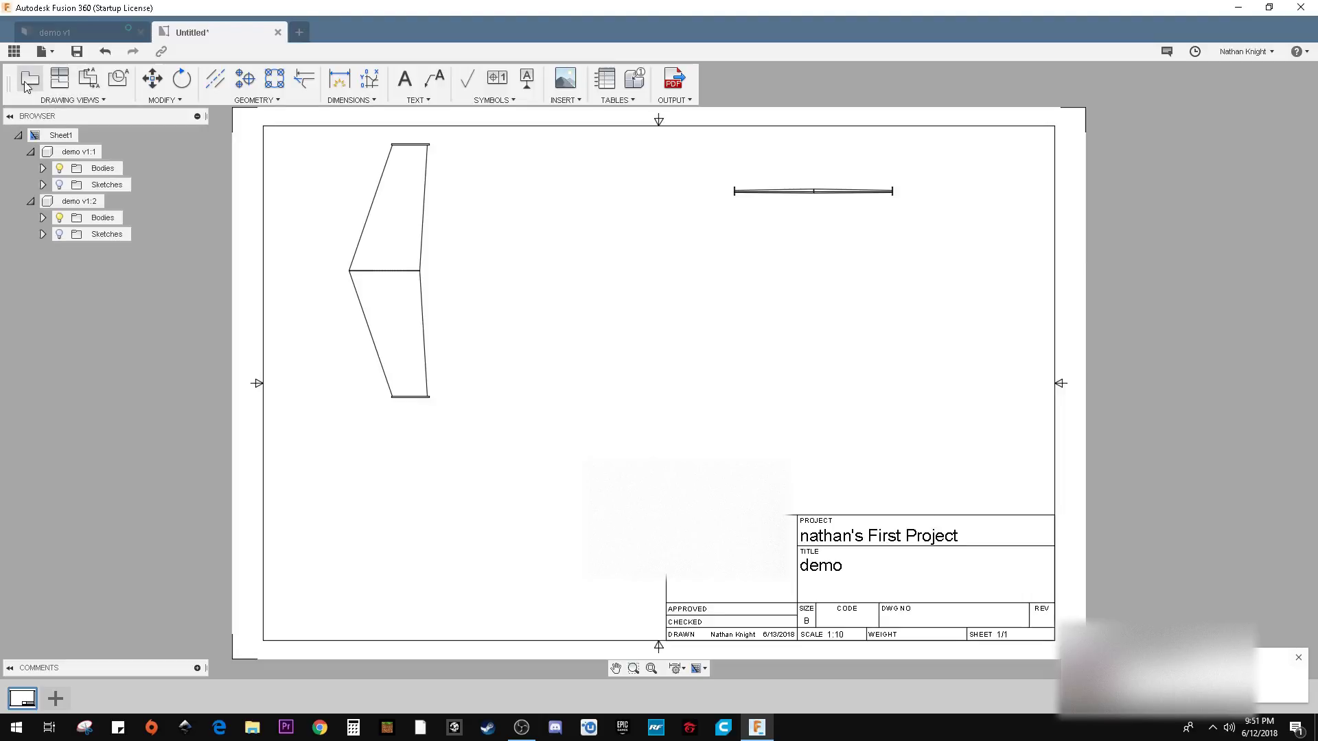
left_click(1265, 192)
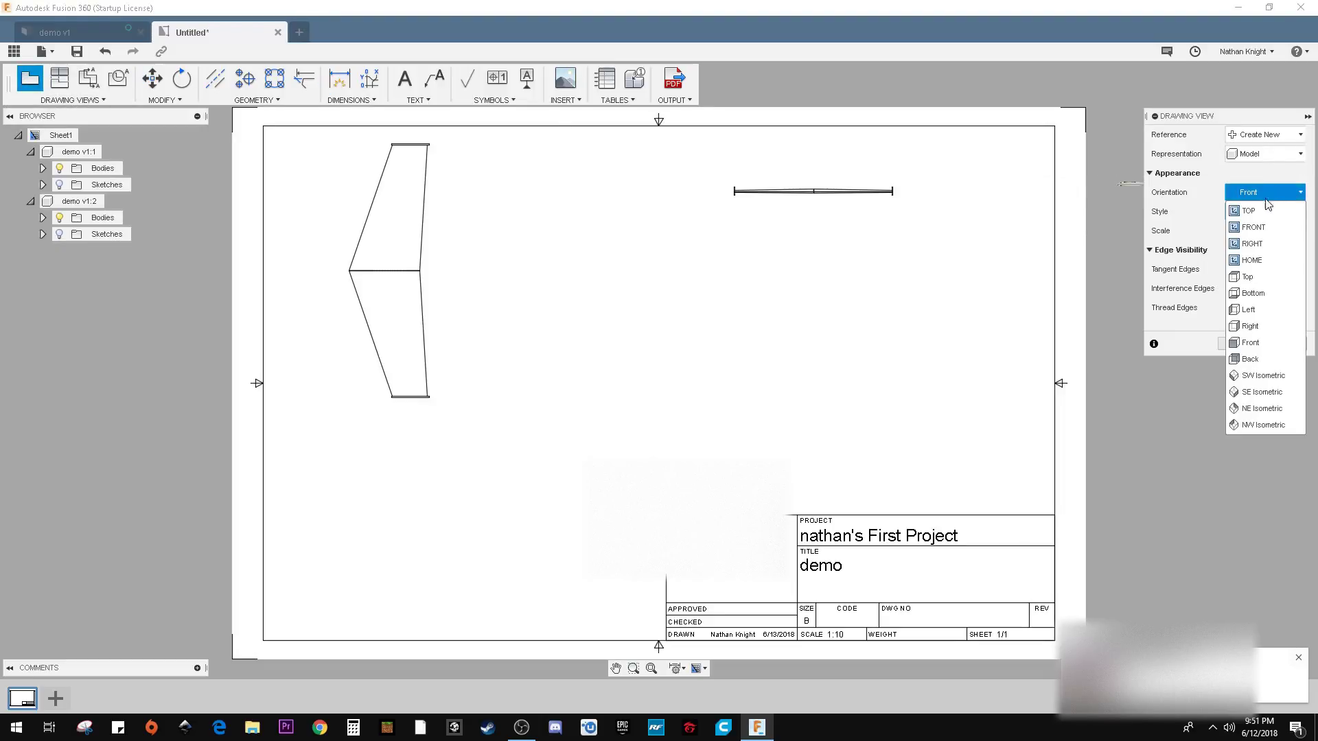
mouse_move(1251, 259)
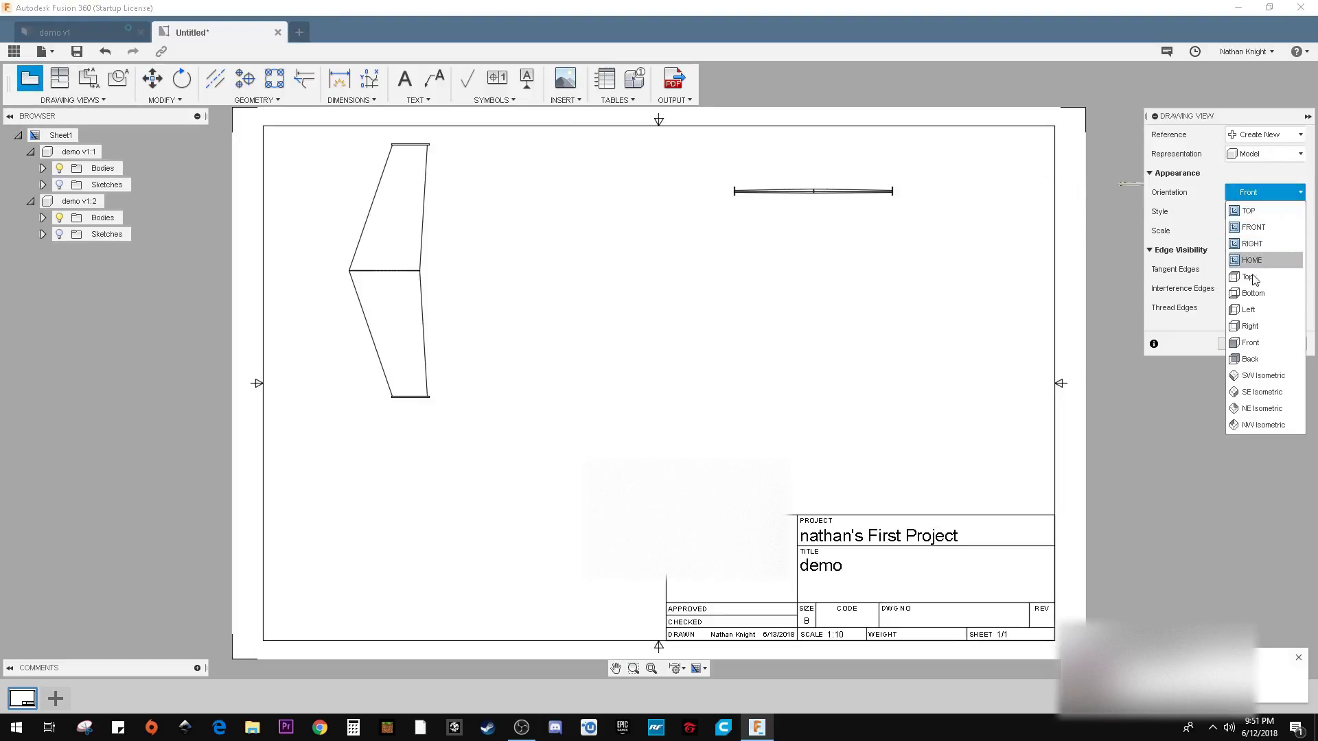
left_click(1262, 408)
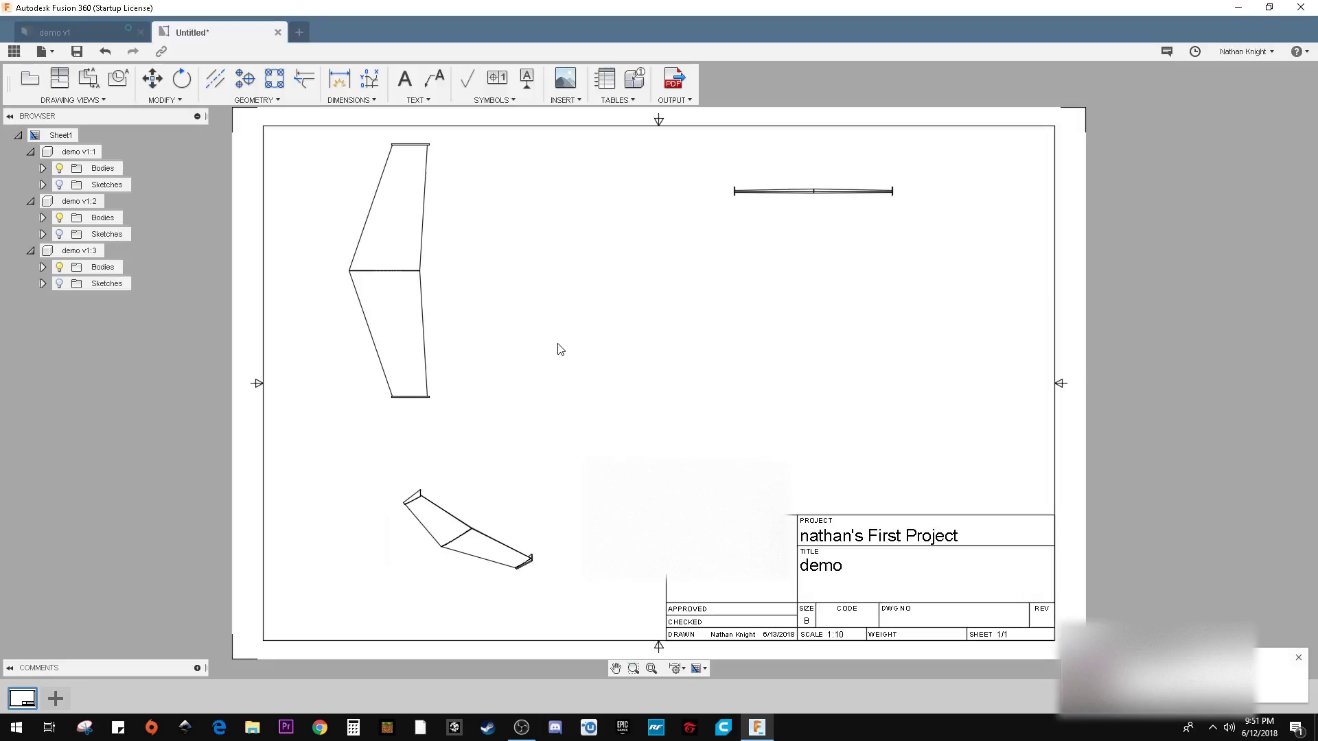
Add a vertical 25 half-span dimension to the top view with 635mm alternate units.
left_click(338, 79)
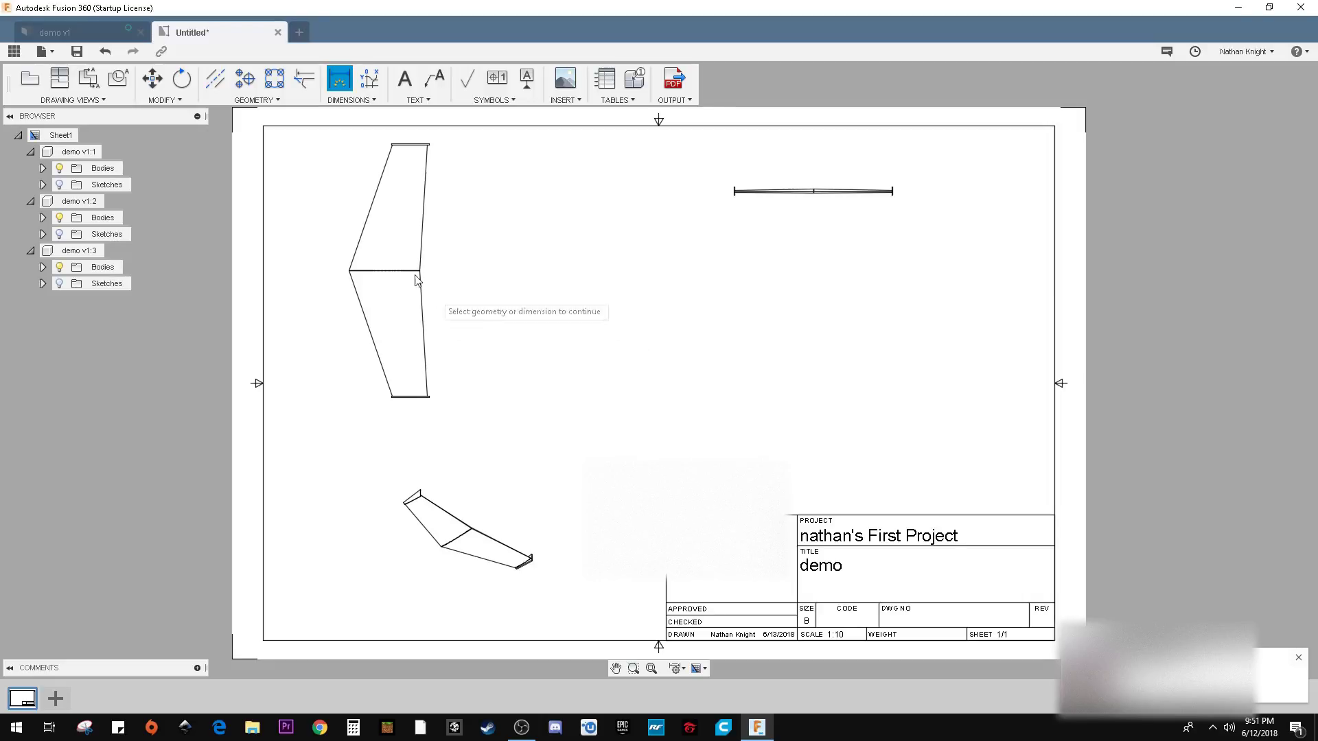
mouse_move(427, 398)
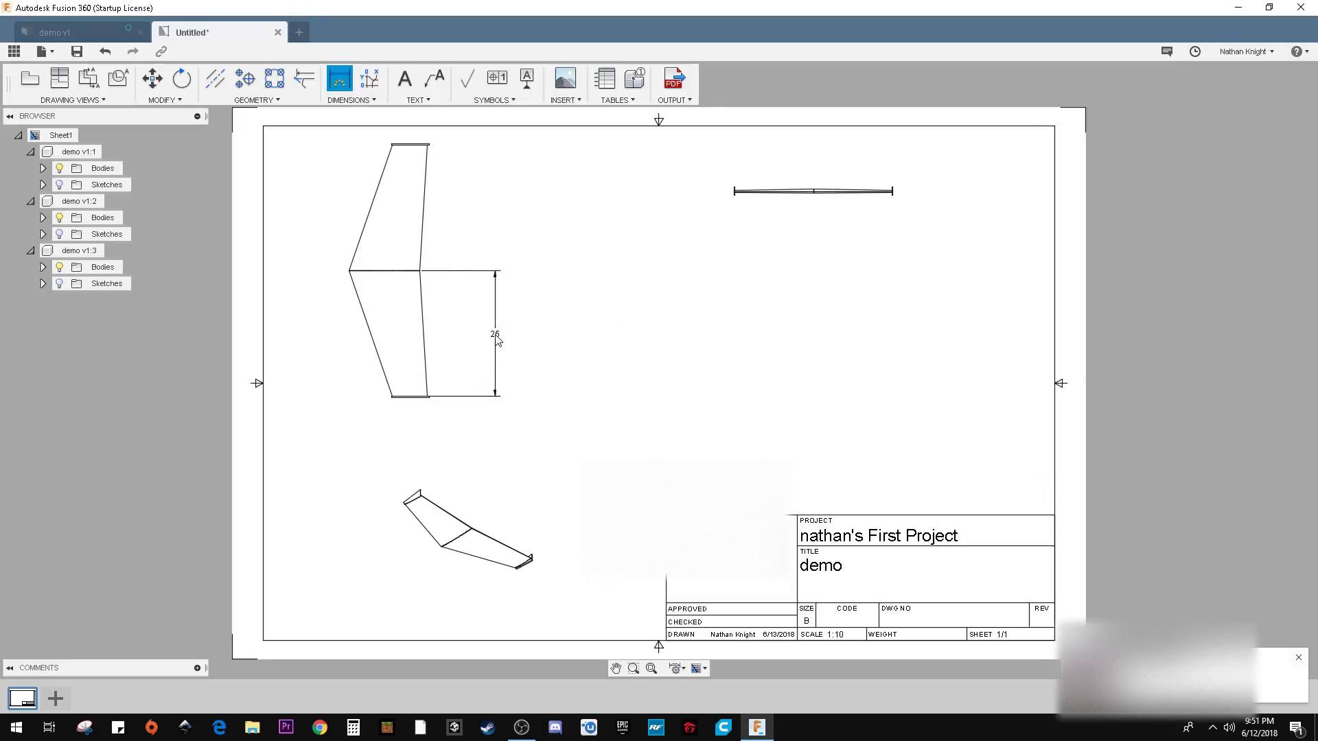
left_click(462, 332)
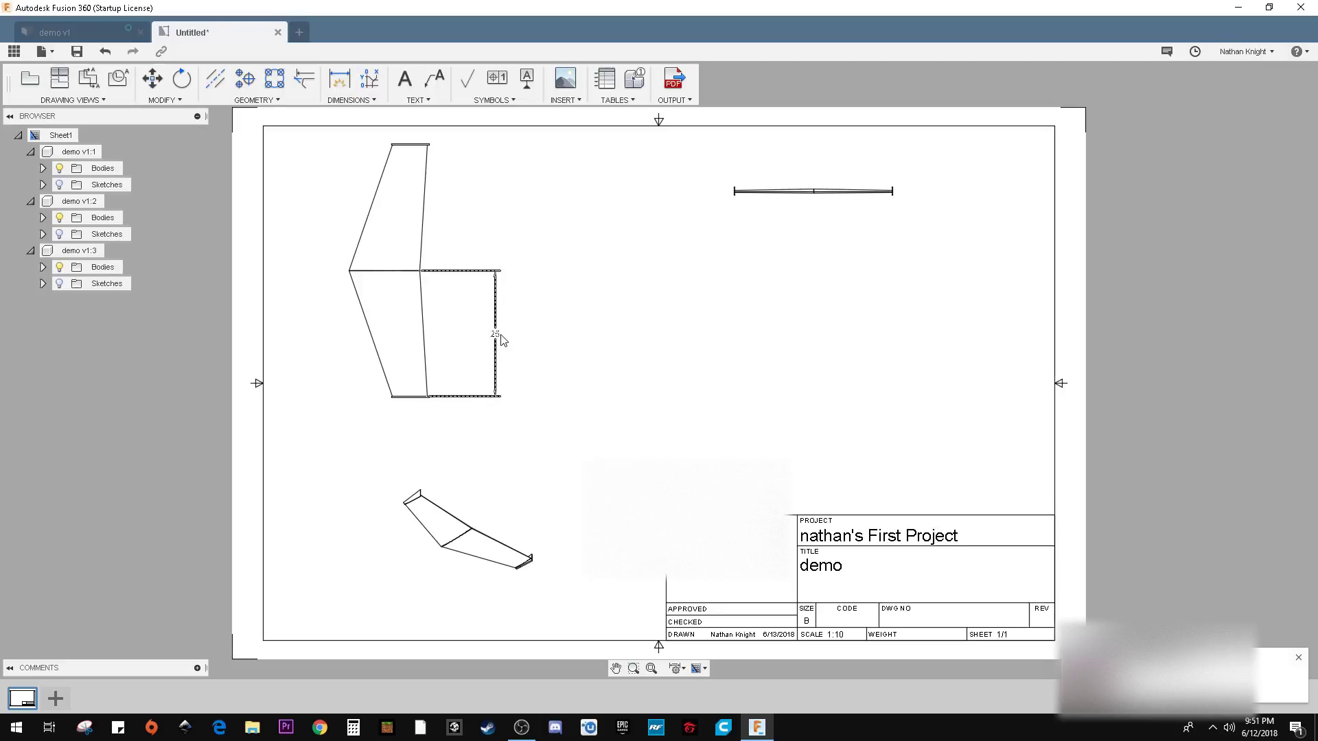
left_click(495, 333)
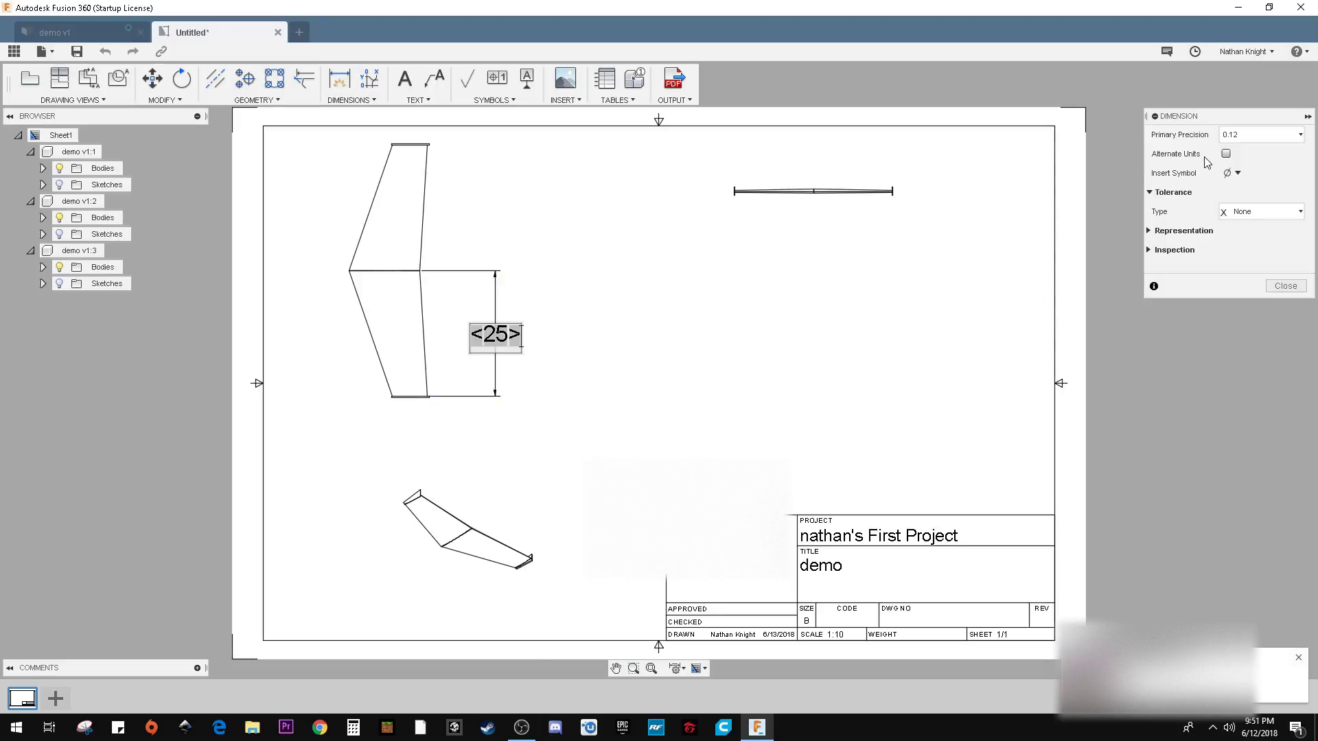
left_click(1225, 154)
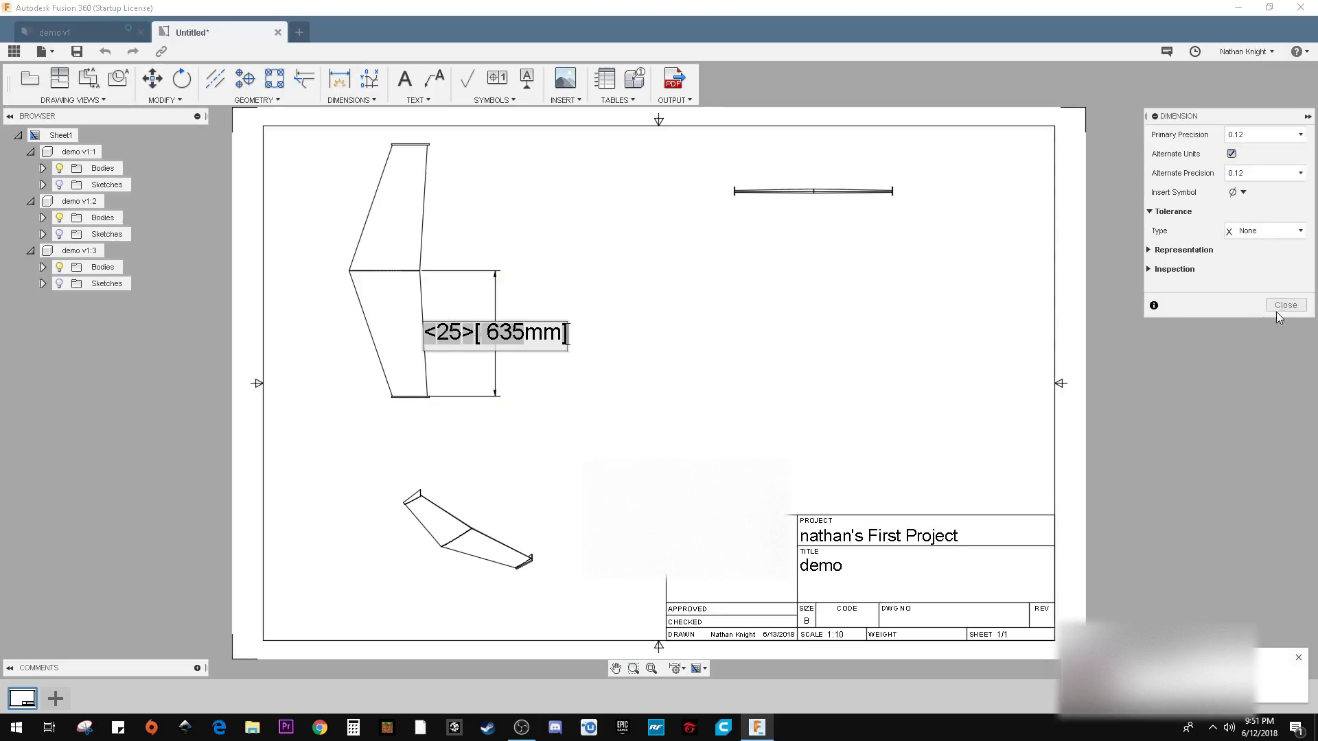
left_click(1285, 304)
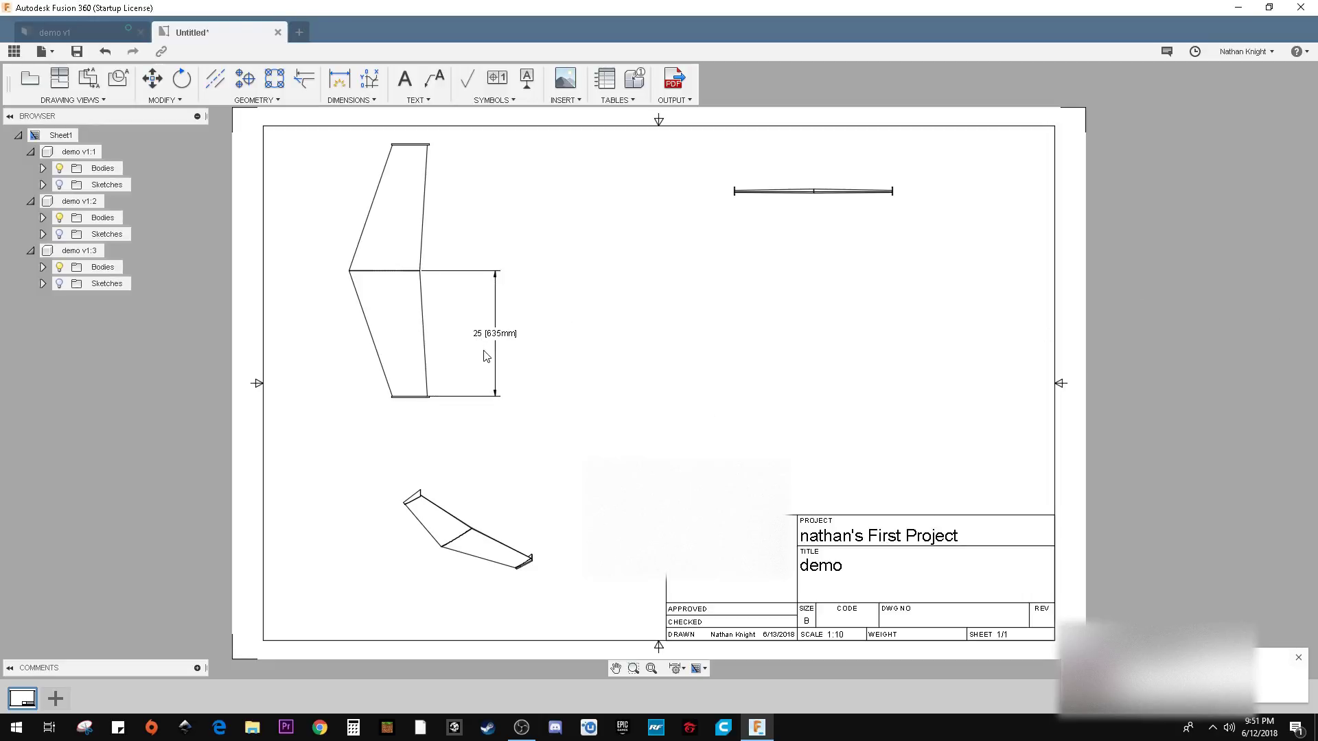
mouse_move(570, 341)
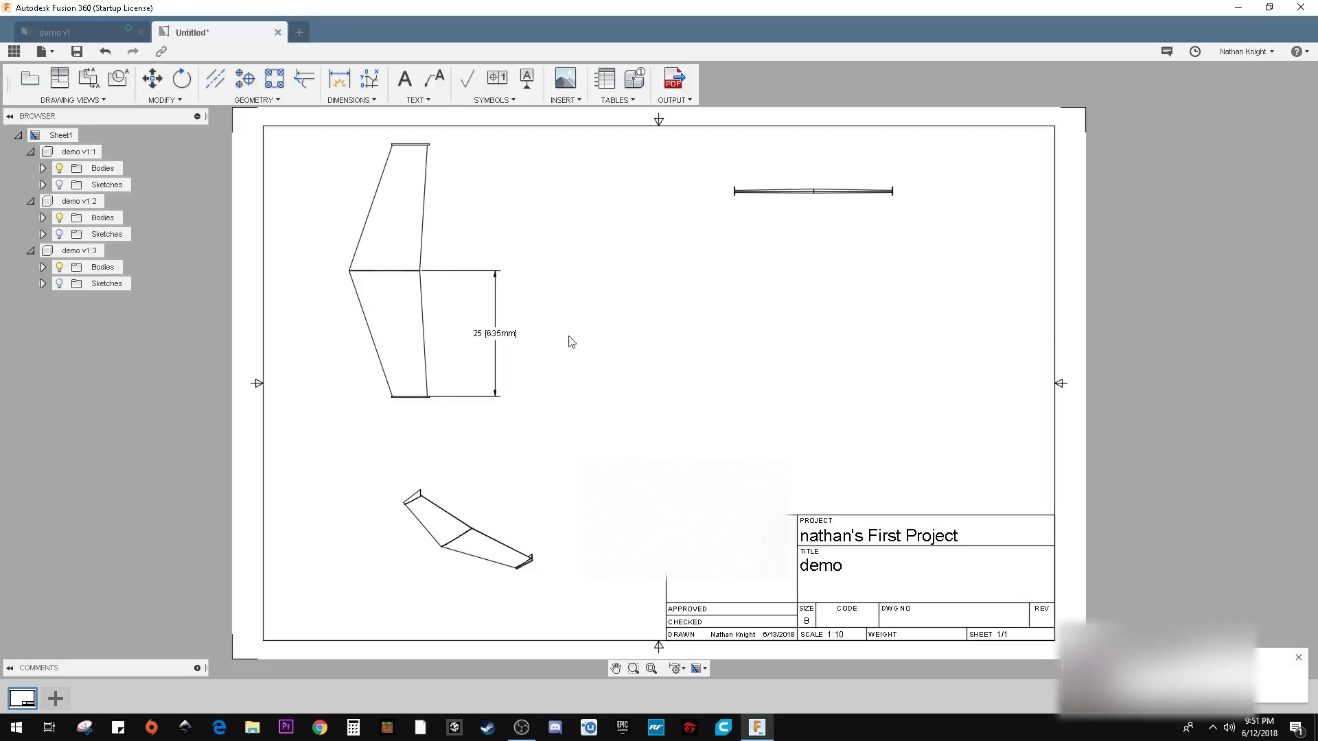
left_click(337, 77)
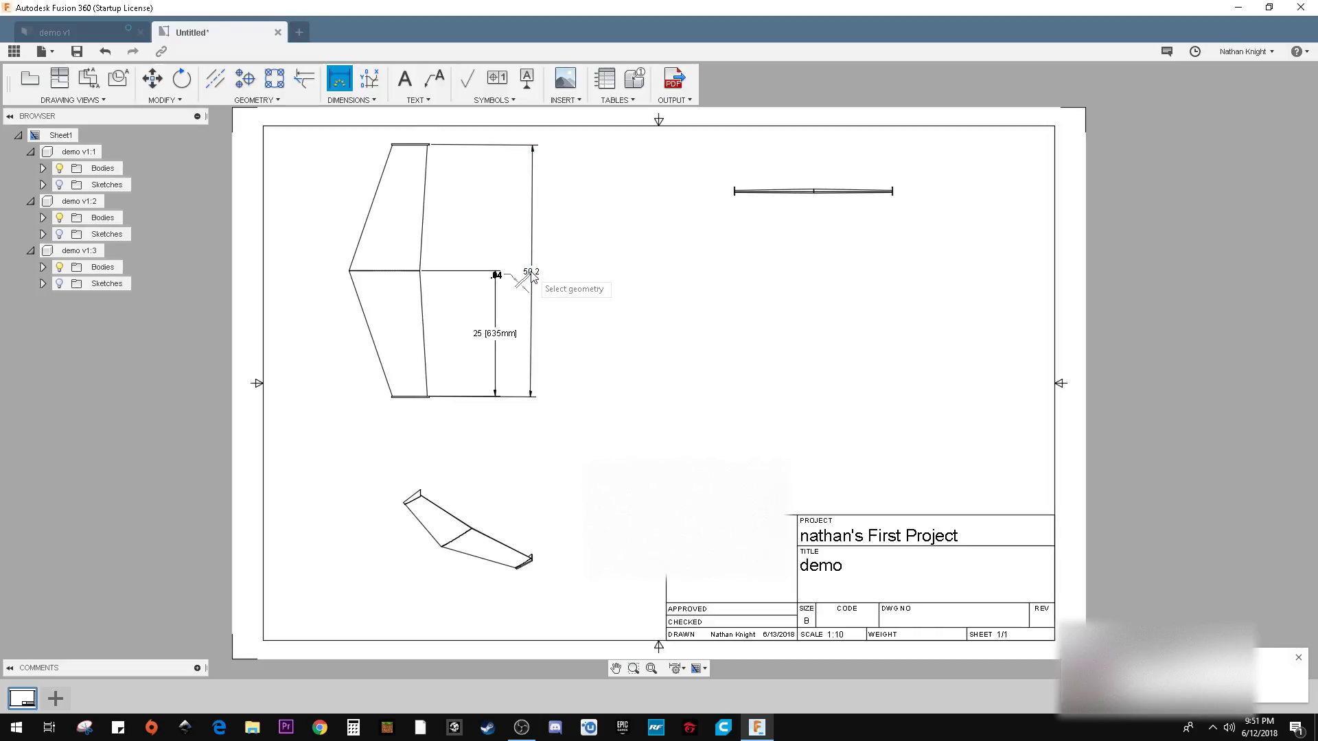
Place the 50.2 overall span dimension beside the 25 dimension on the top view.
left_click(528, 270)
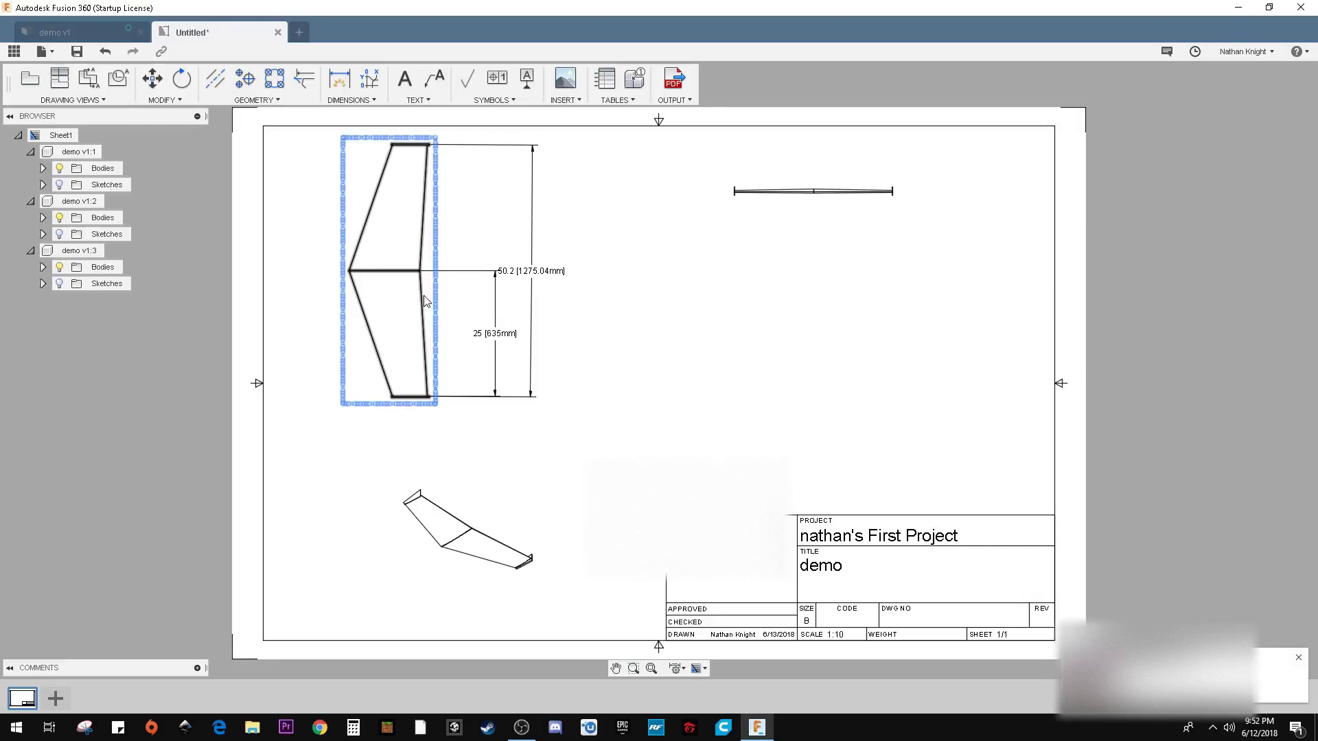
mouse_move(420, 328)
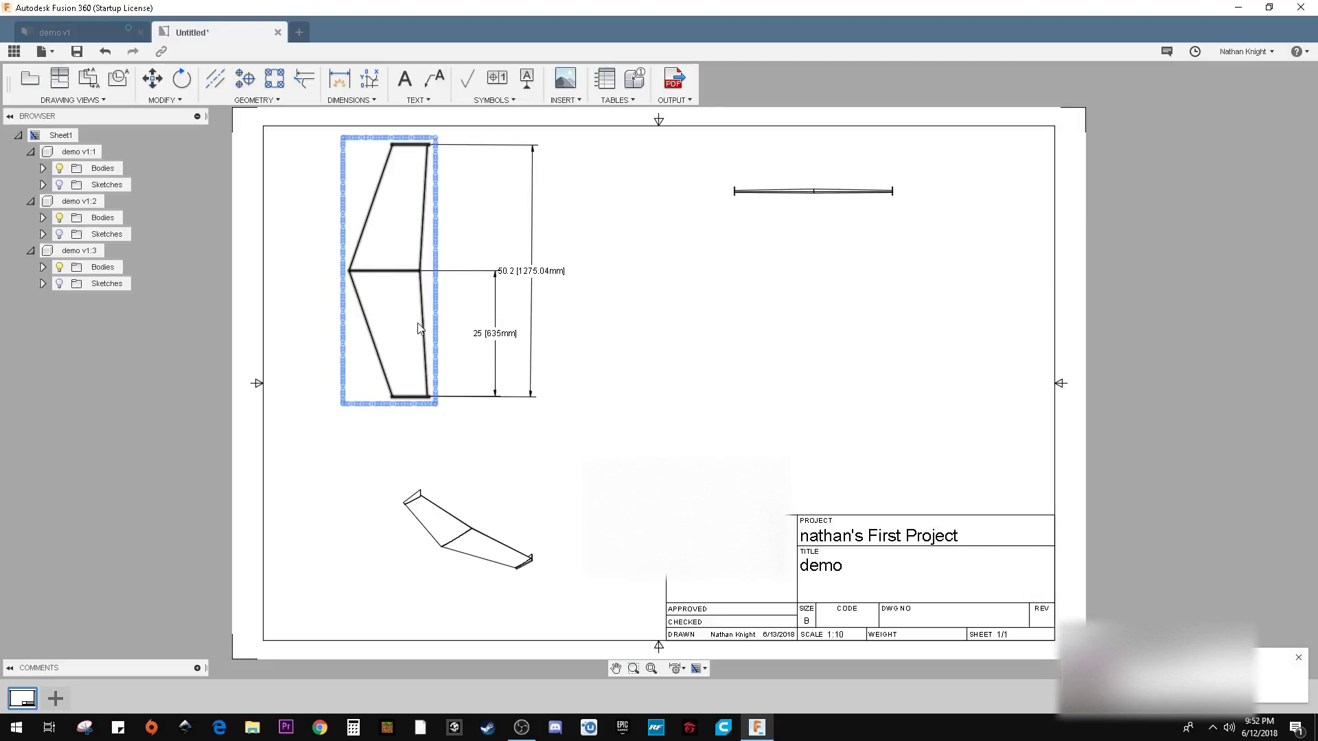
left_click(338, 78)
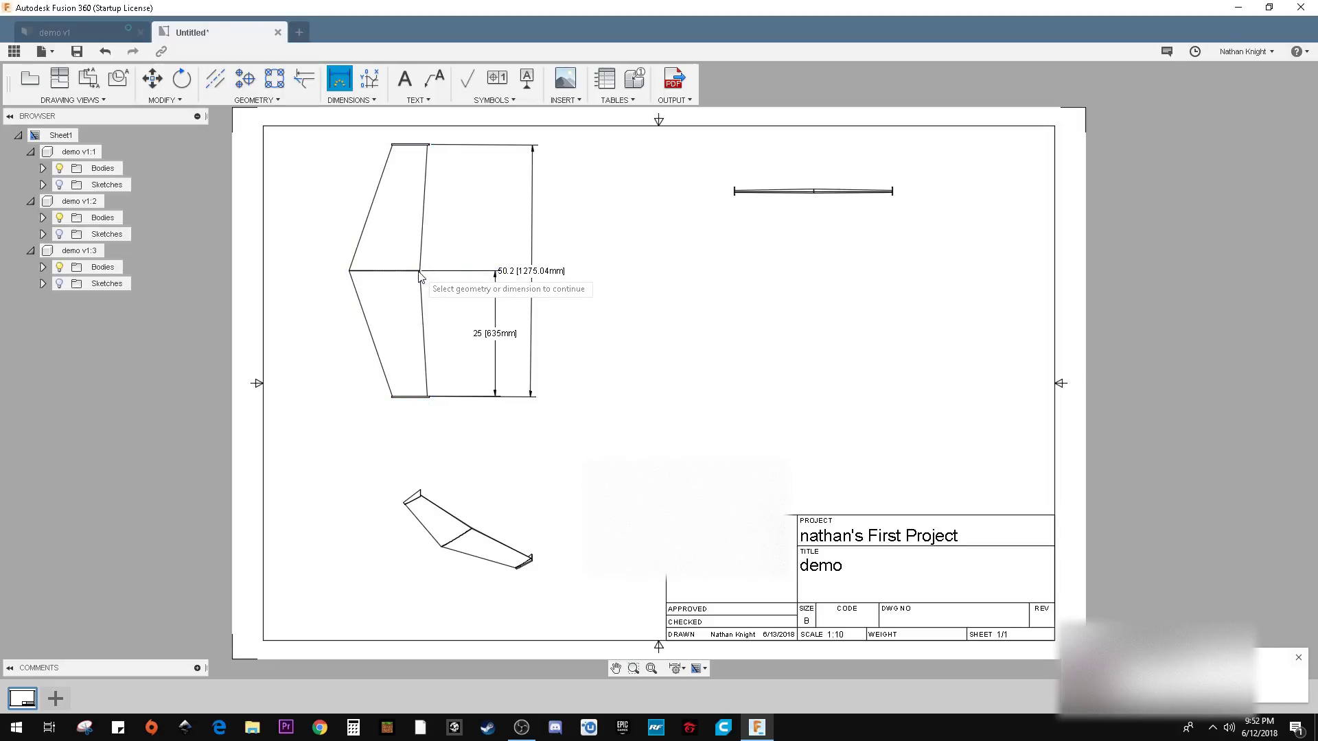
mouse_move(352, 275)
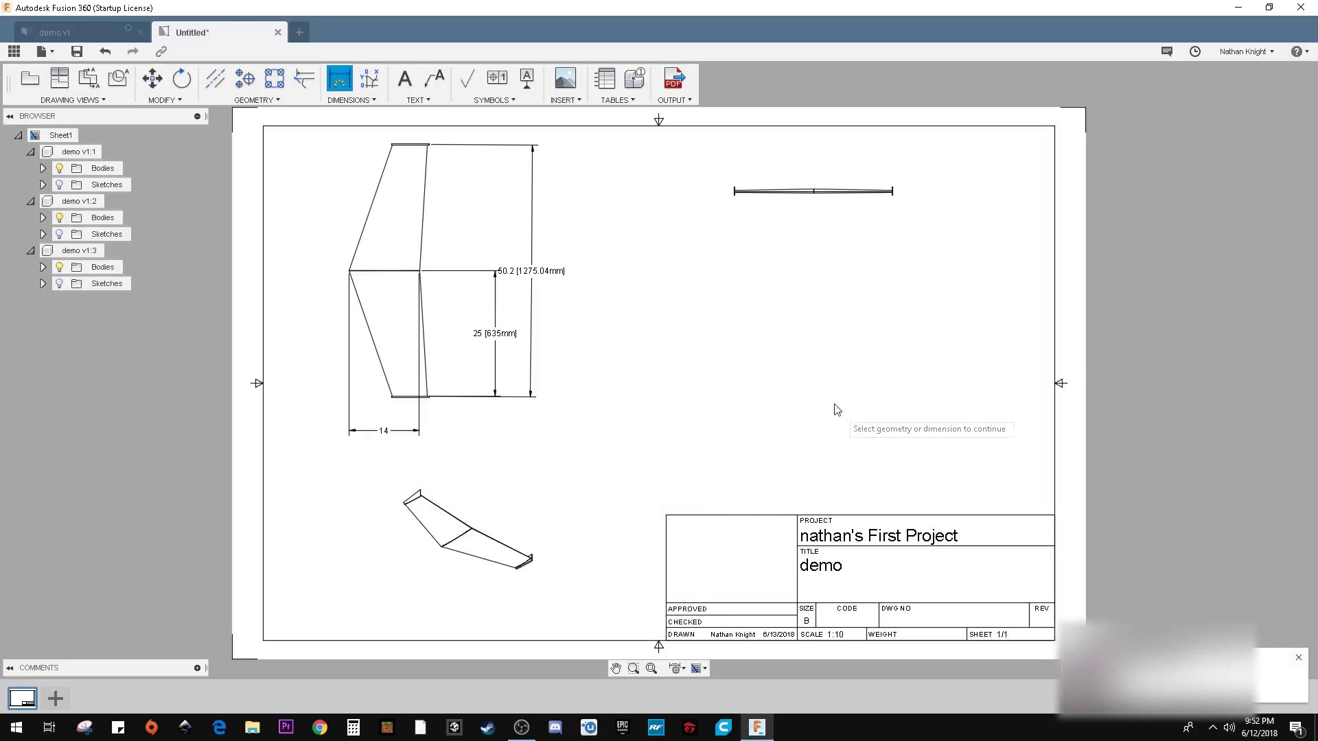
mouse_move(846, 231)
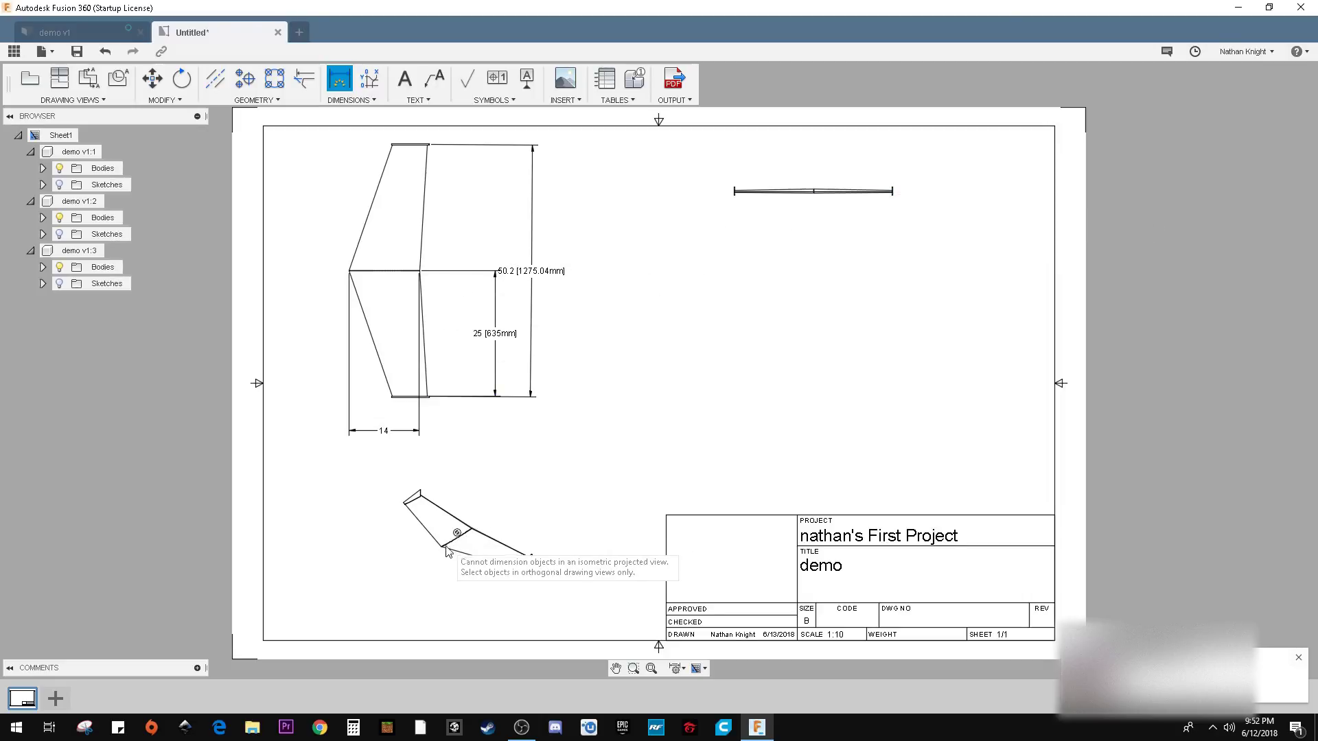
Switch the isometric view to Shaded style with a 1:2 scale.
left_click(467, 530)
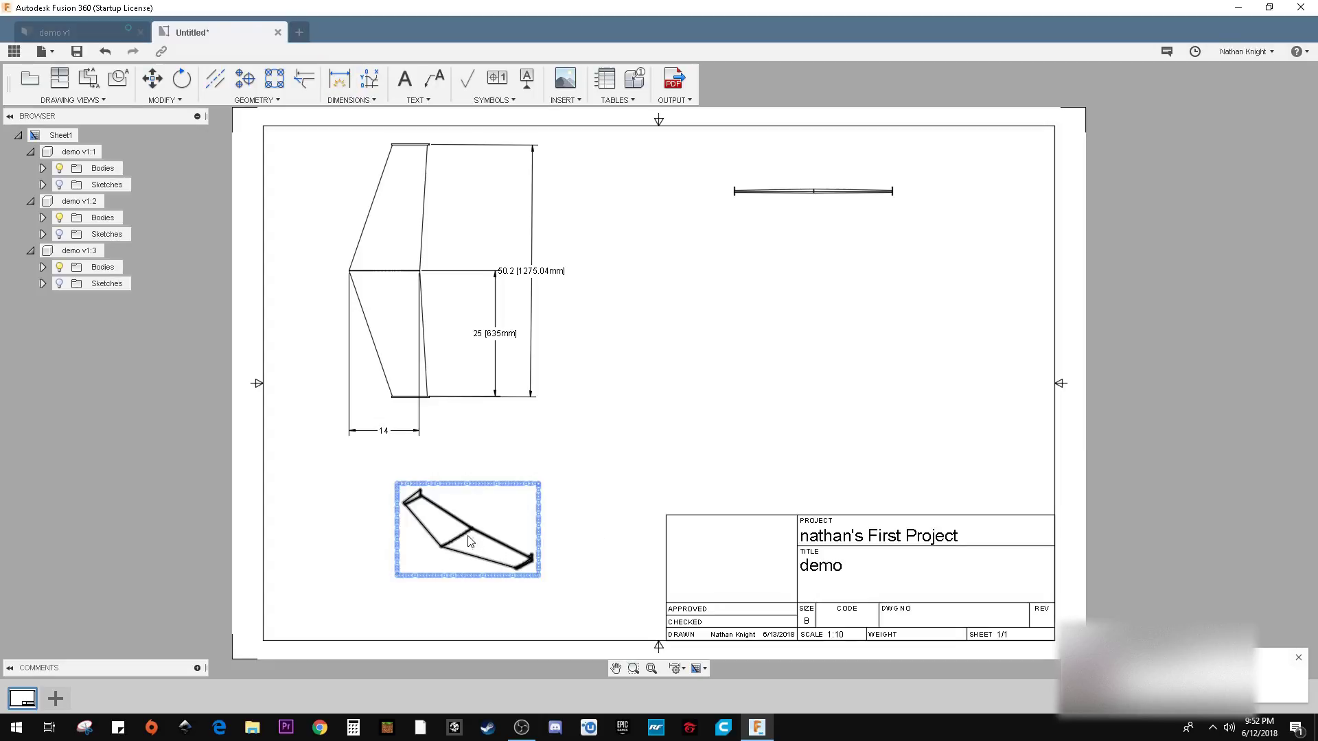
double_click(467, 528)
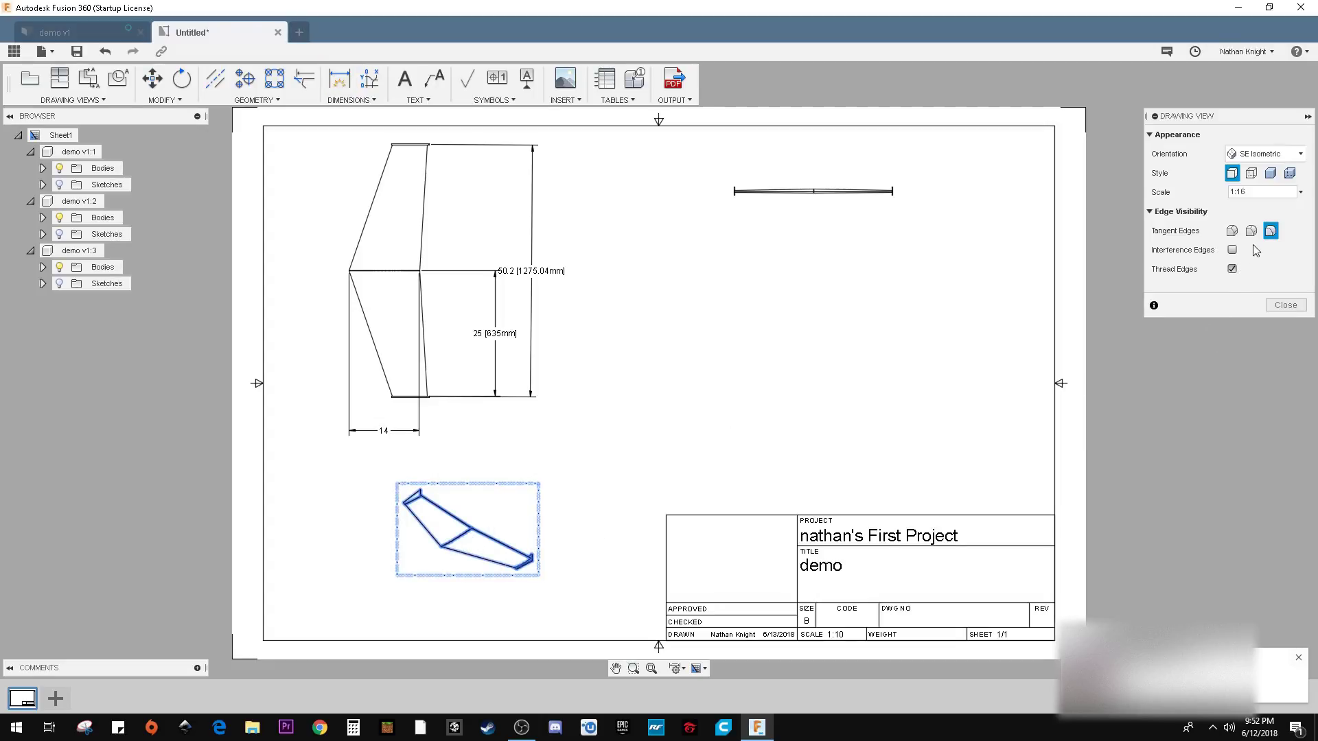
left_click(1288, 173)
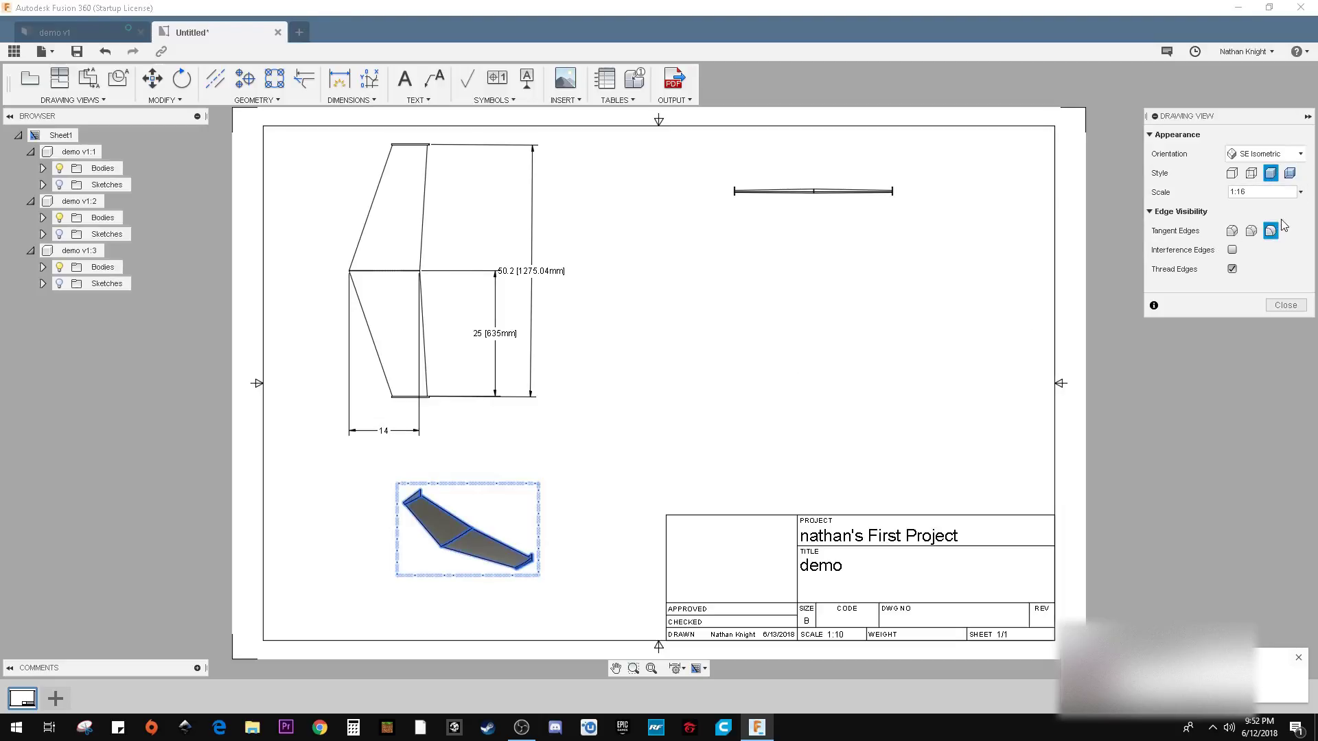
left_click(1299, 192)
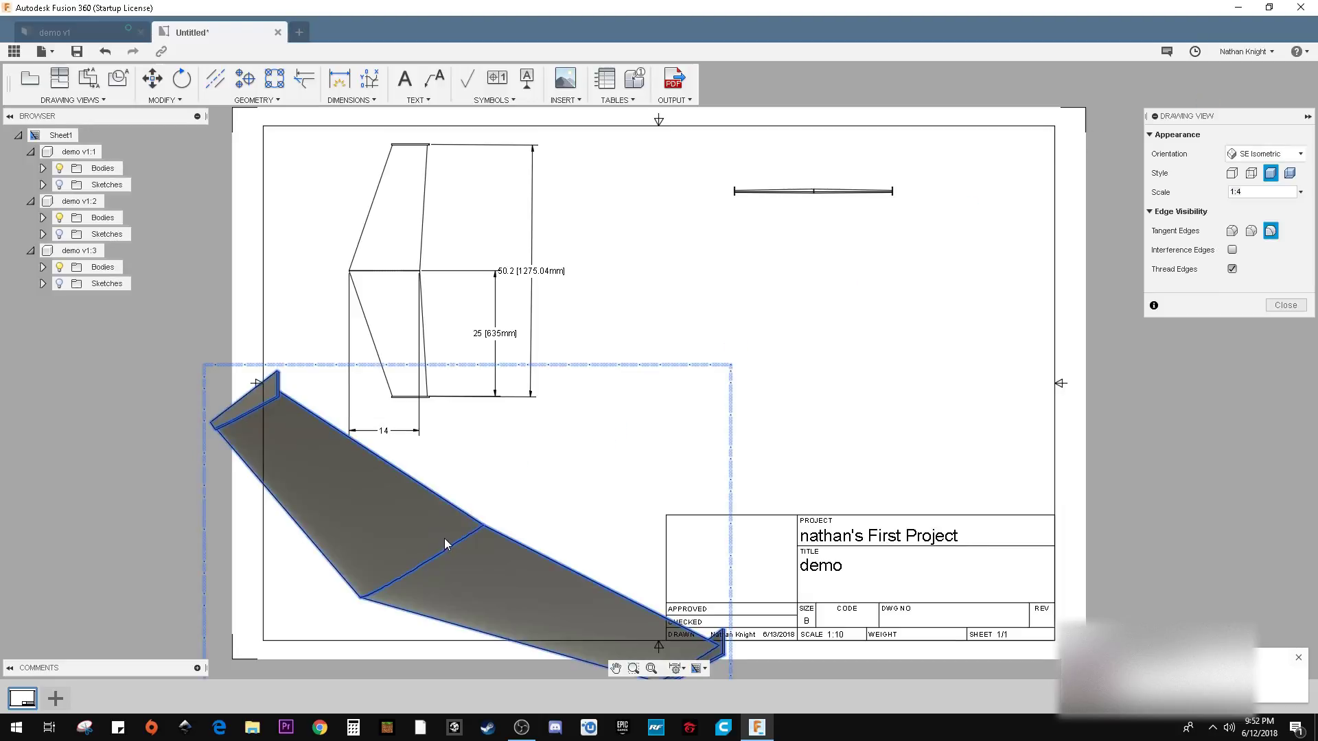
mouse_move(1250, 232)
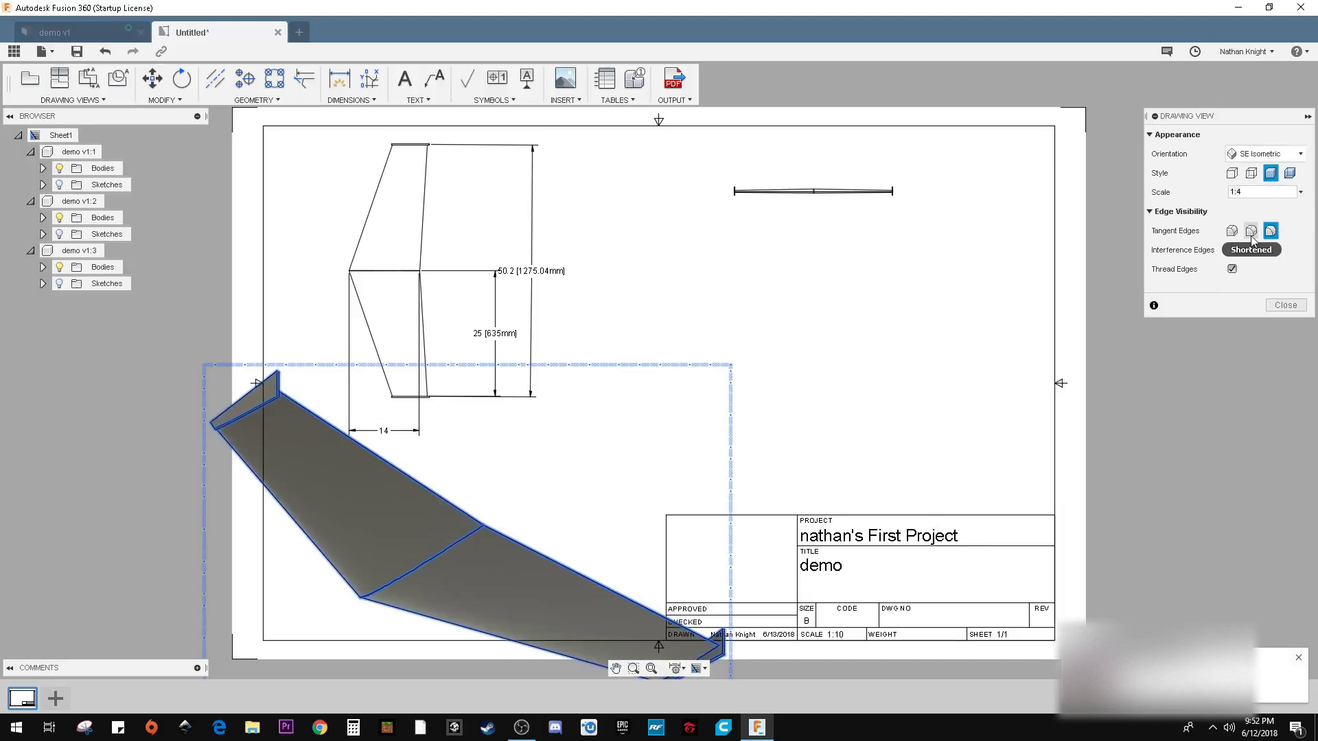
left_click(1296, 191)
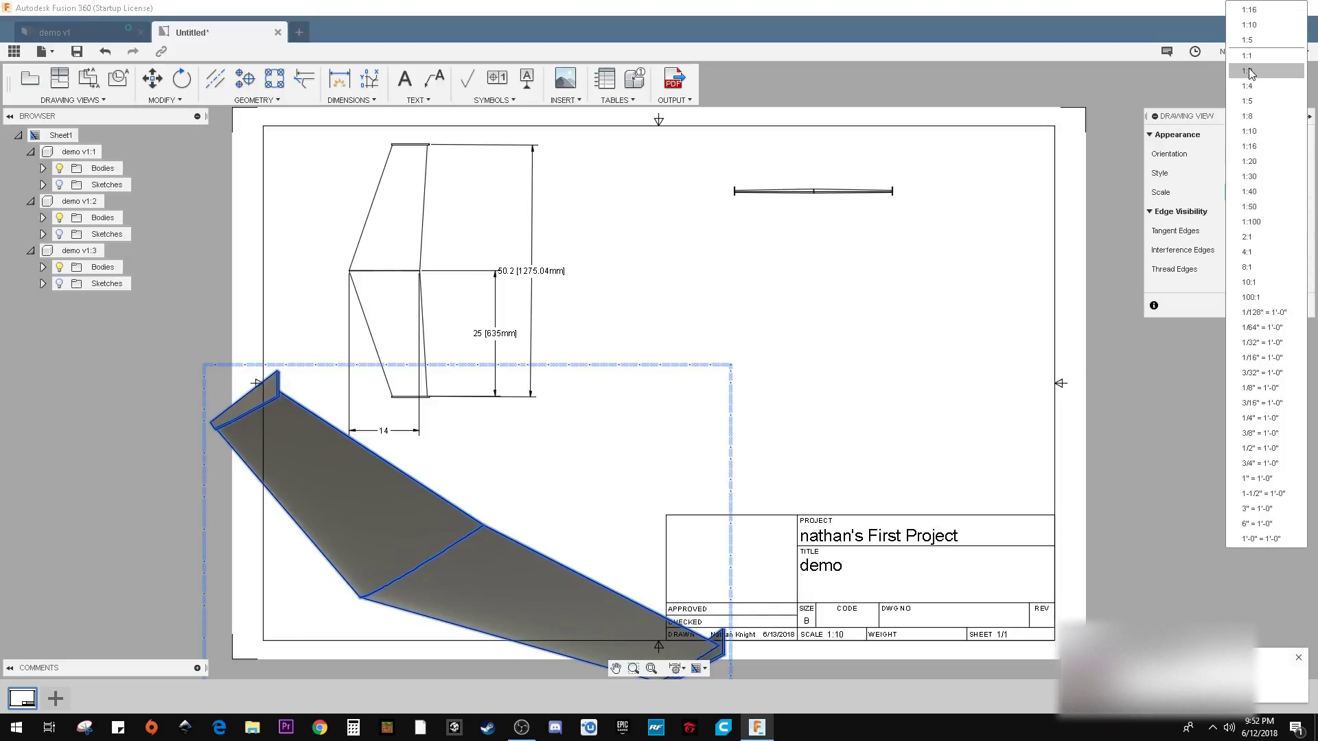
left_click(1247, 85)
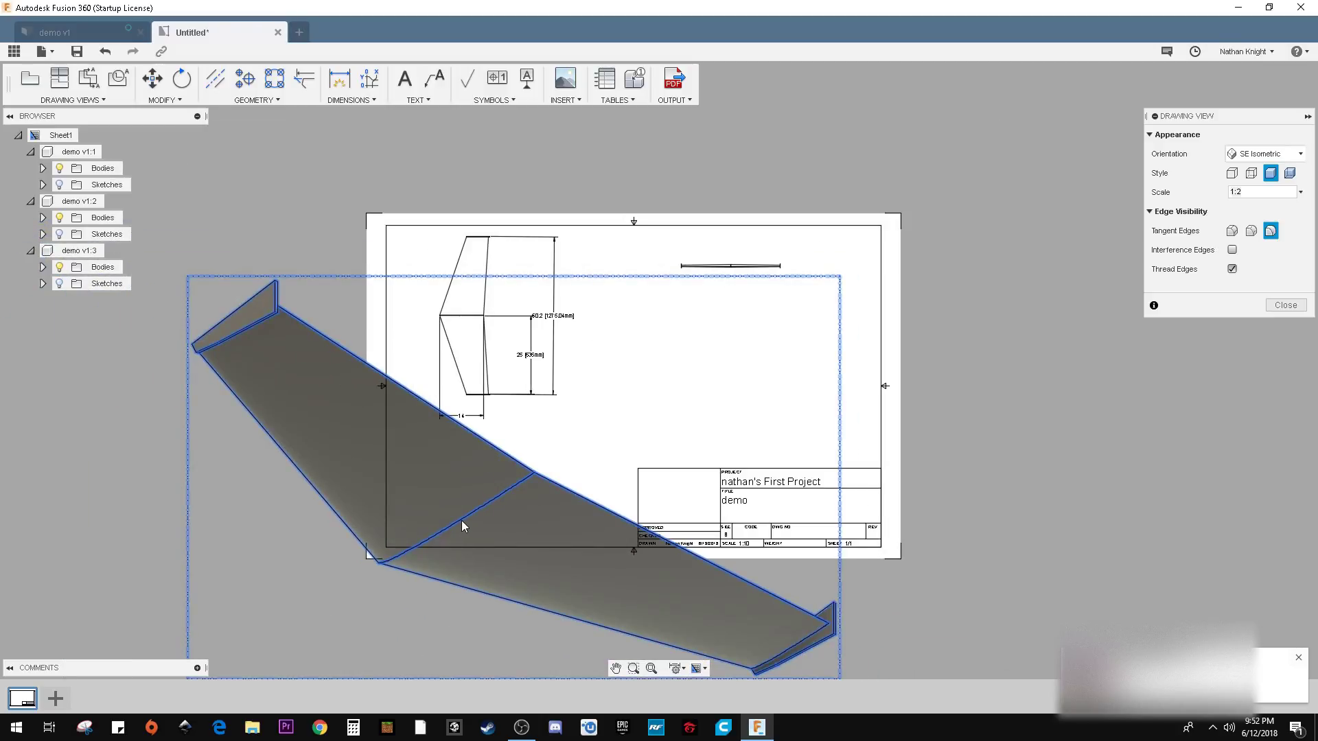
mouse_move(973, 341)
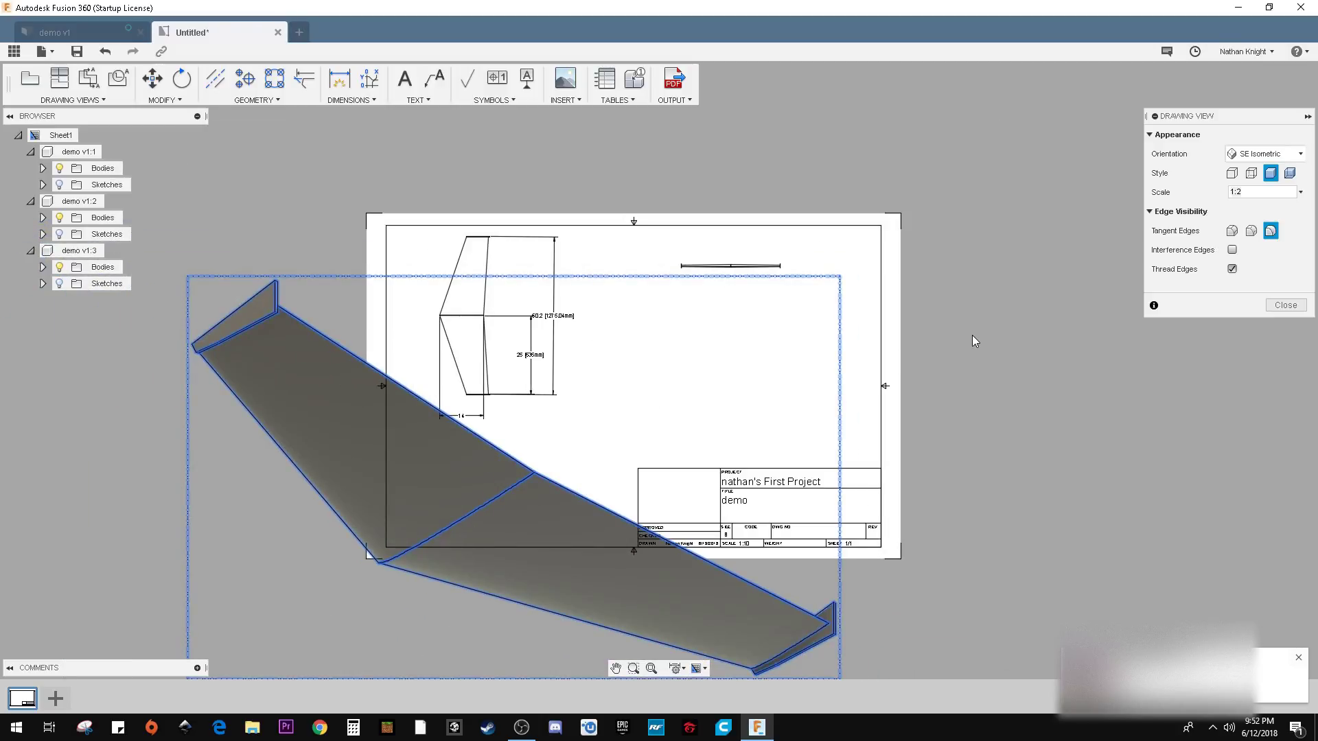